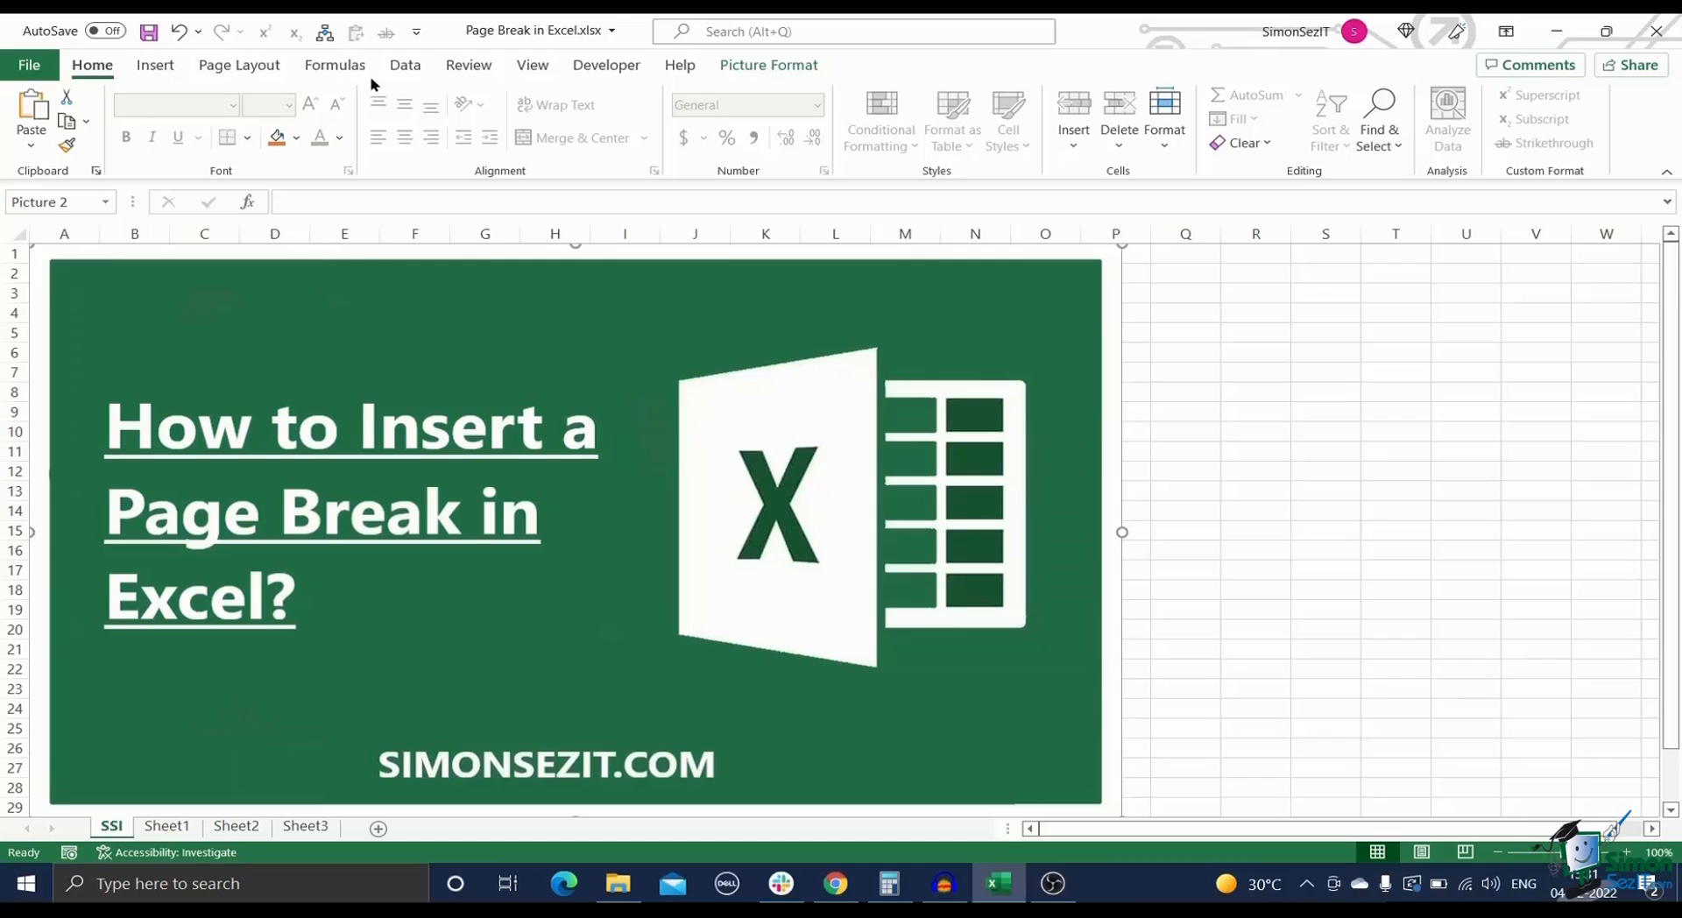
mouse_move(342, 305)
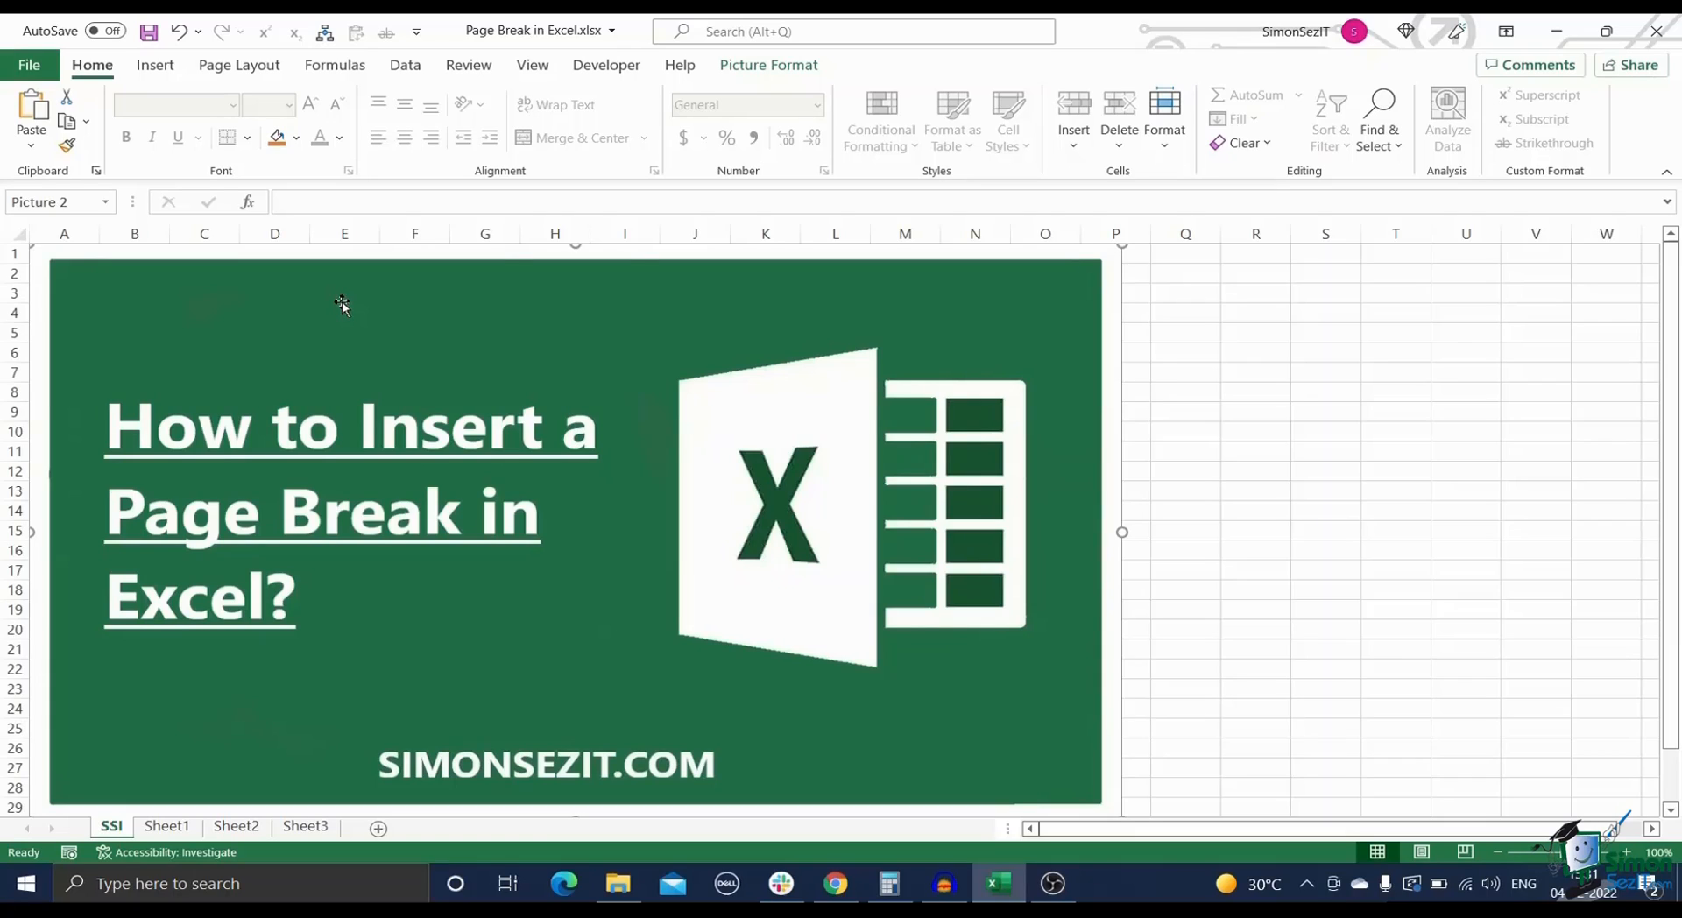
mouse_move(274, 567)
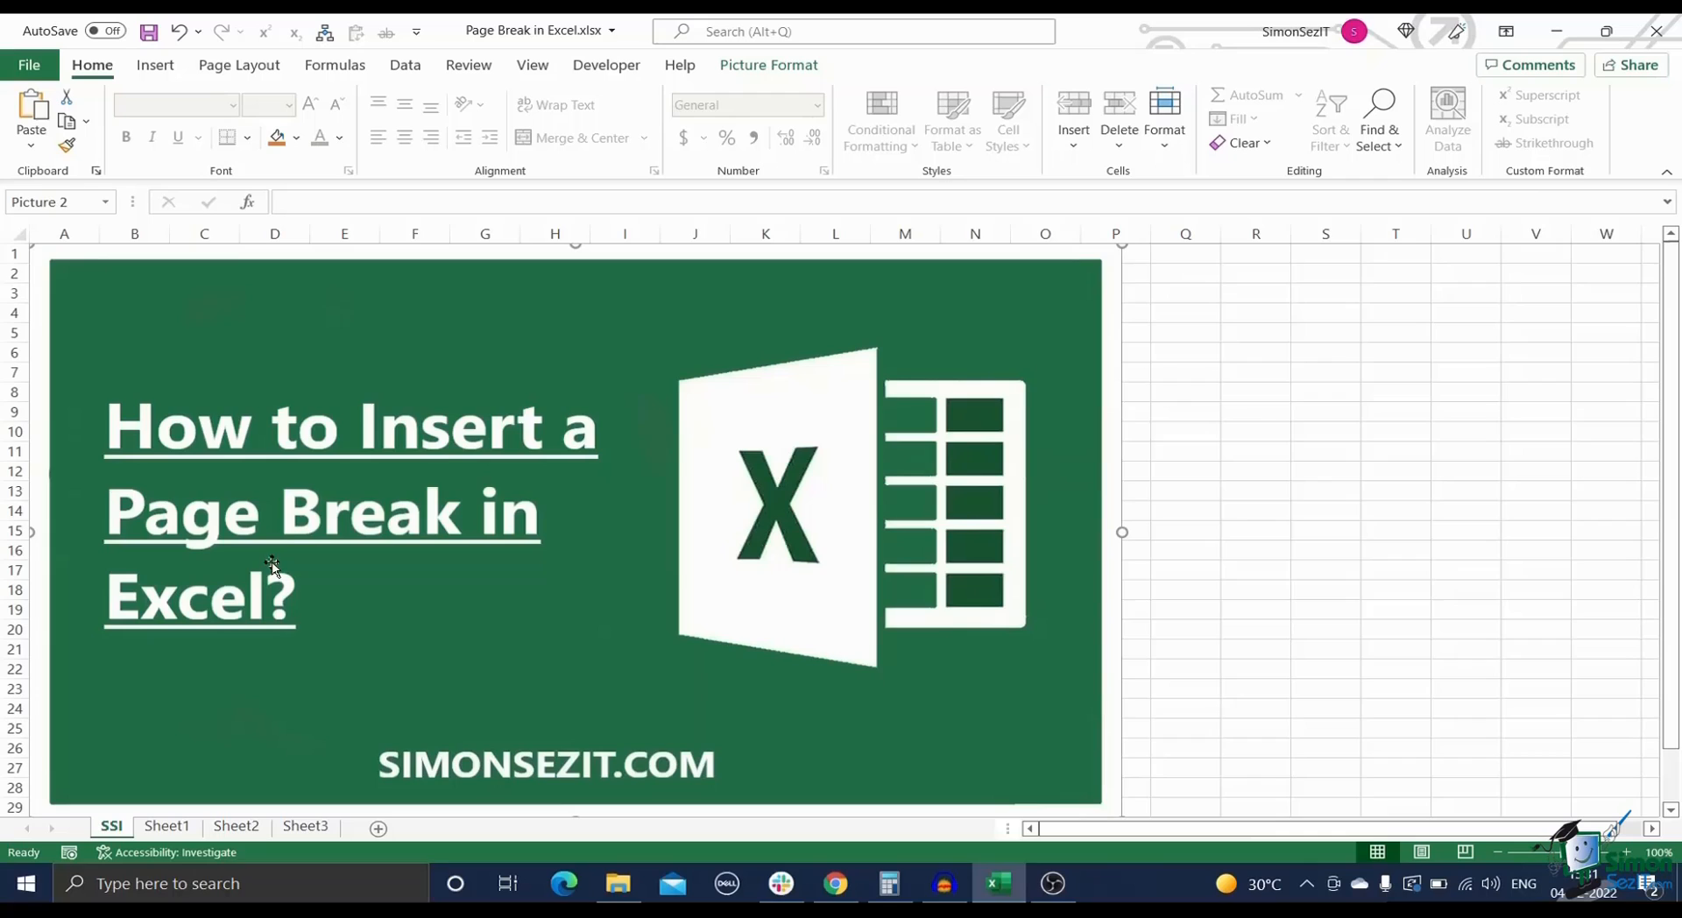
Step: Switch to Sheet1, showing the ASSETS table as a single page in Page Break Preview
click(166, 825)
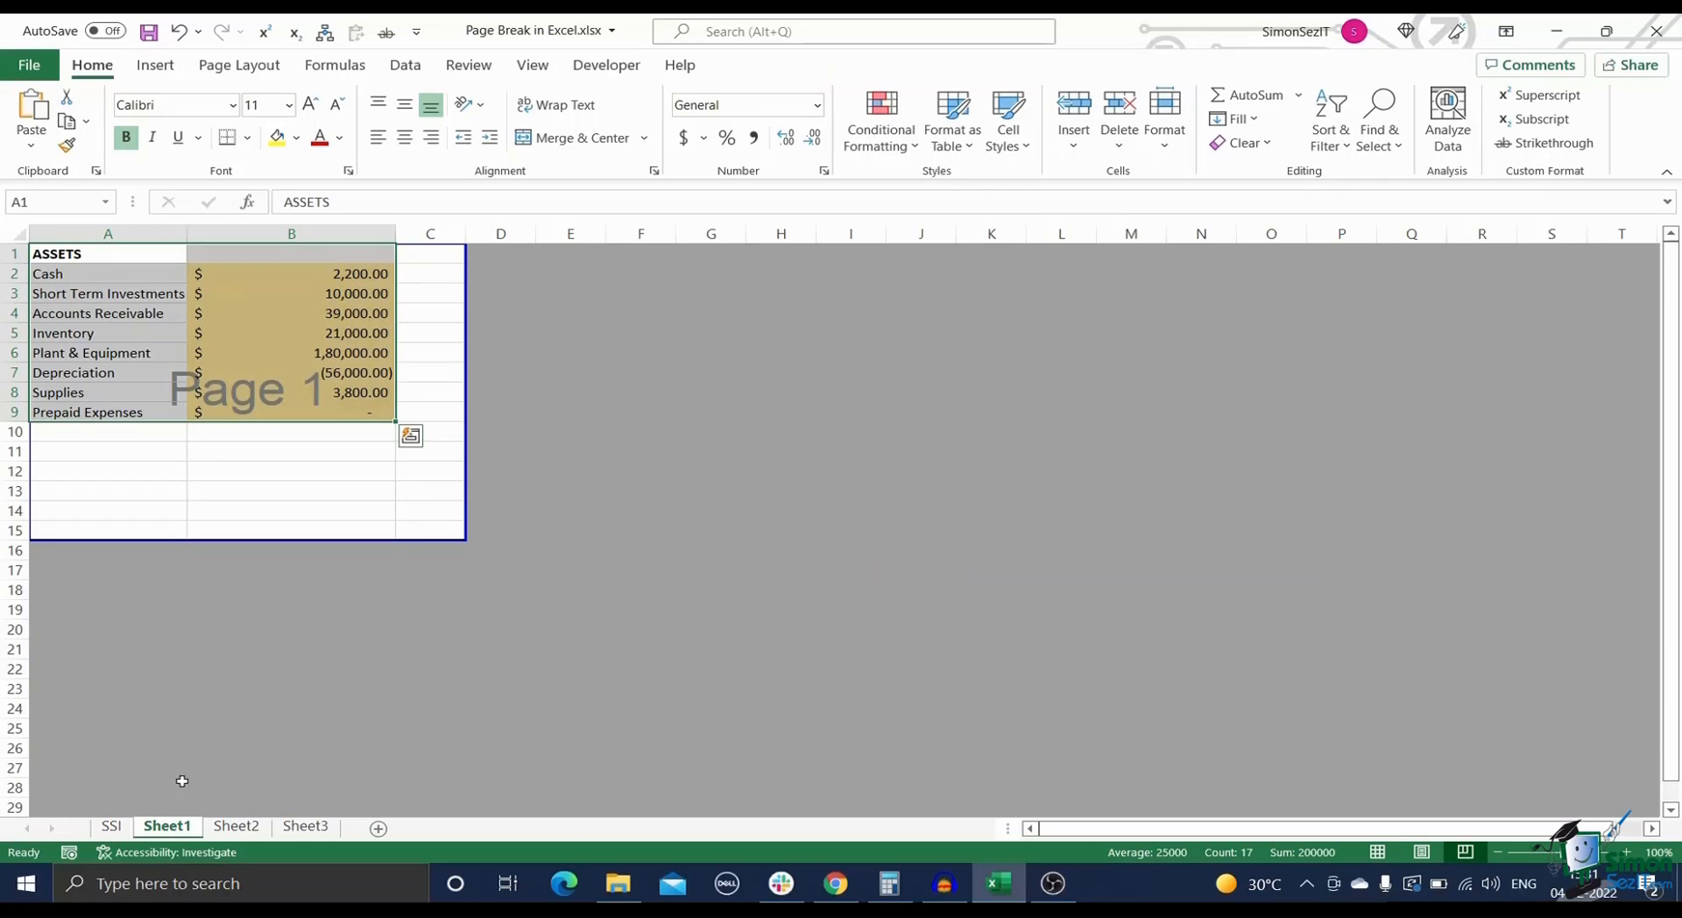
mouse_move(323, 566)
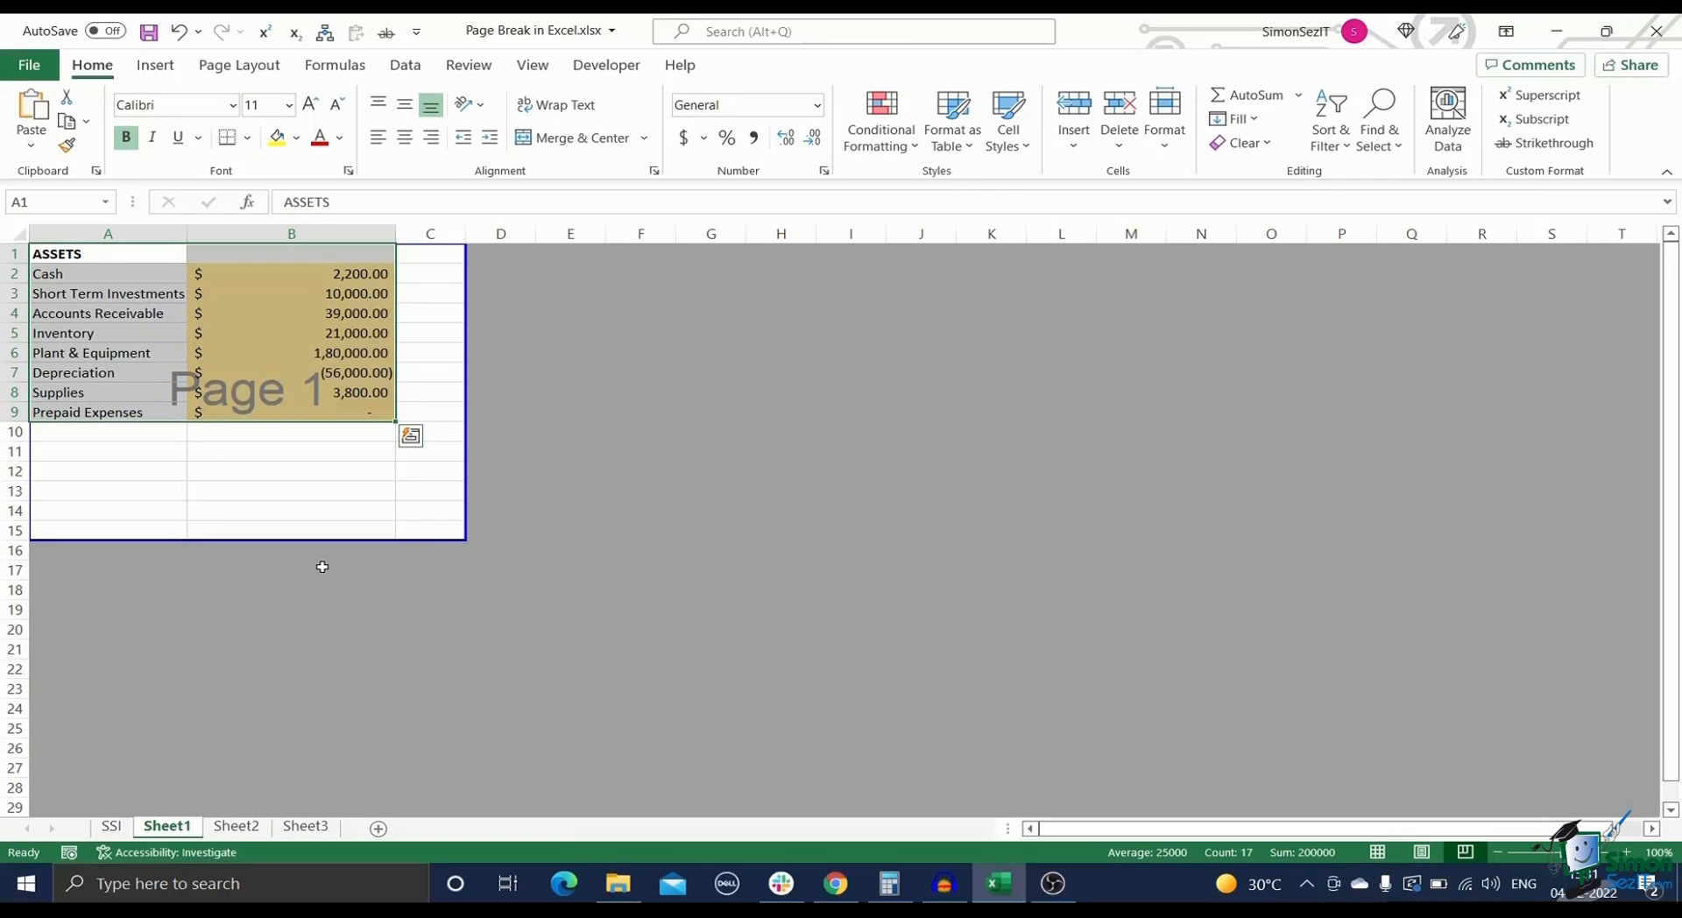
mouse_move(361, 497)
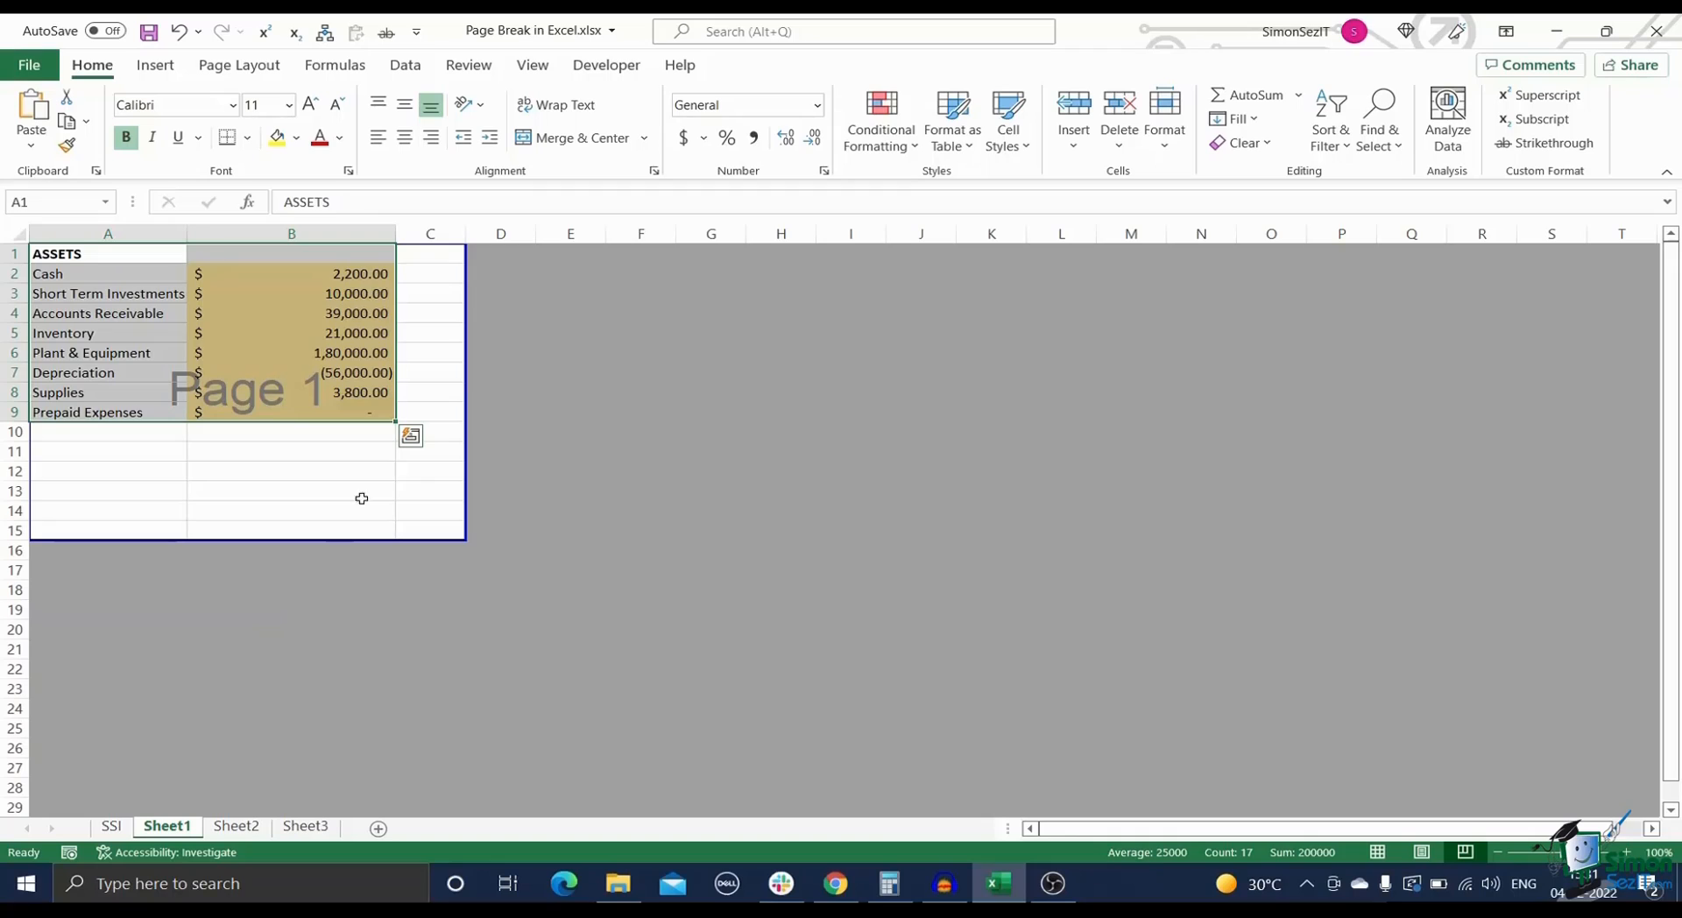
mouse_move(410, 417)
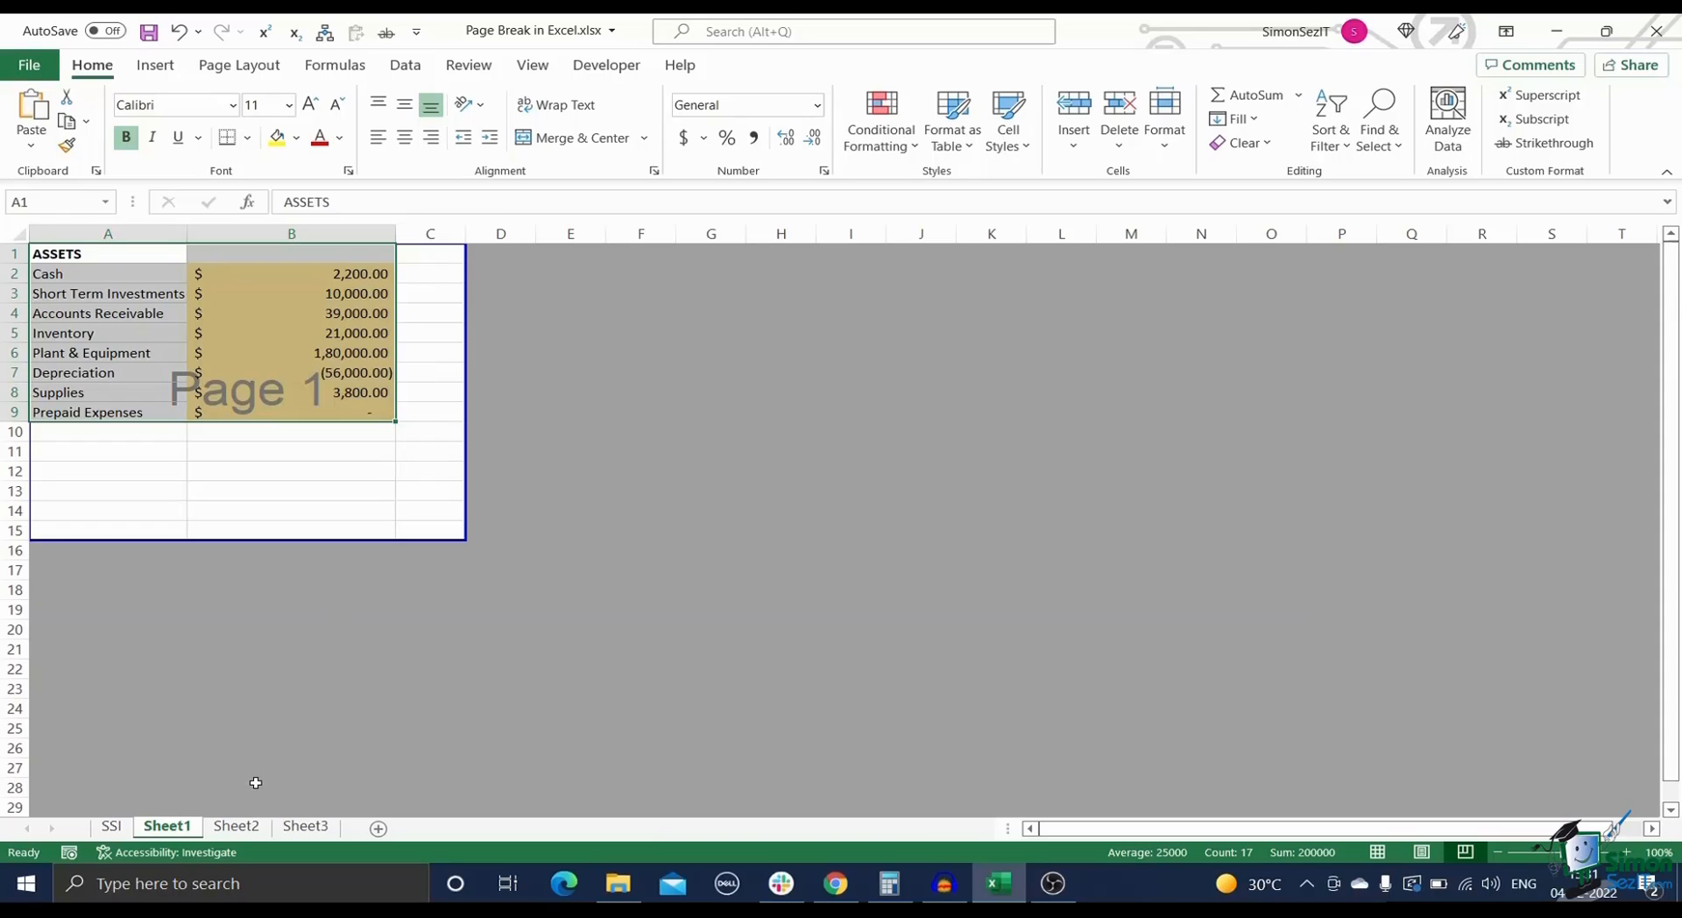
Step: Widen Sheet2's column F so the amounts display fully, then return to Sheet1
click(235, 825)
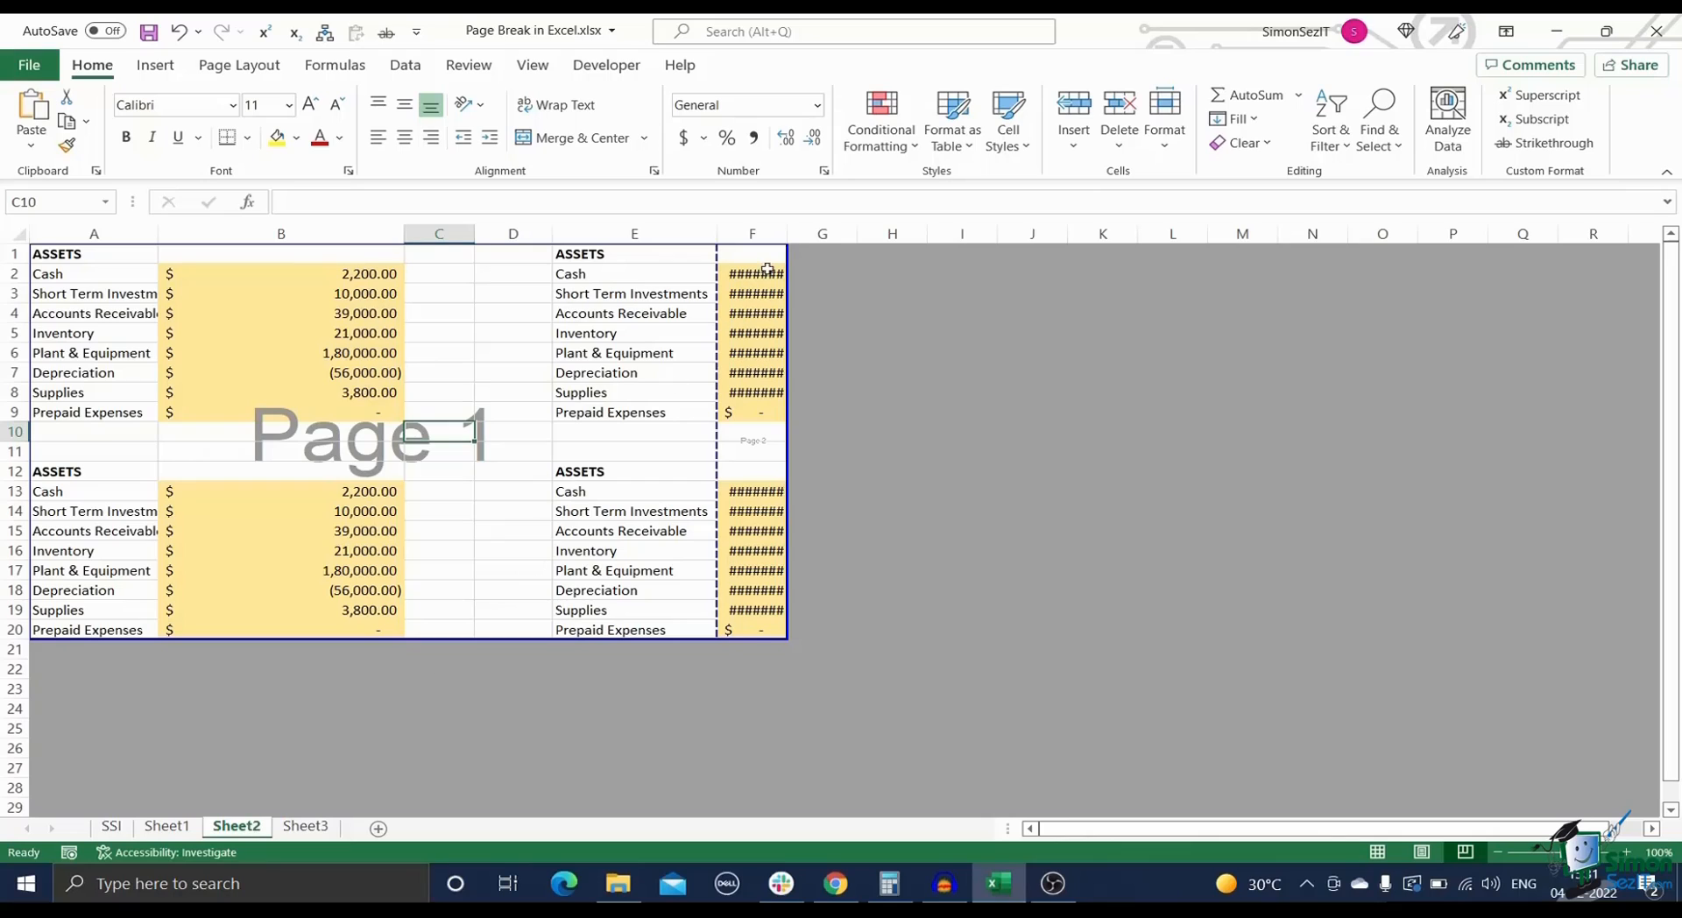
drag(787, 233, 920, 233)
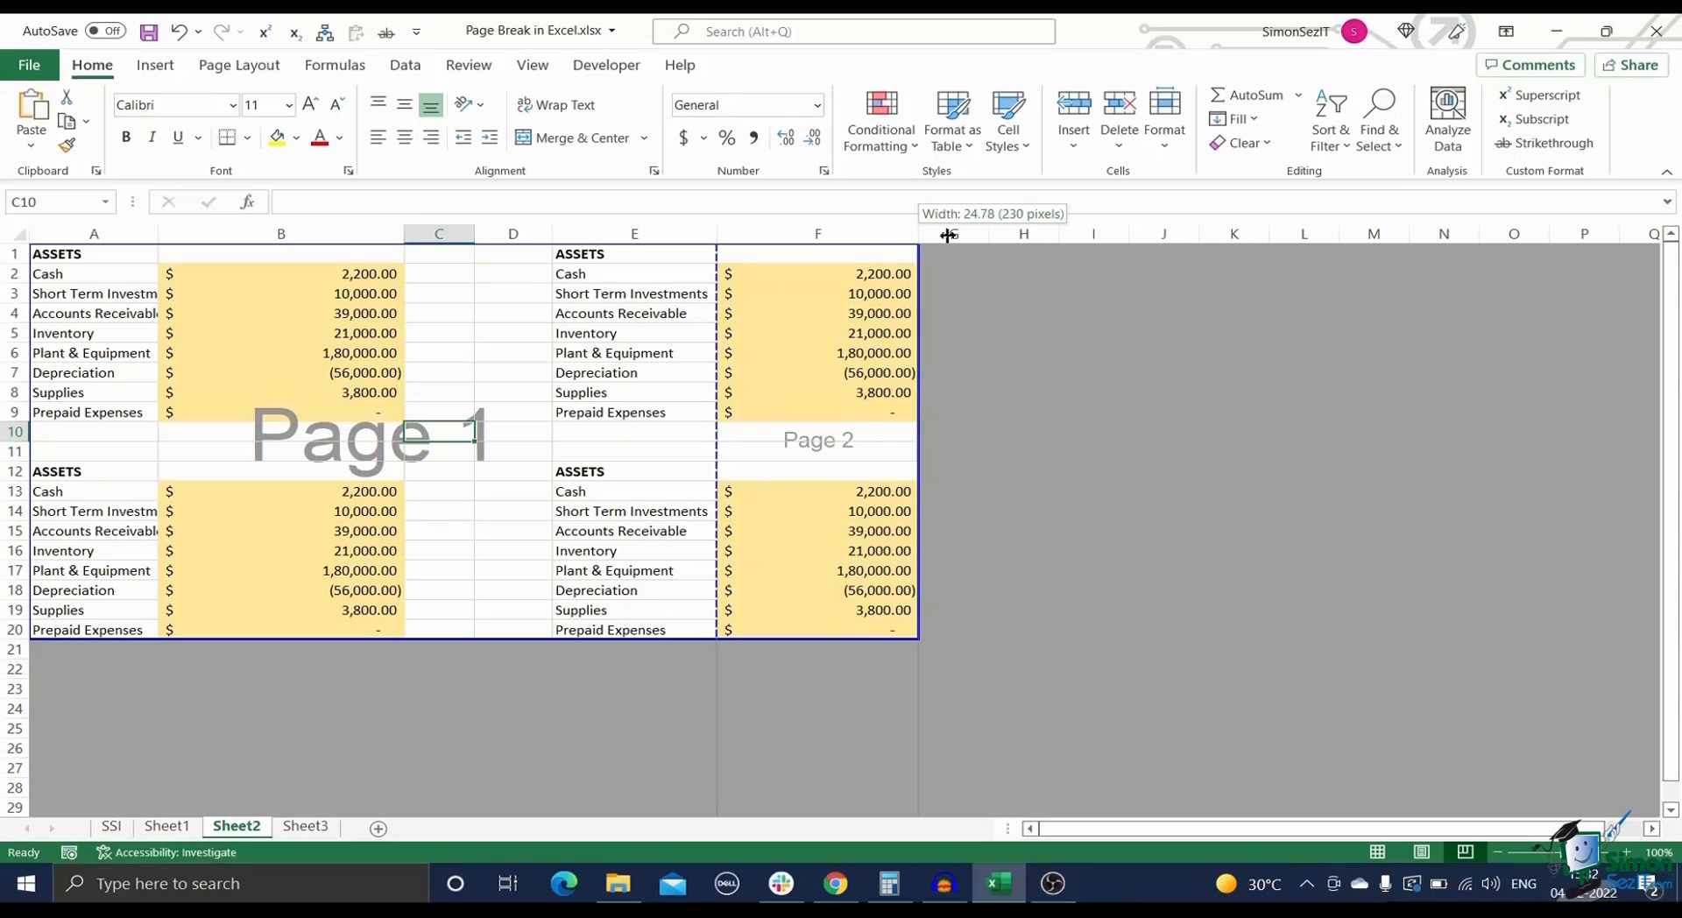
drag(920, 233, 1033, 233)
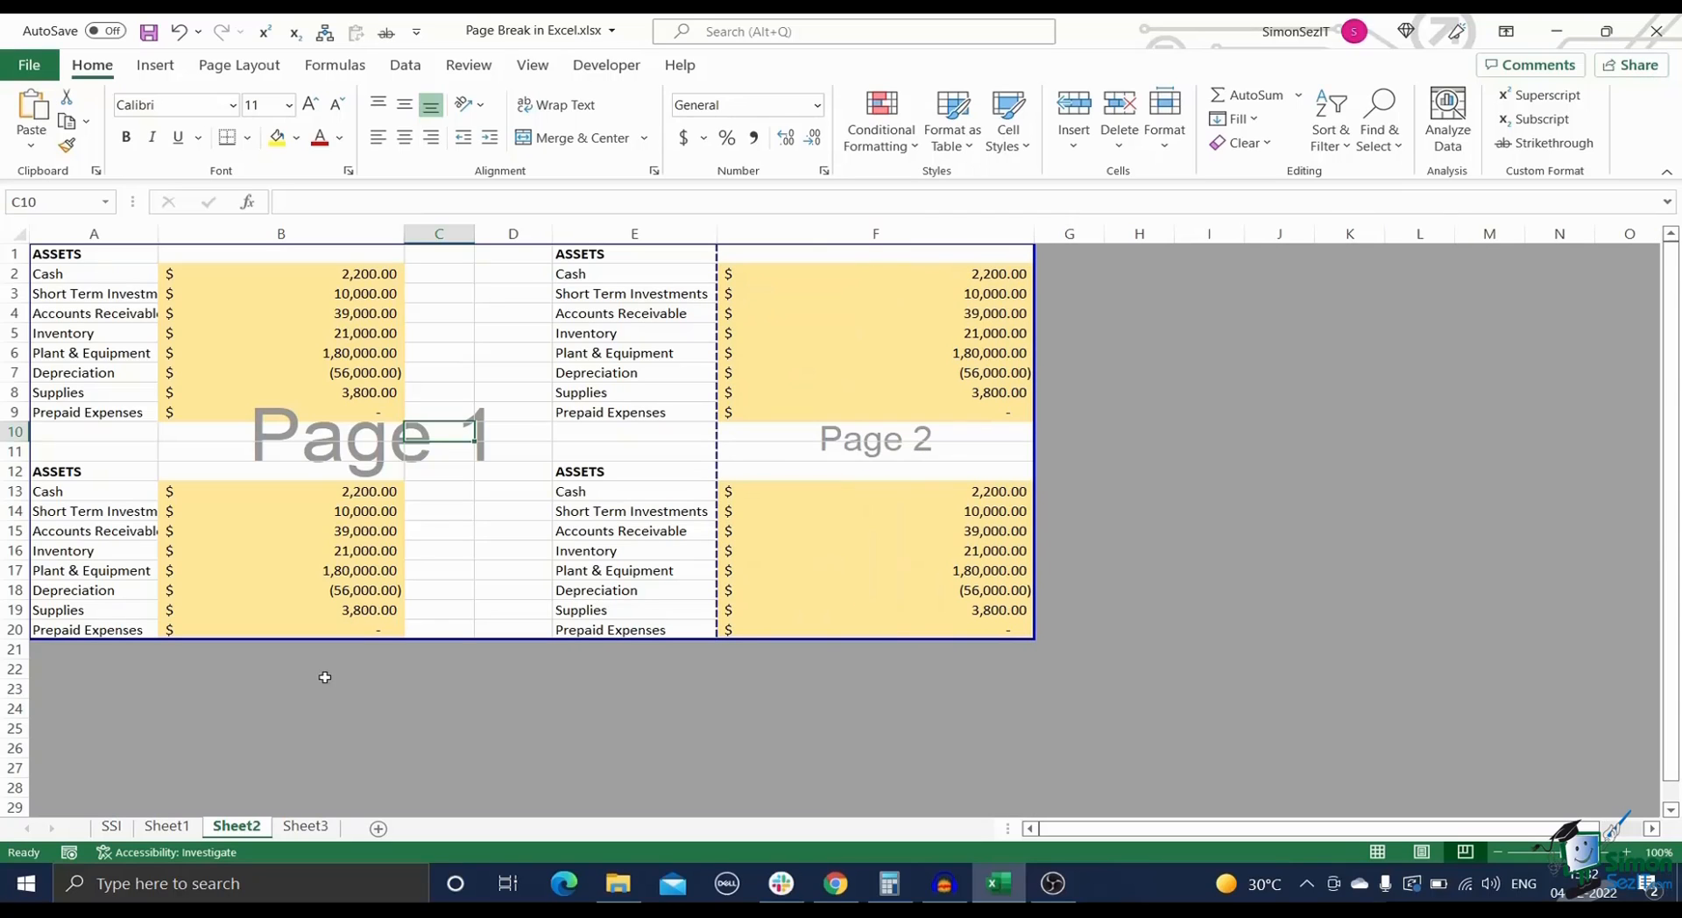
click(166, 825)
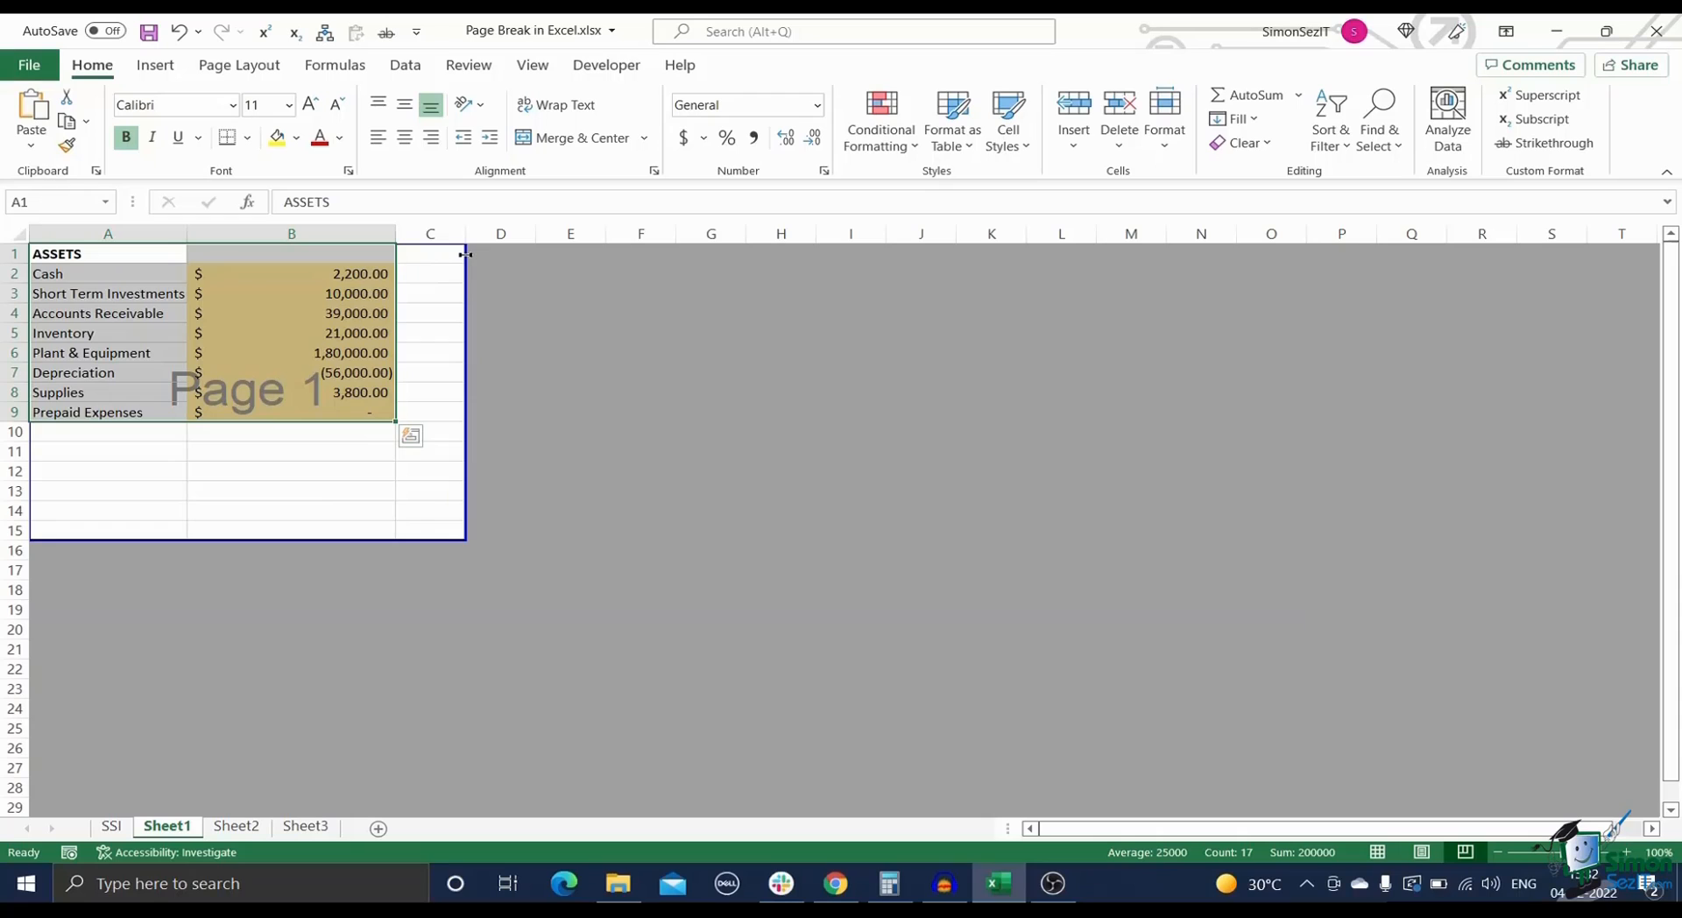
Step: Show the View ribbon confirming Sheet1 is in Page Break Preview
click(532, 65)
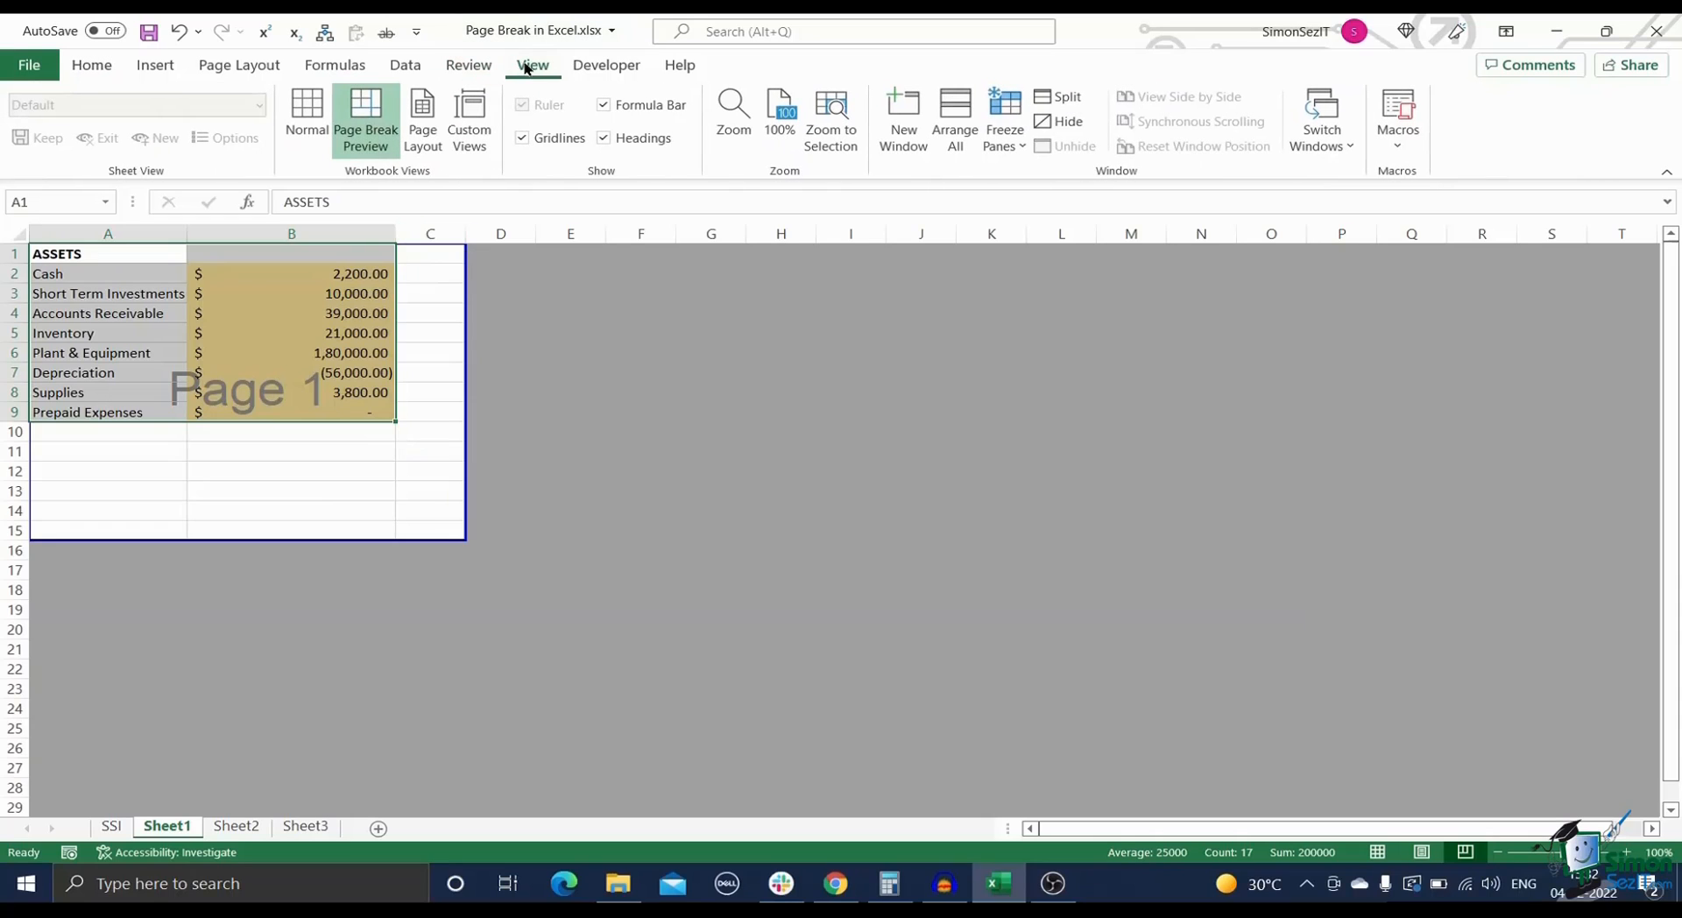
mouse_move(364, 121)
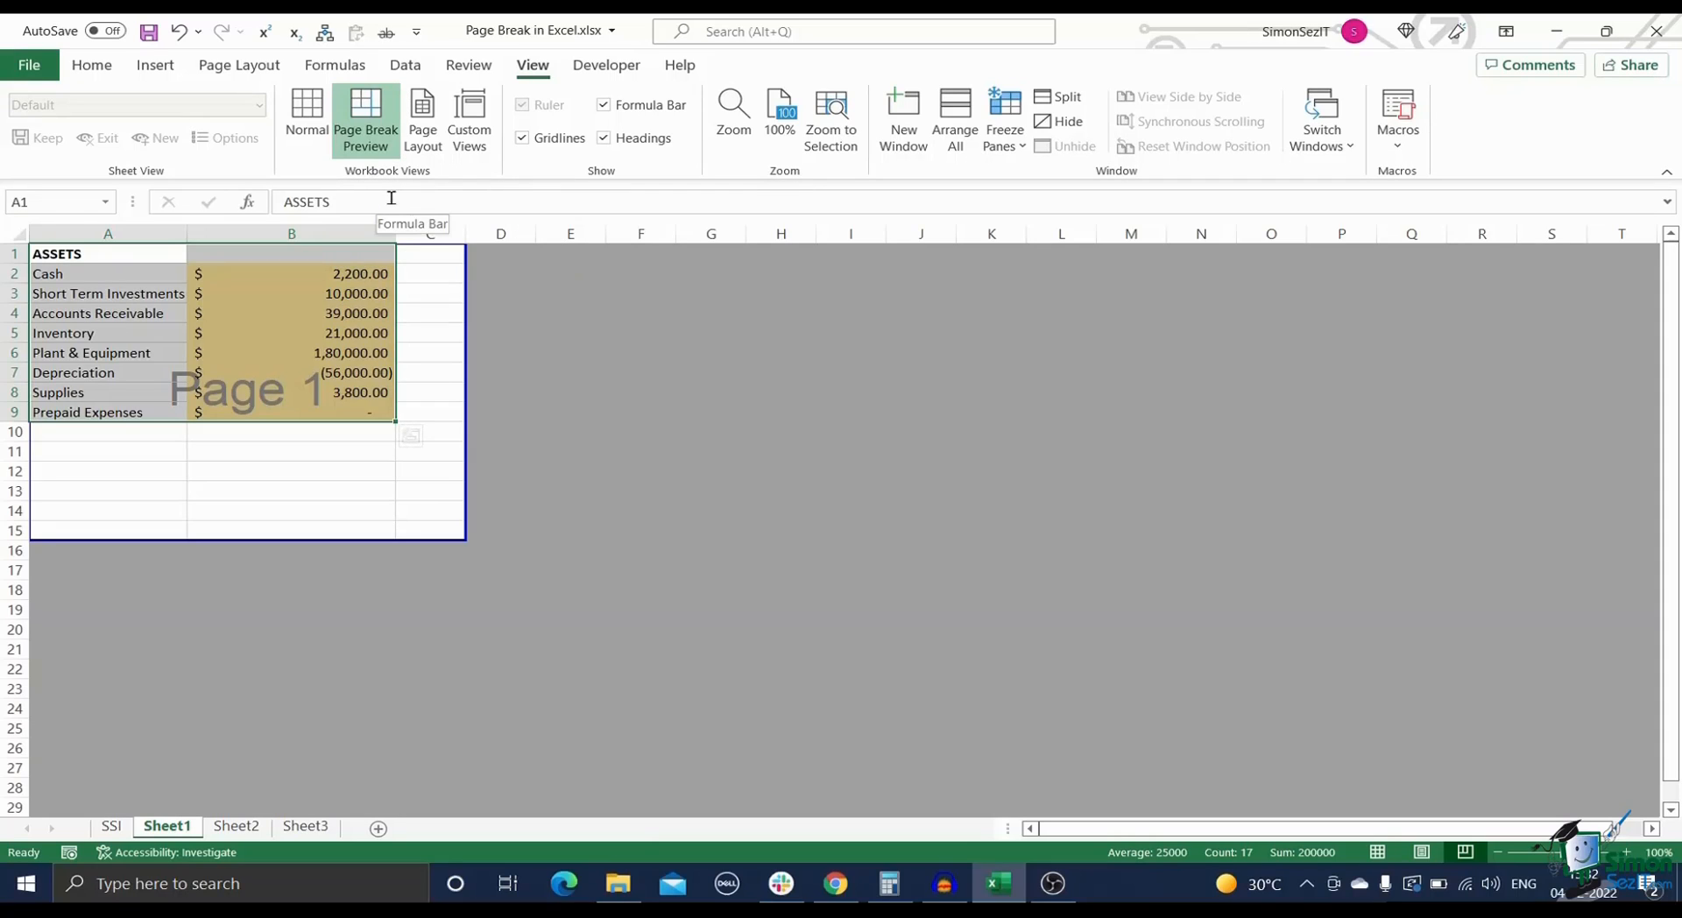
mouse_move(424, 238)
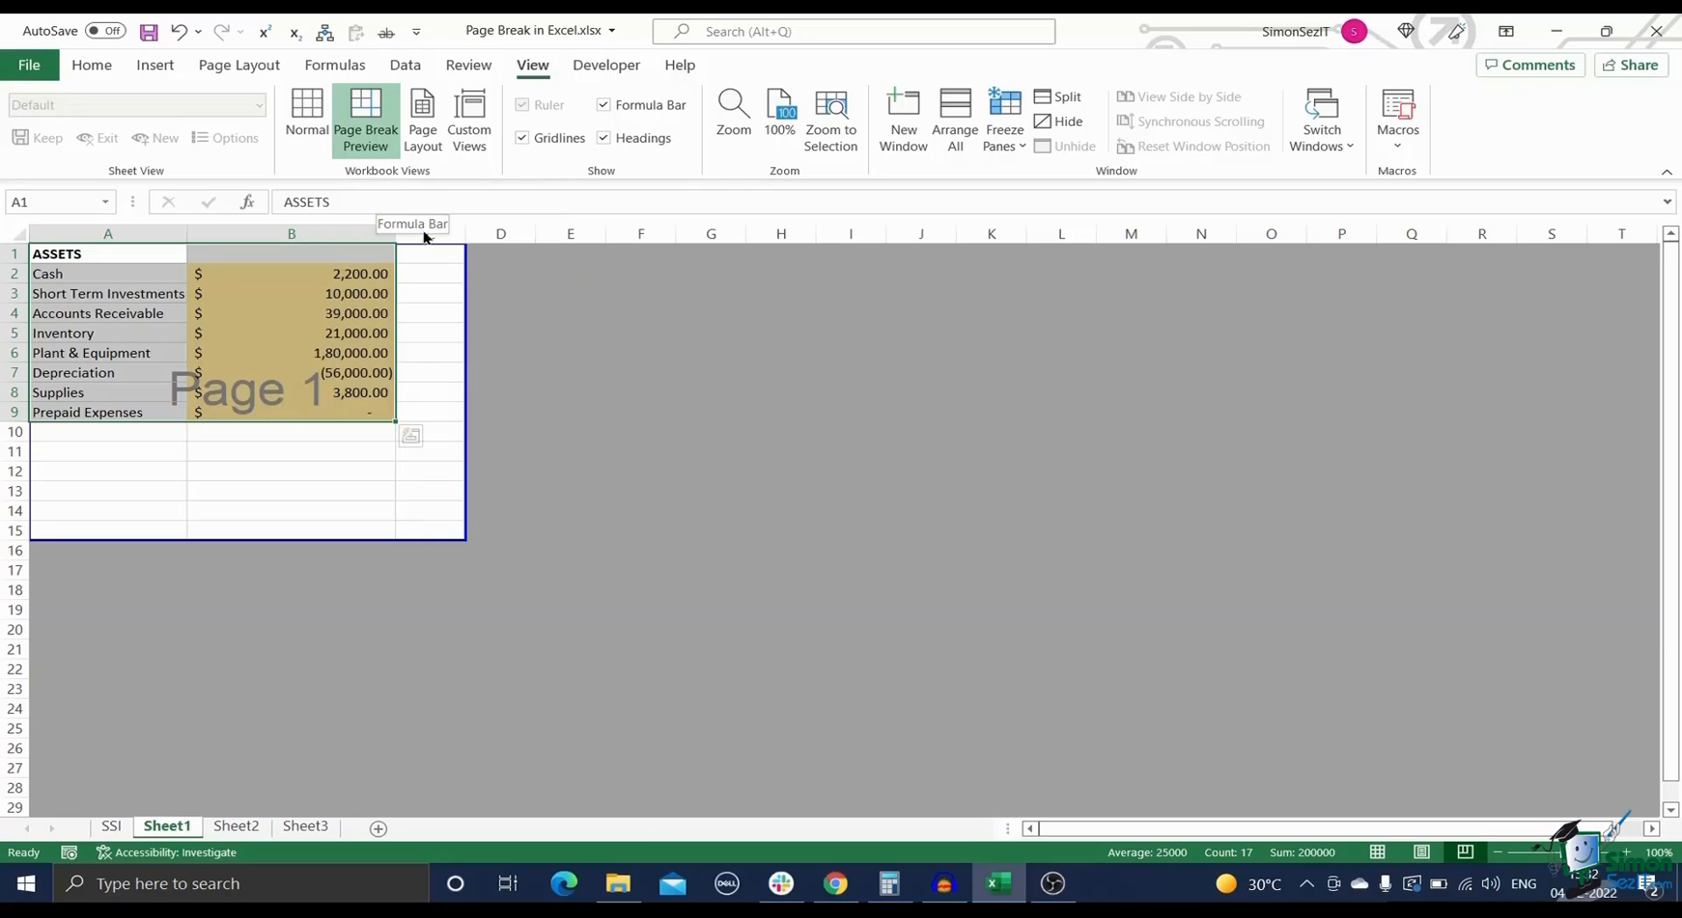
mouse_move(469, 256)
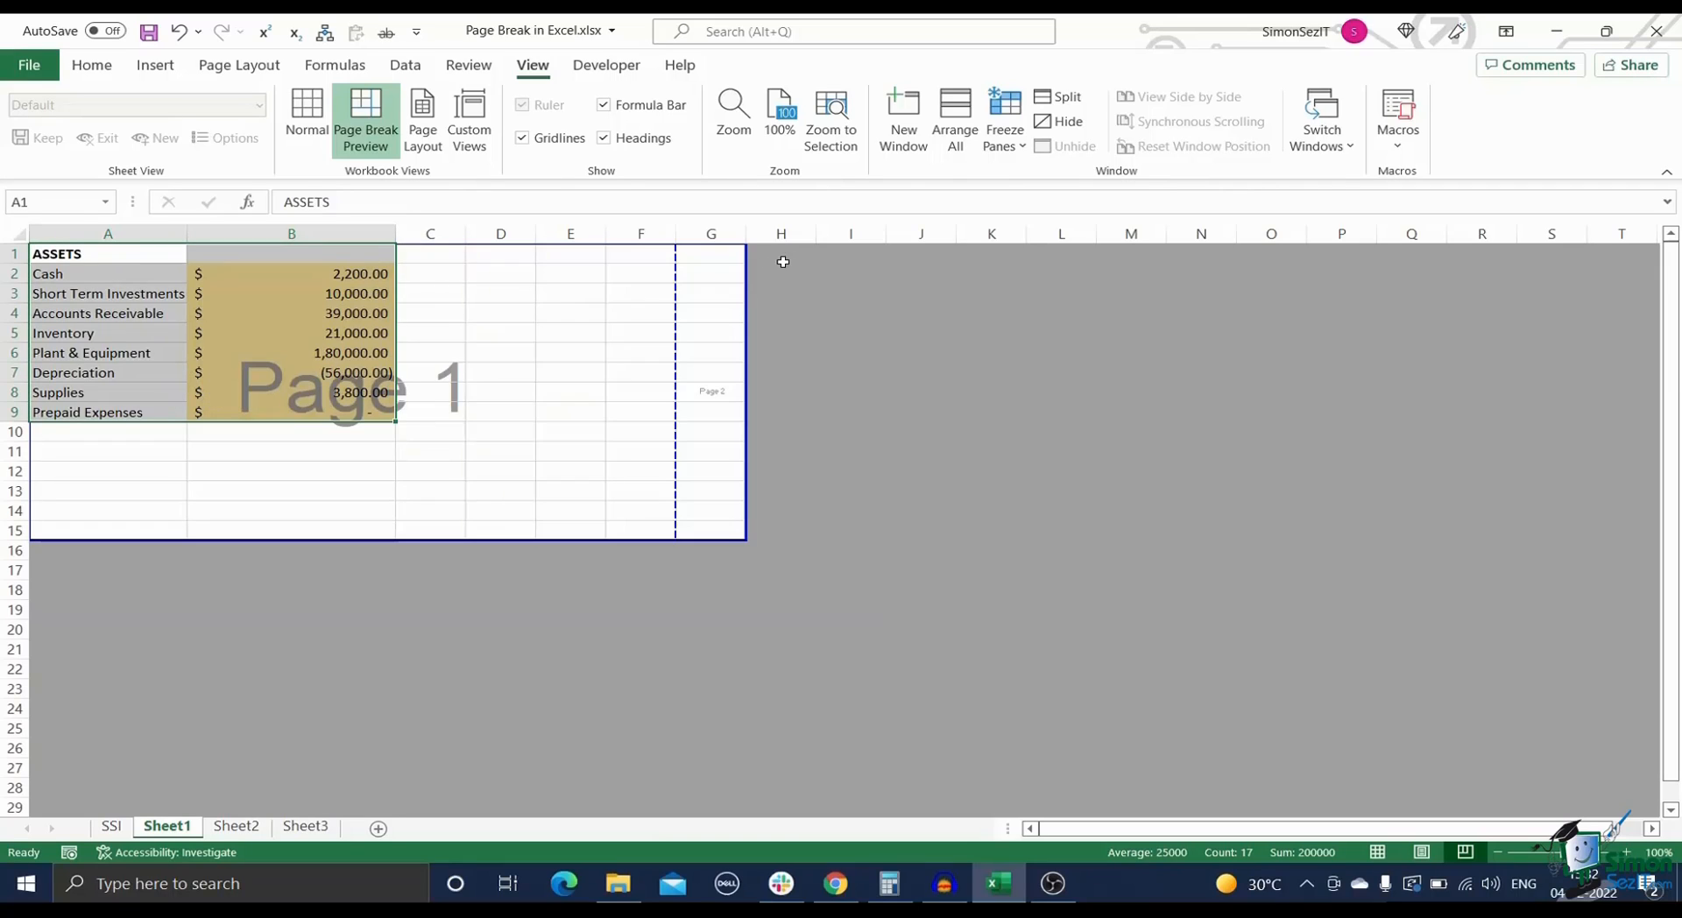
mouse_move(676, 389)
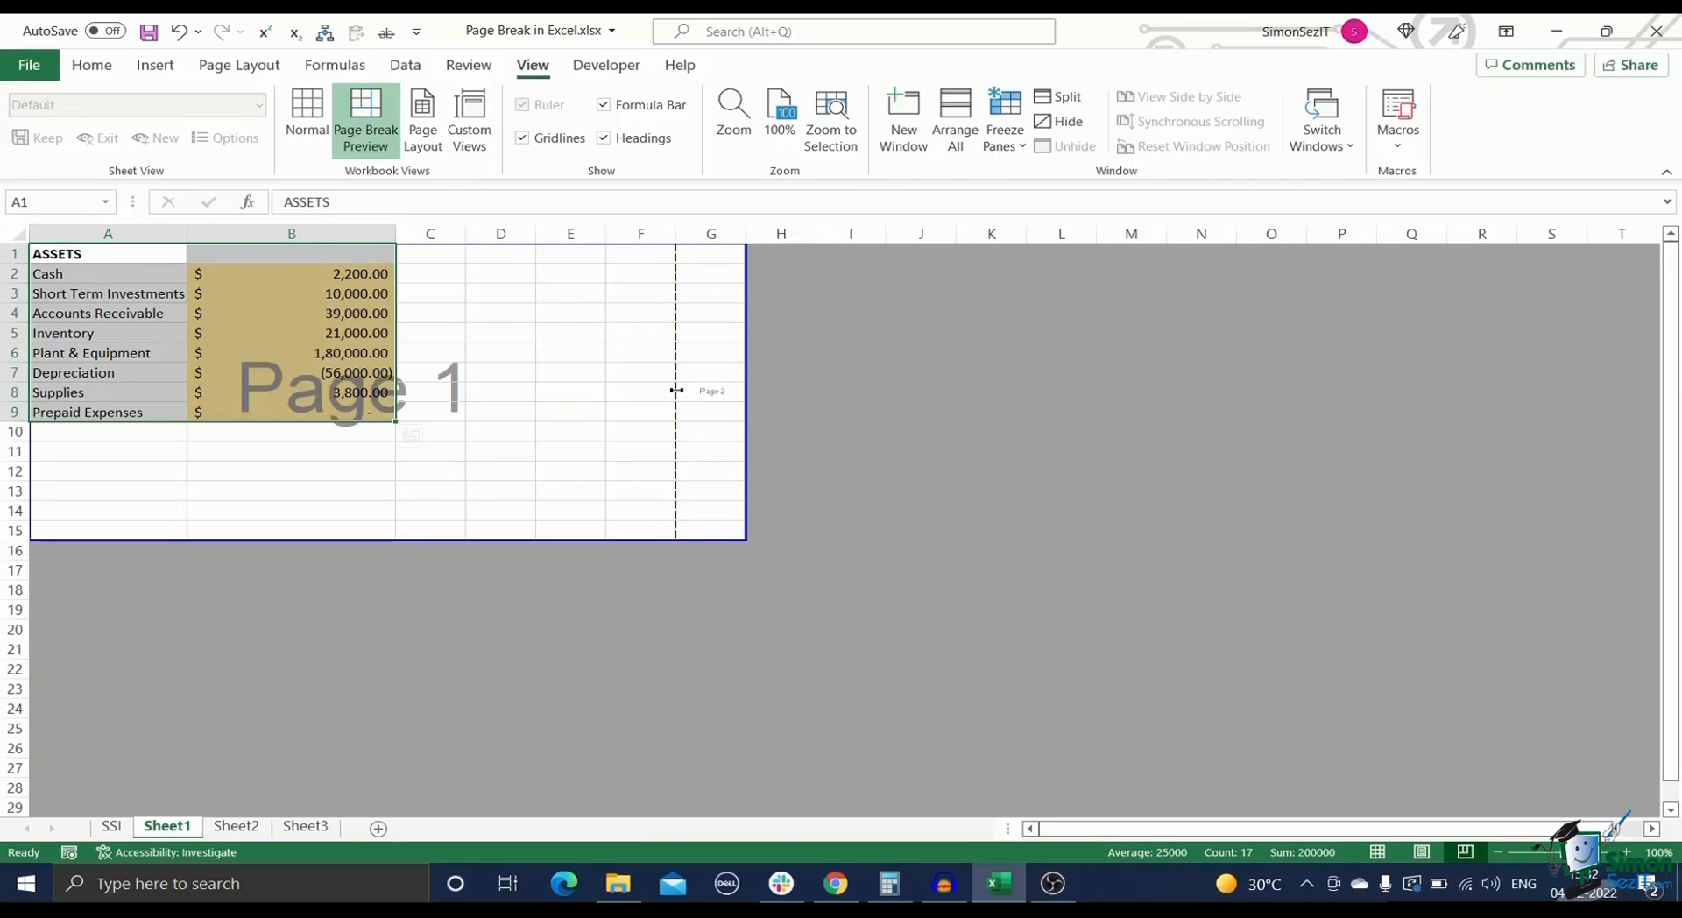
mouse_move(673, 444)
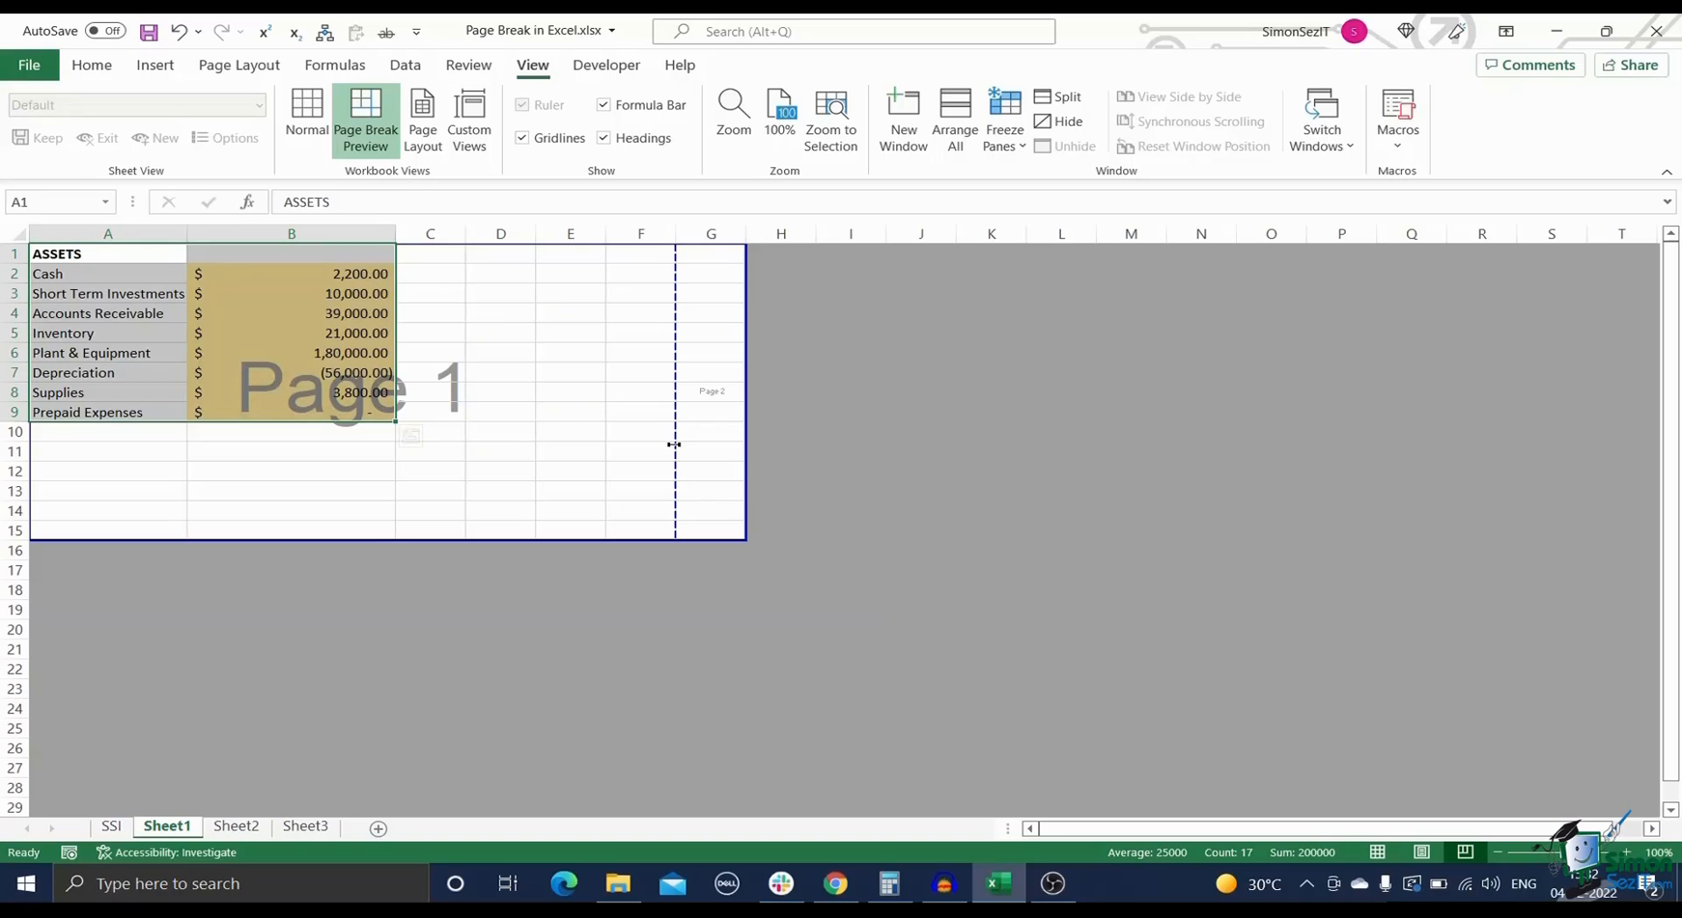
mouse_move(347, 734)
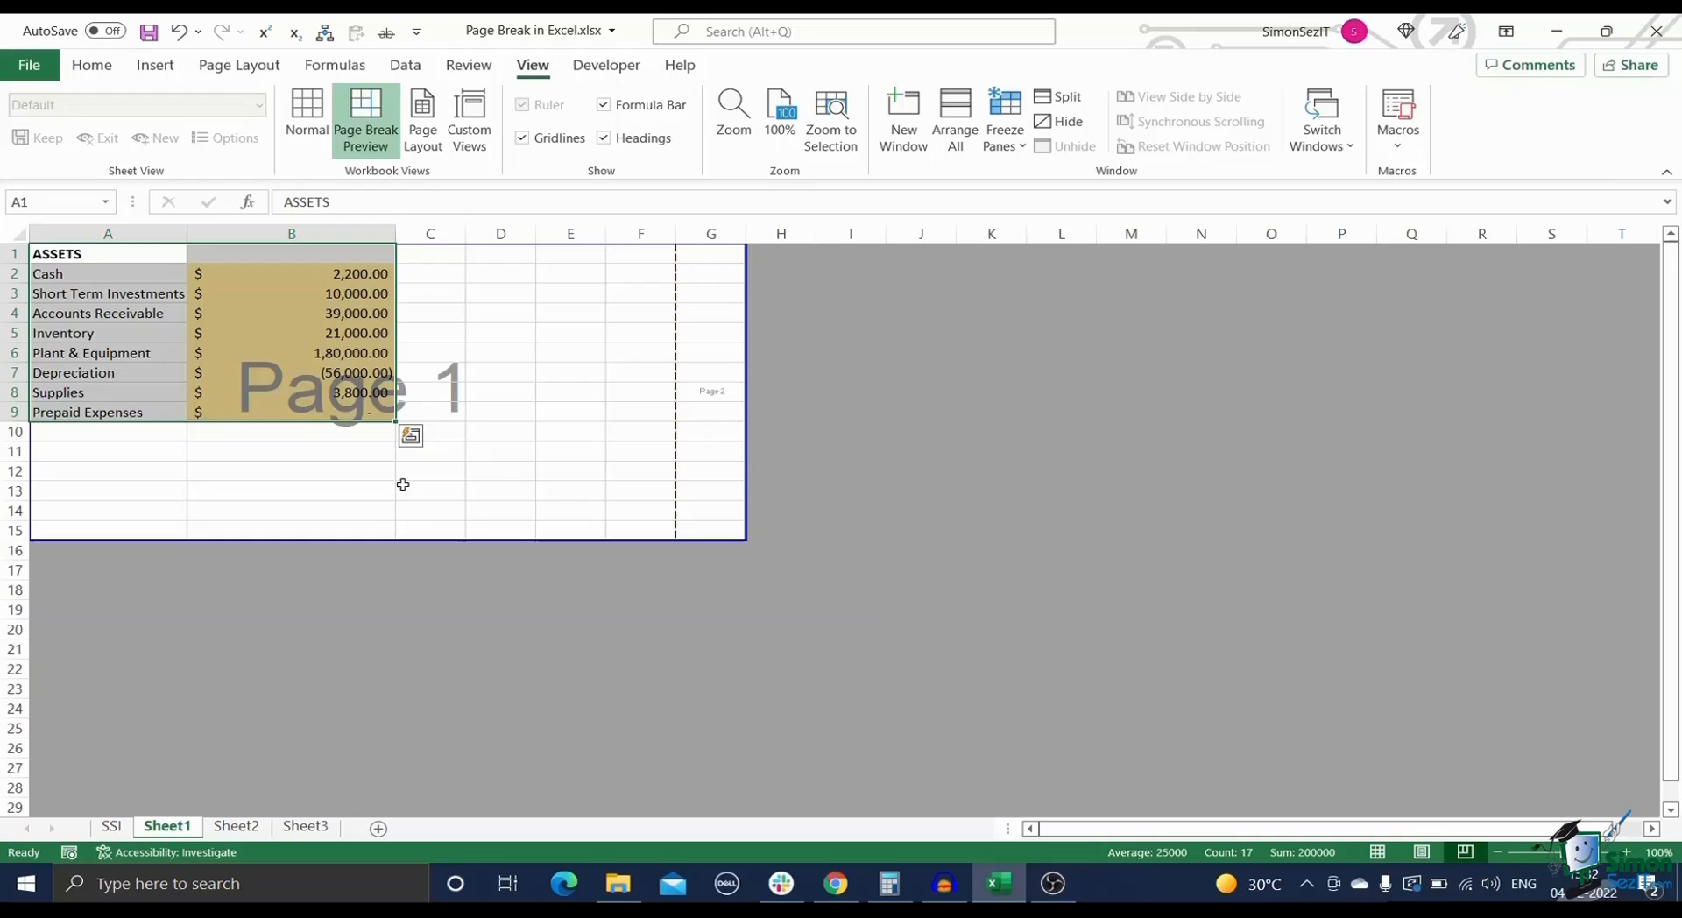
Step: Move Sheet1's vertical page break so page 2 begins at column F
click(429, 471)
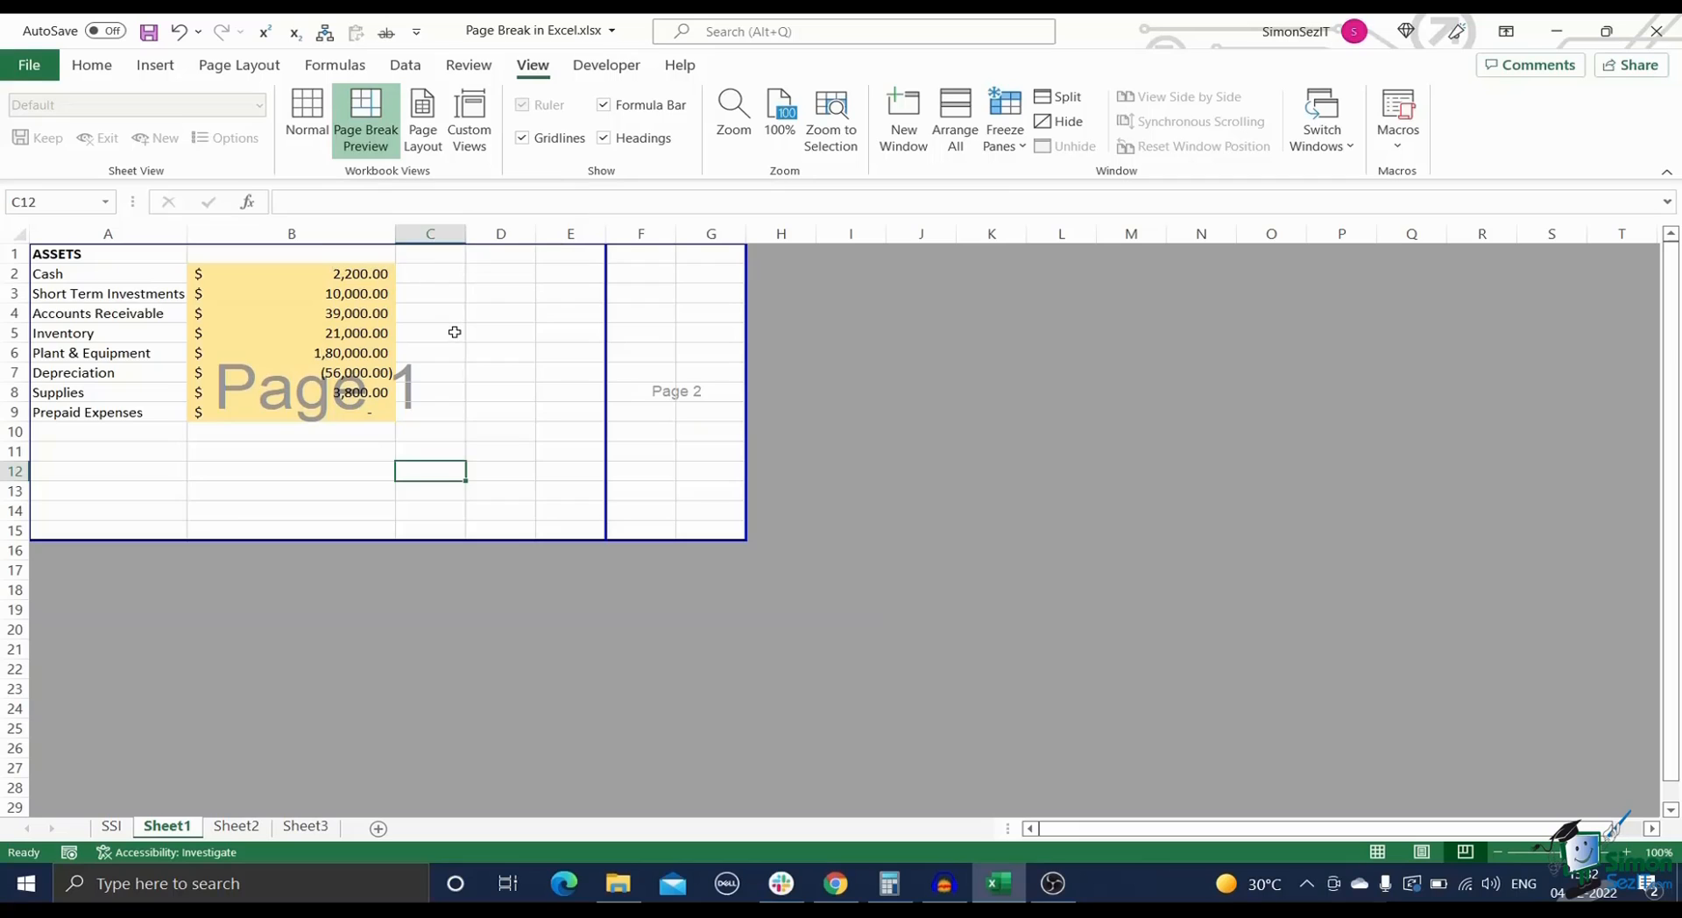
mouse_move(272, 742)
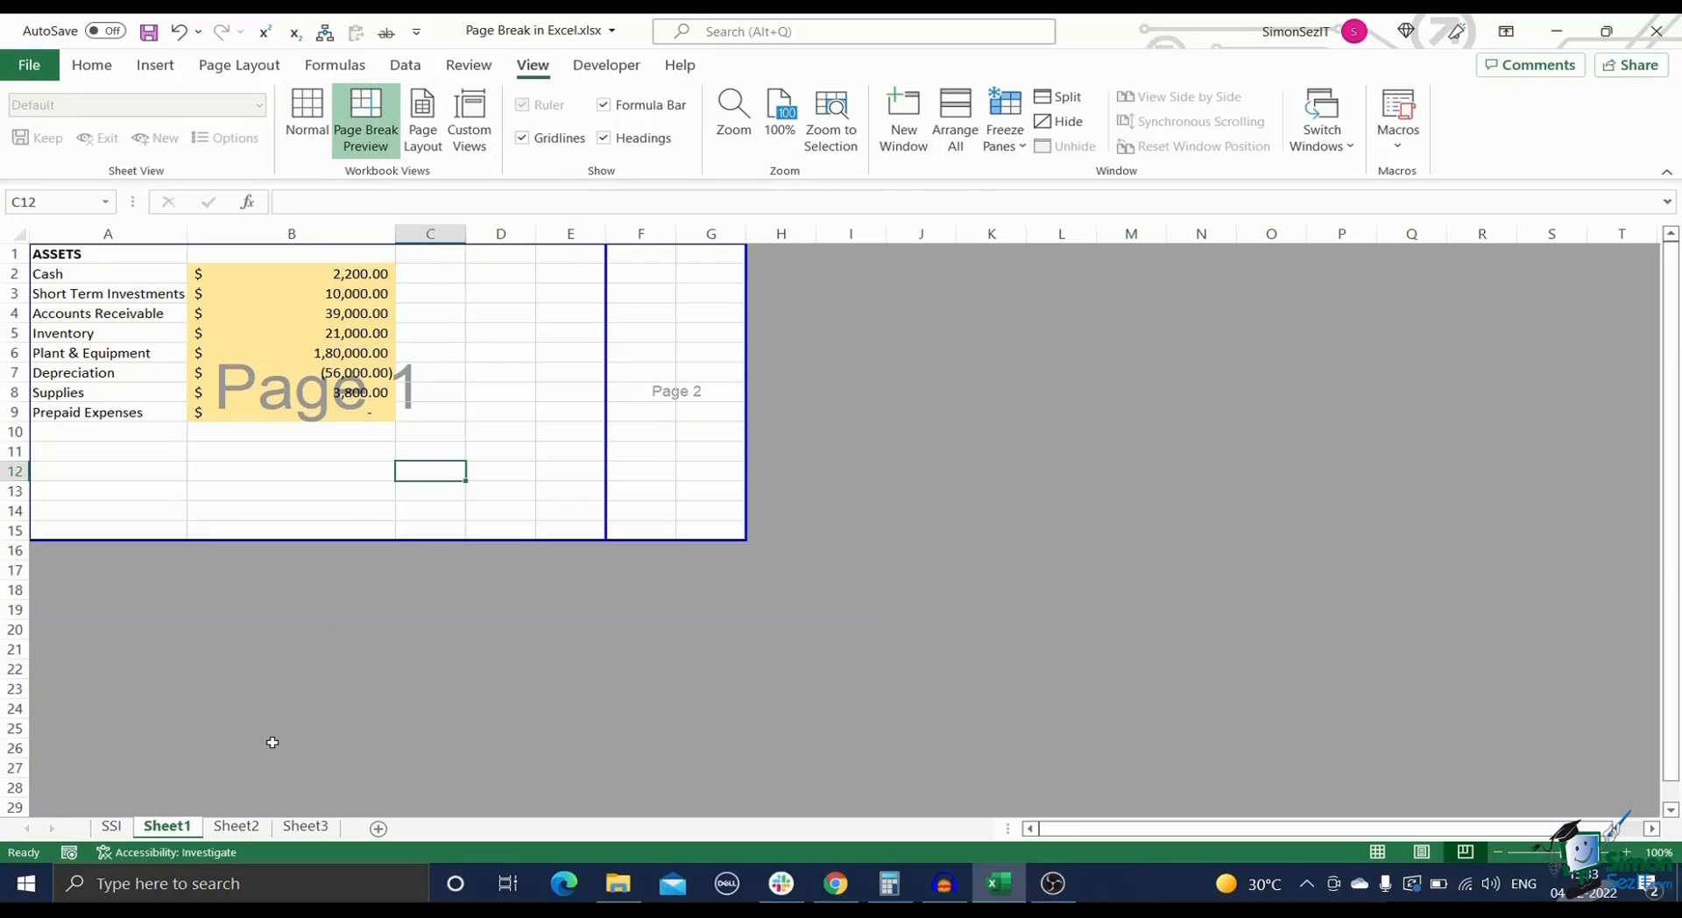
Step: Insert a page break at cell D10 on Sheet2, splitting it into four pages
click(237, 825)
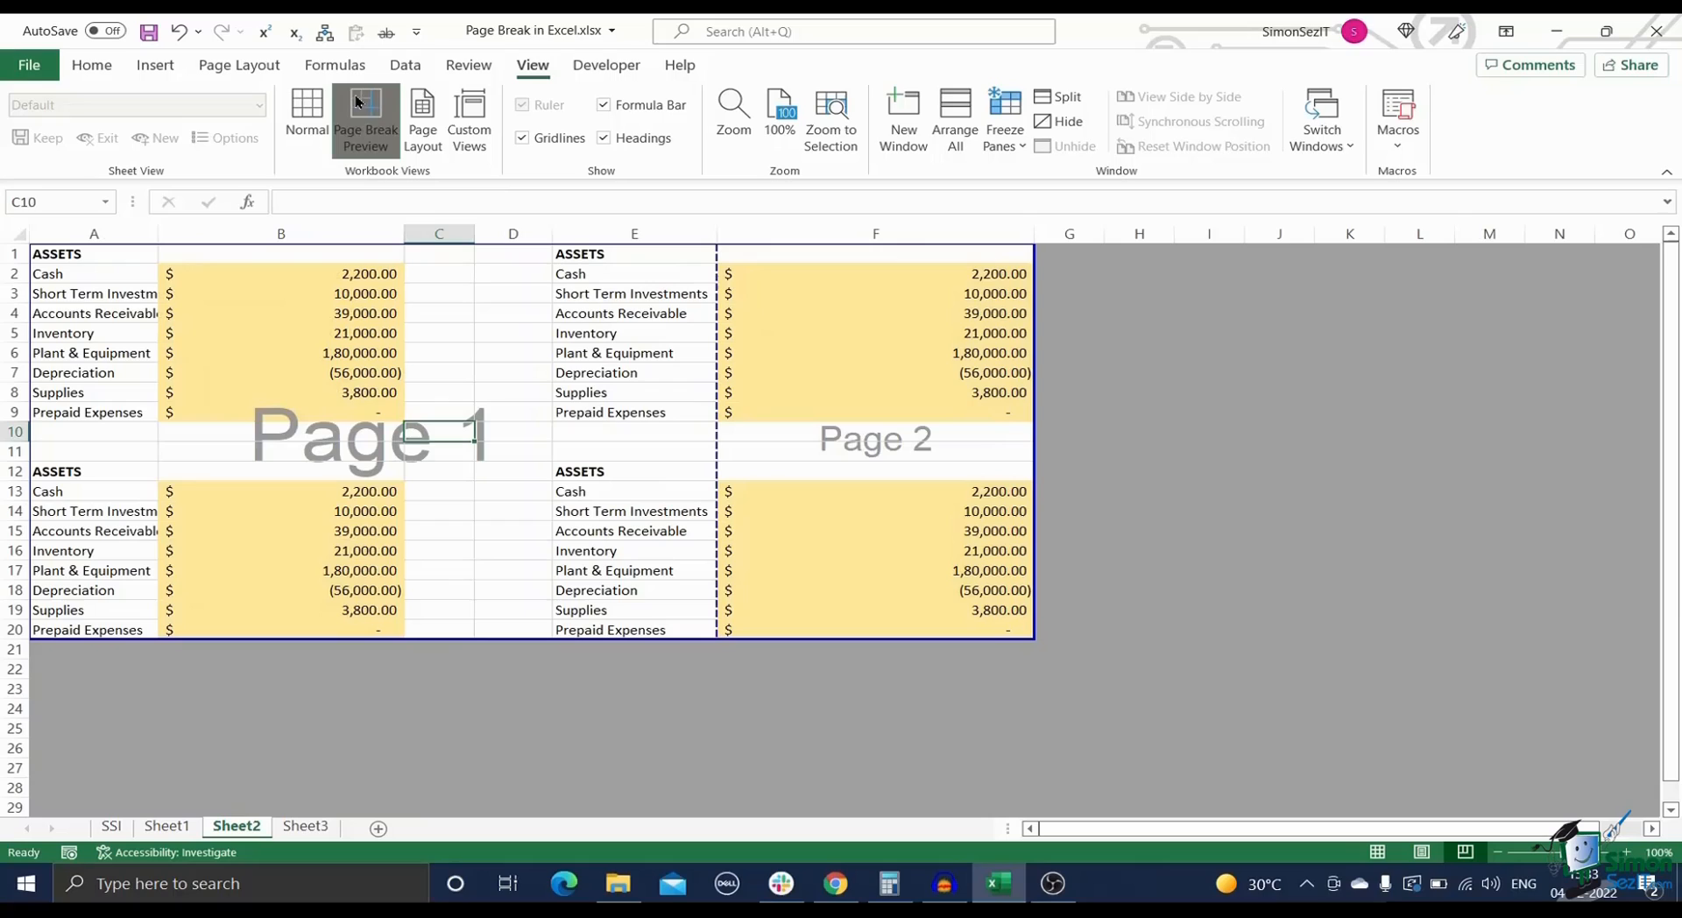
mouse_move(389, 122)
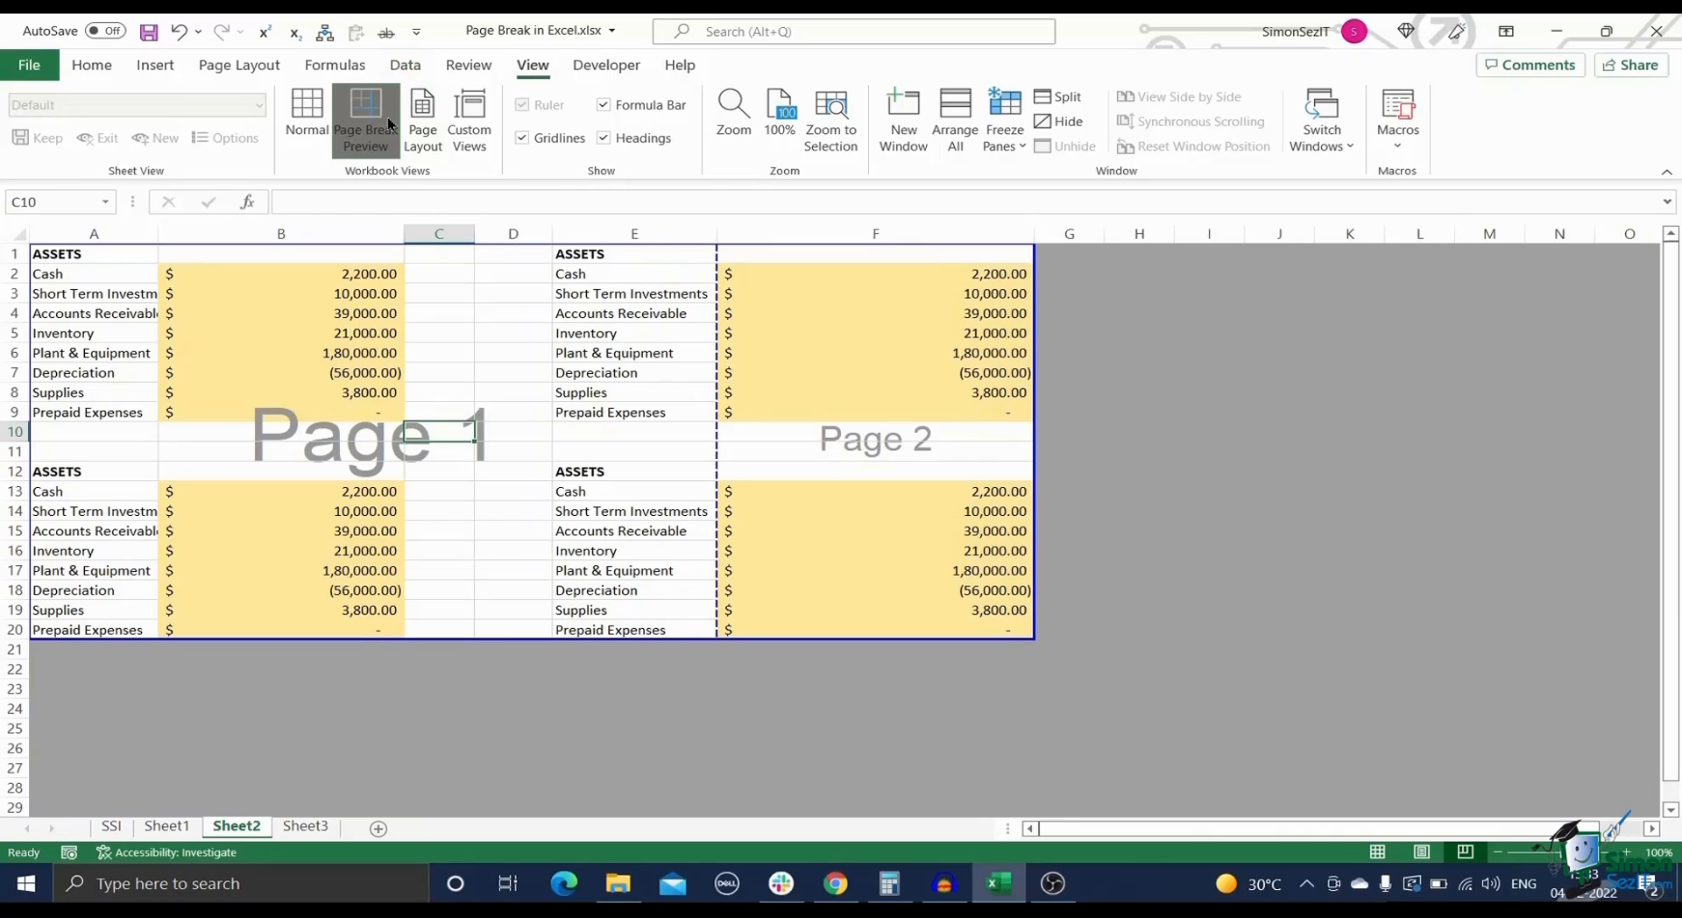
mouse_move(365, 118)
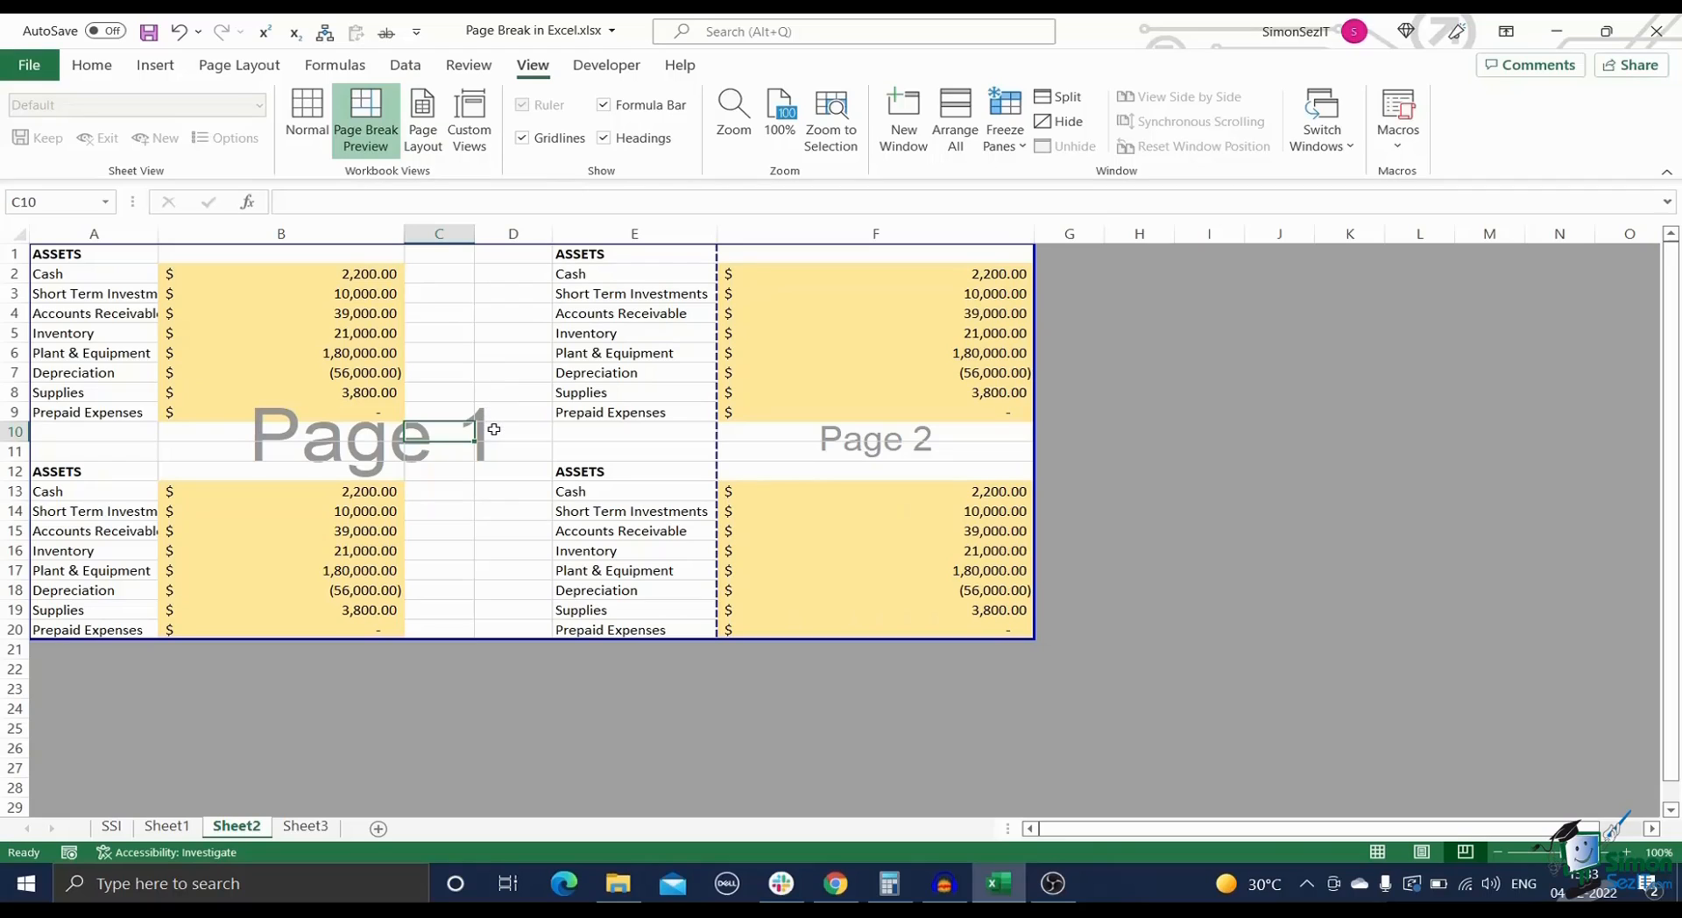
click(511, 429)
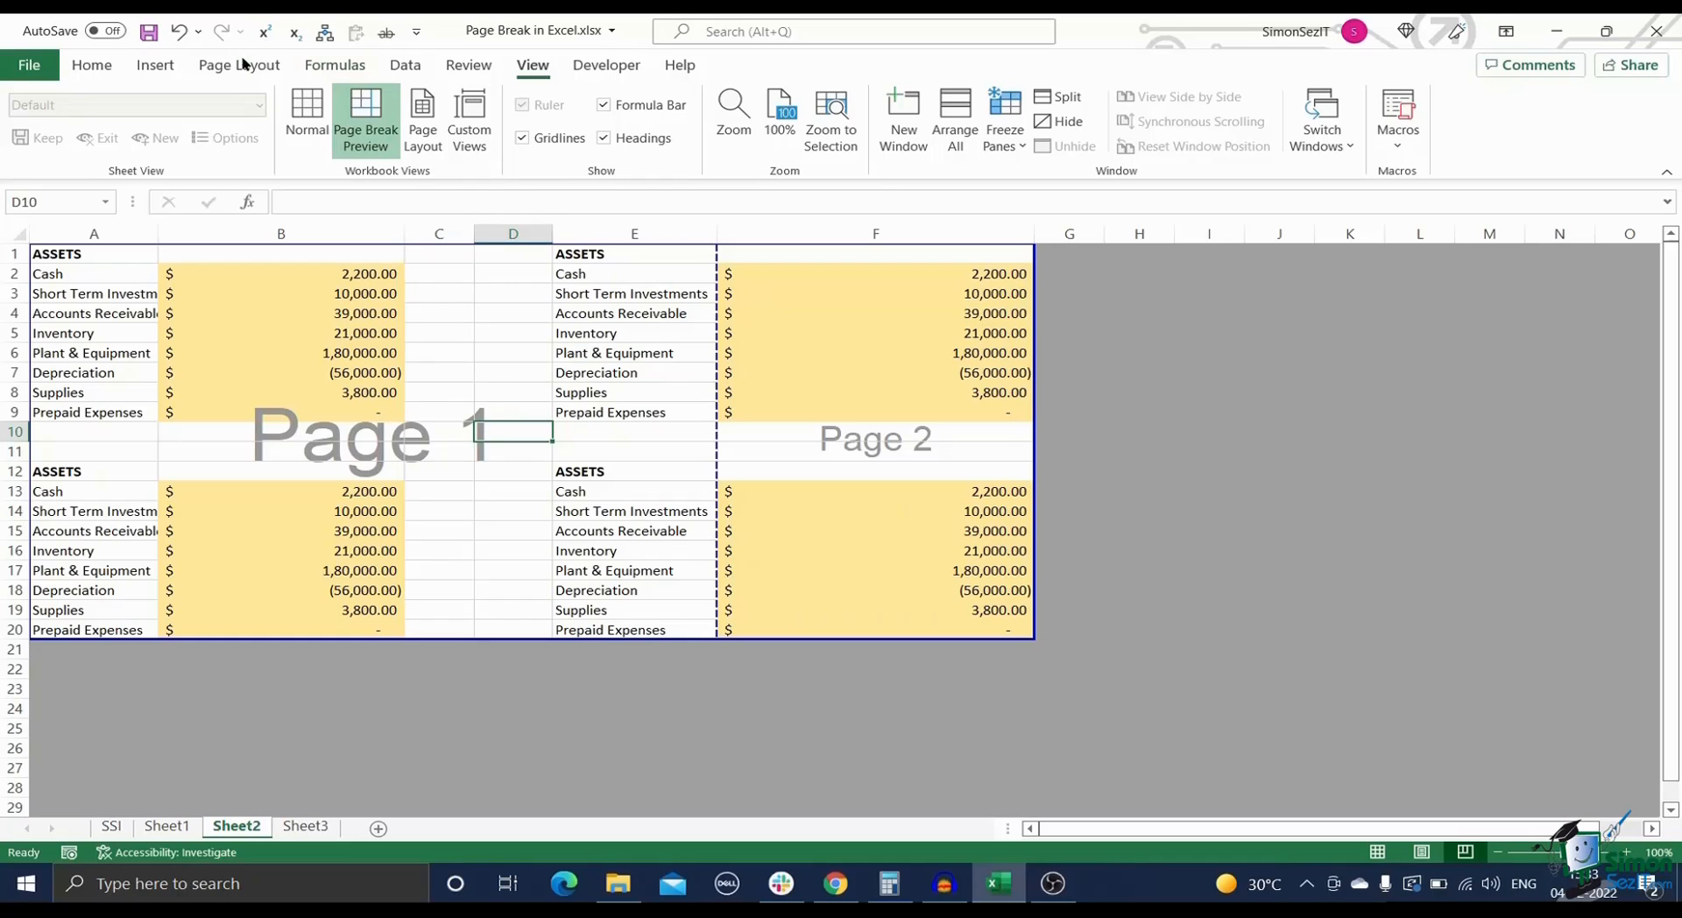
click(239, 64)
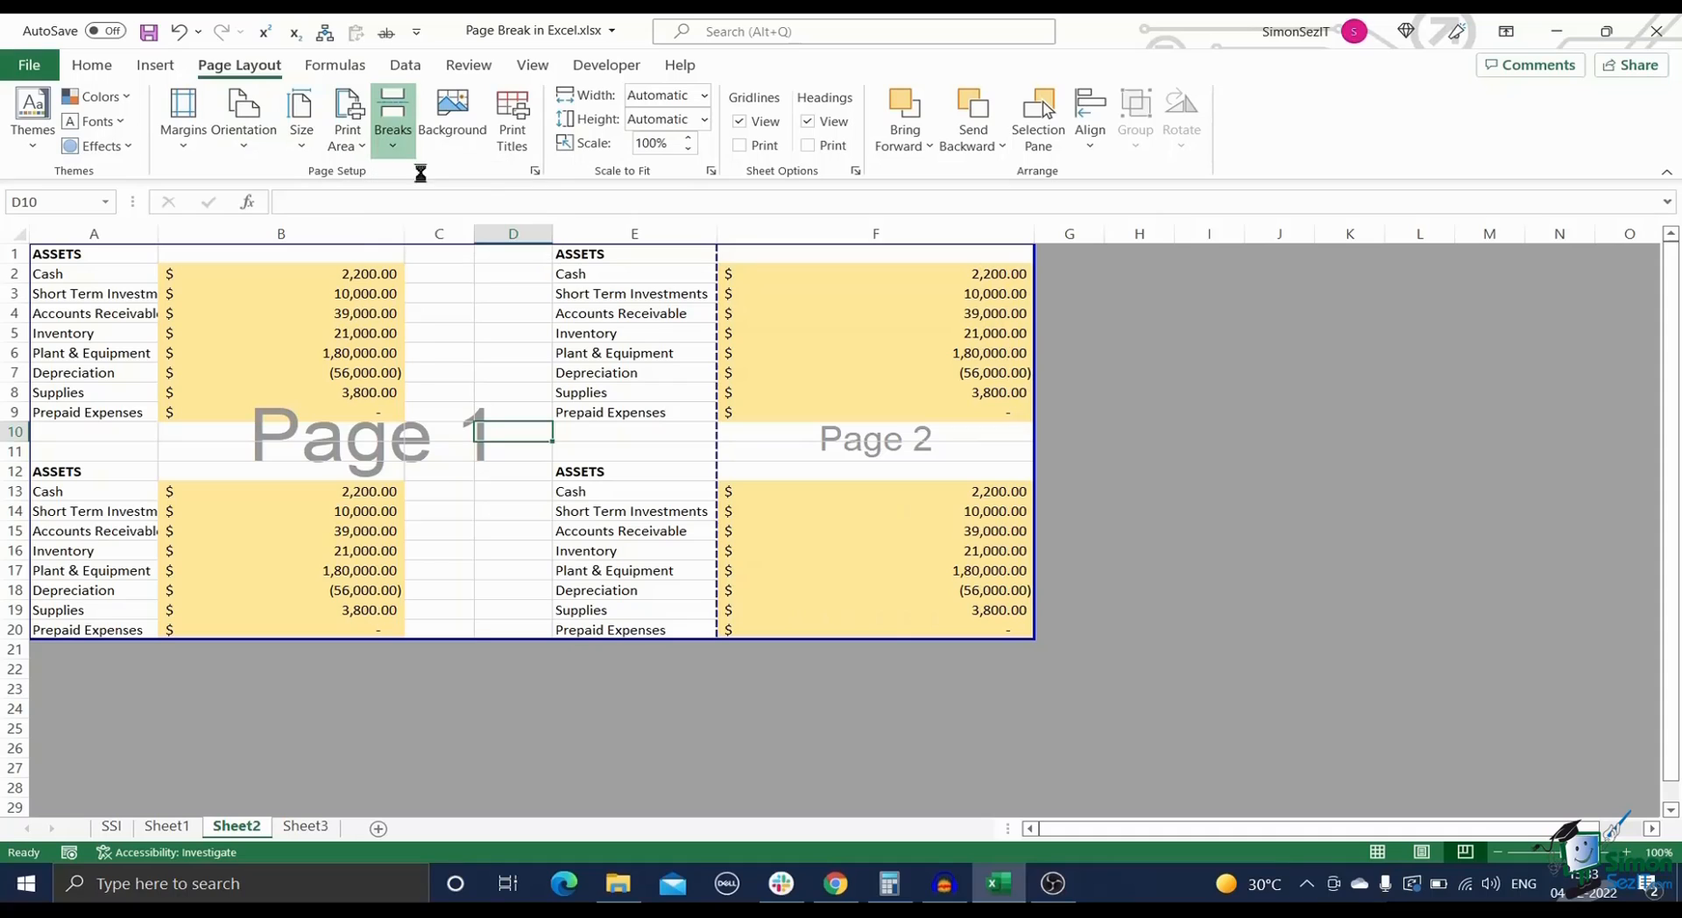
click(391, 118)
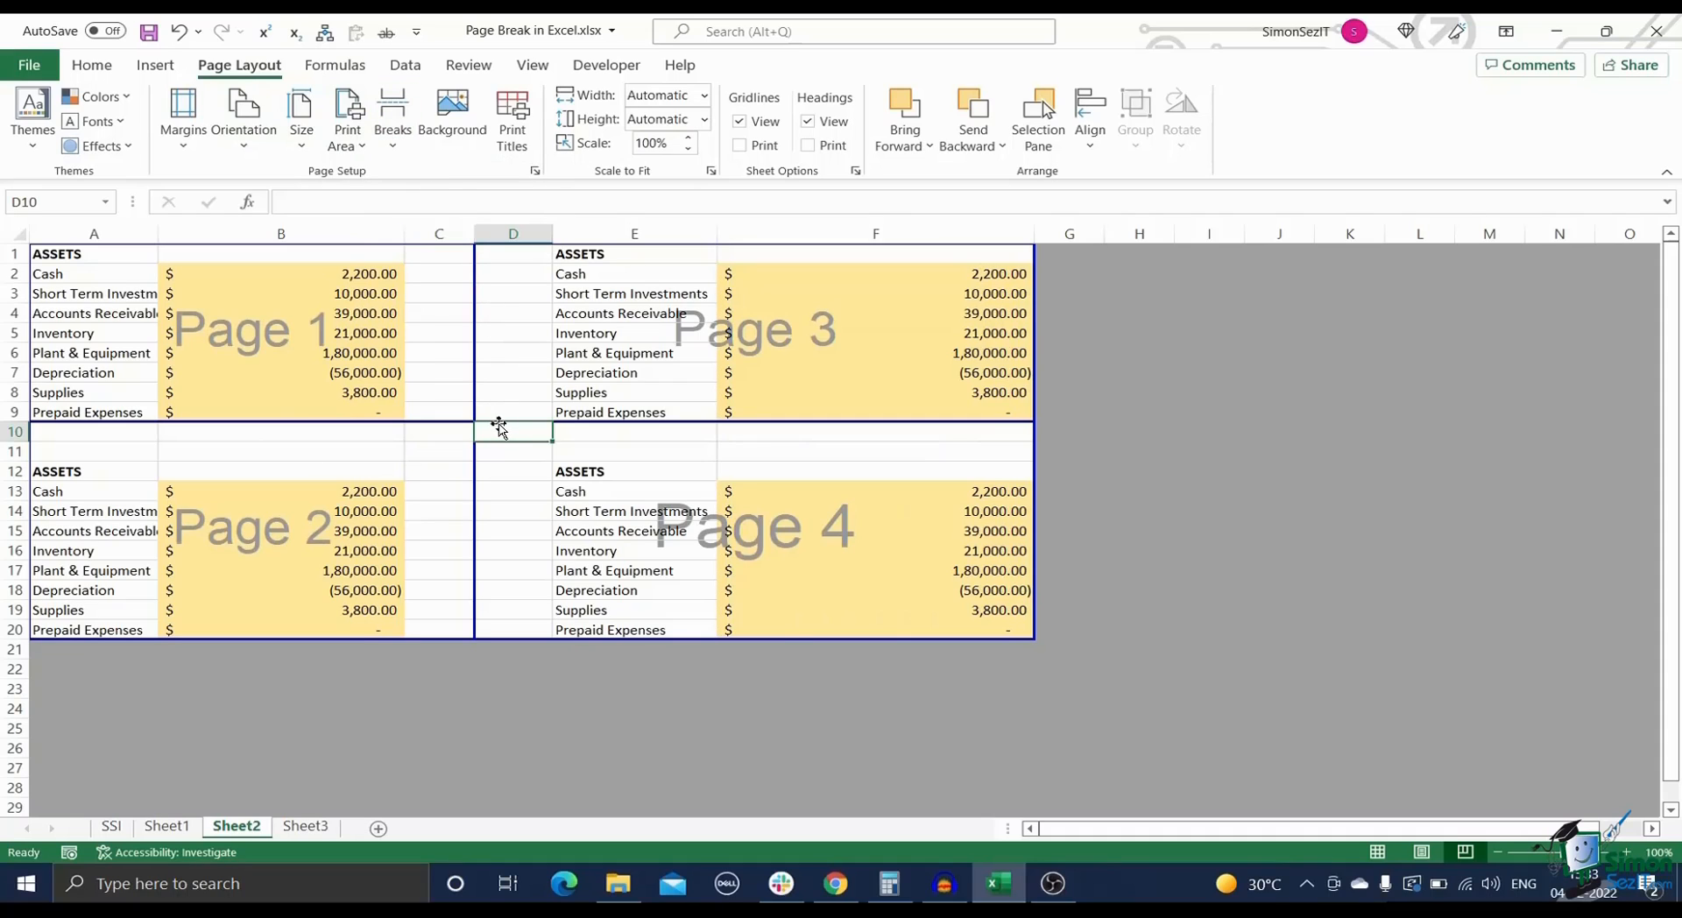
mouse_move(499, 458)
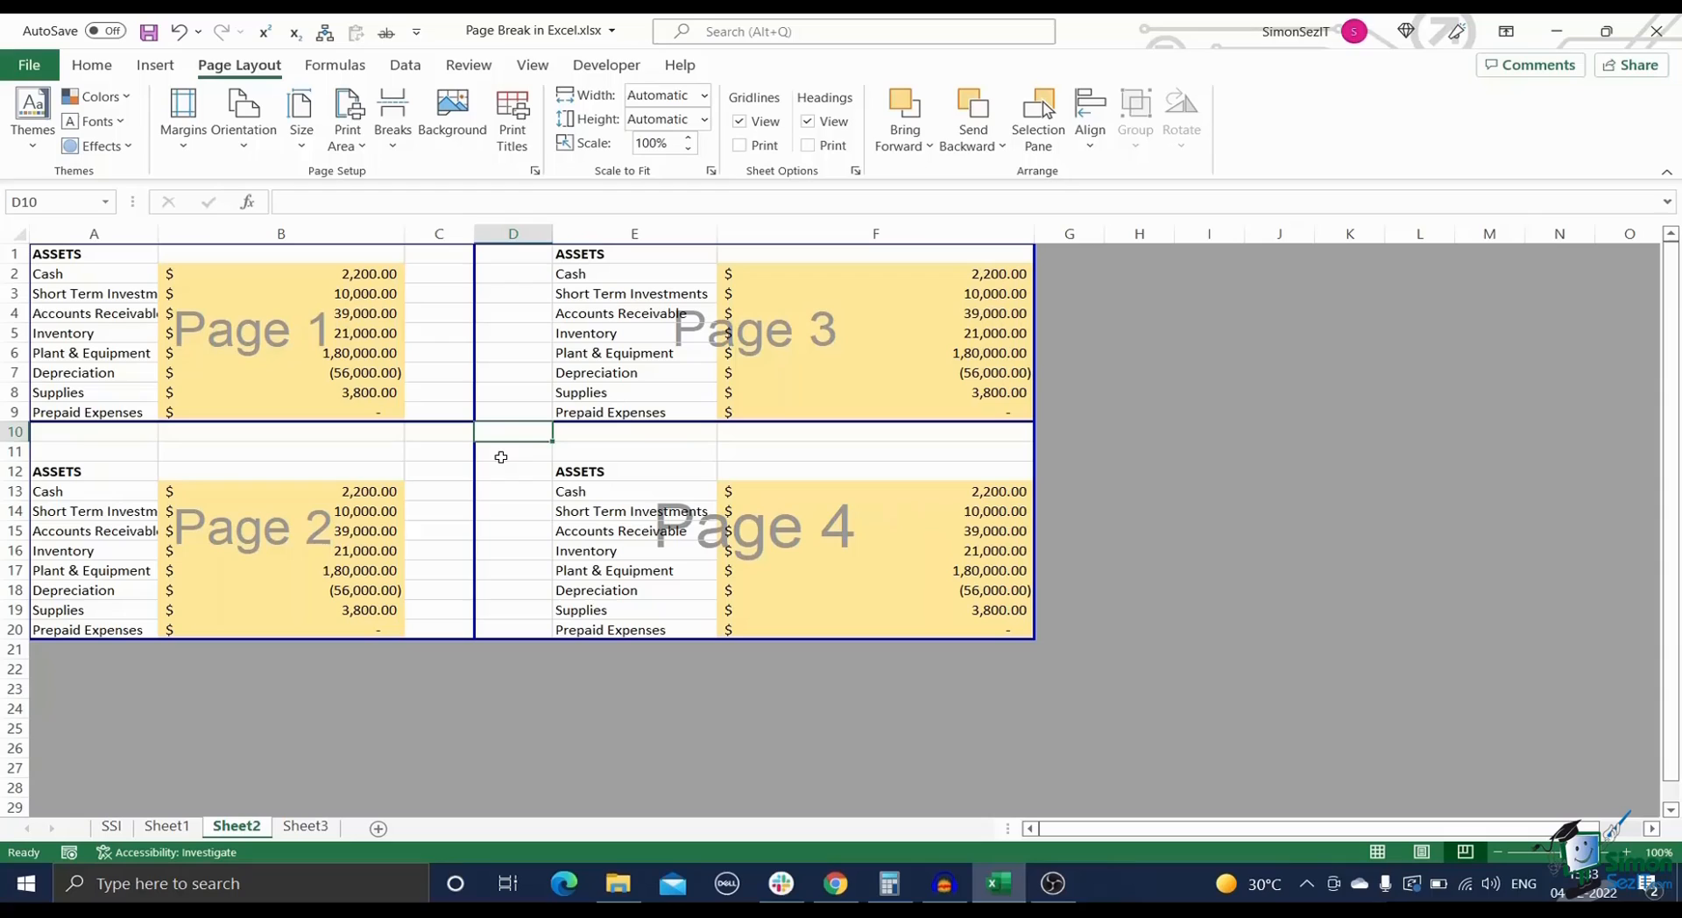
click(514, 471)
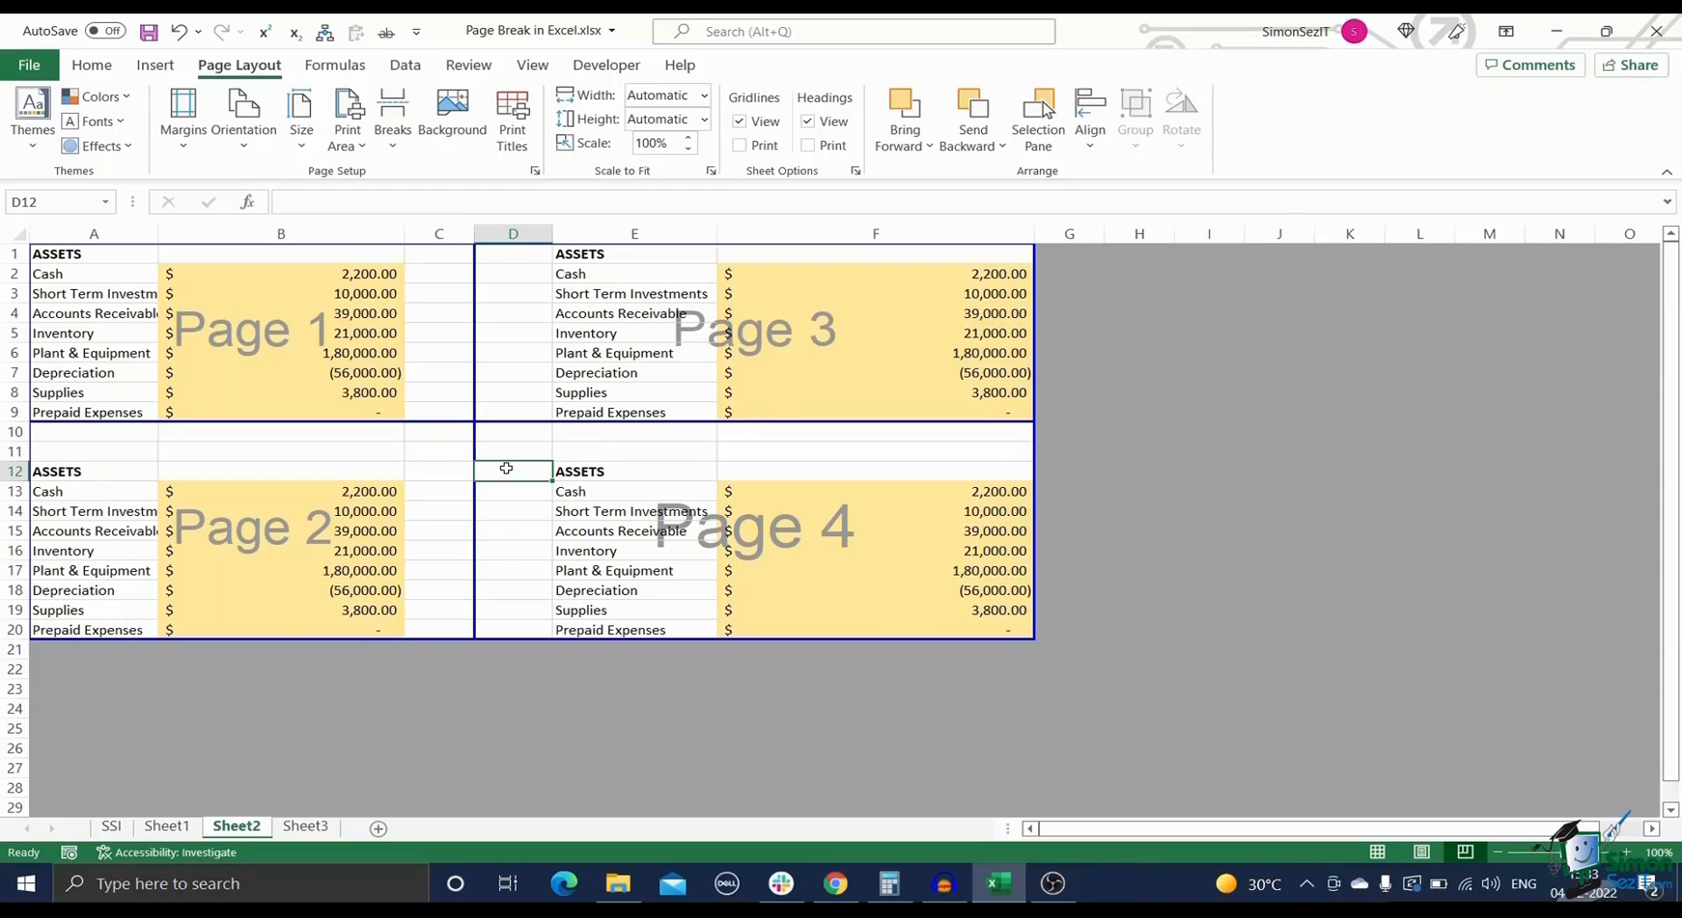
mouse_move(501, 296)
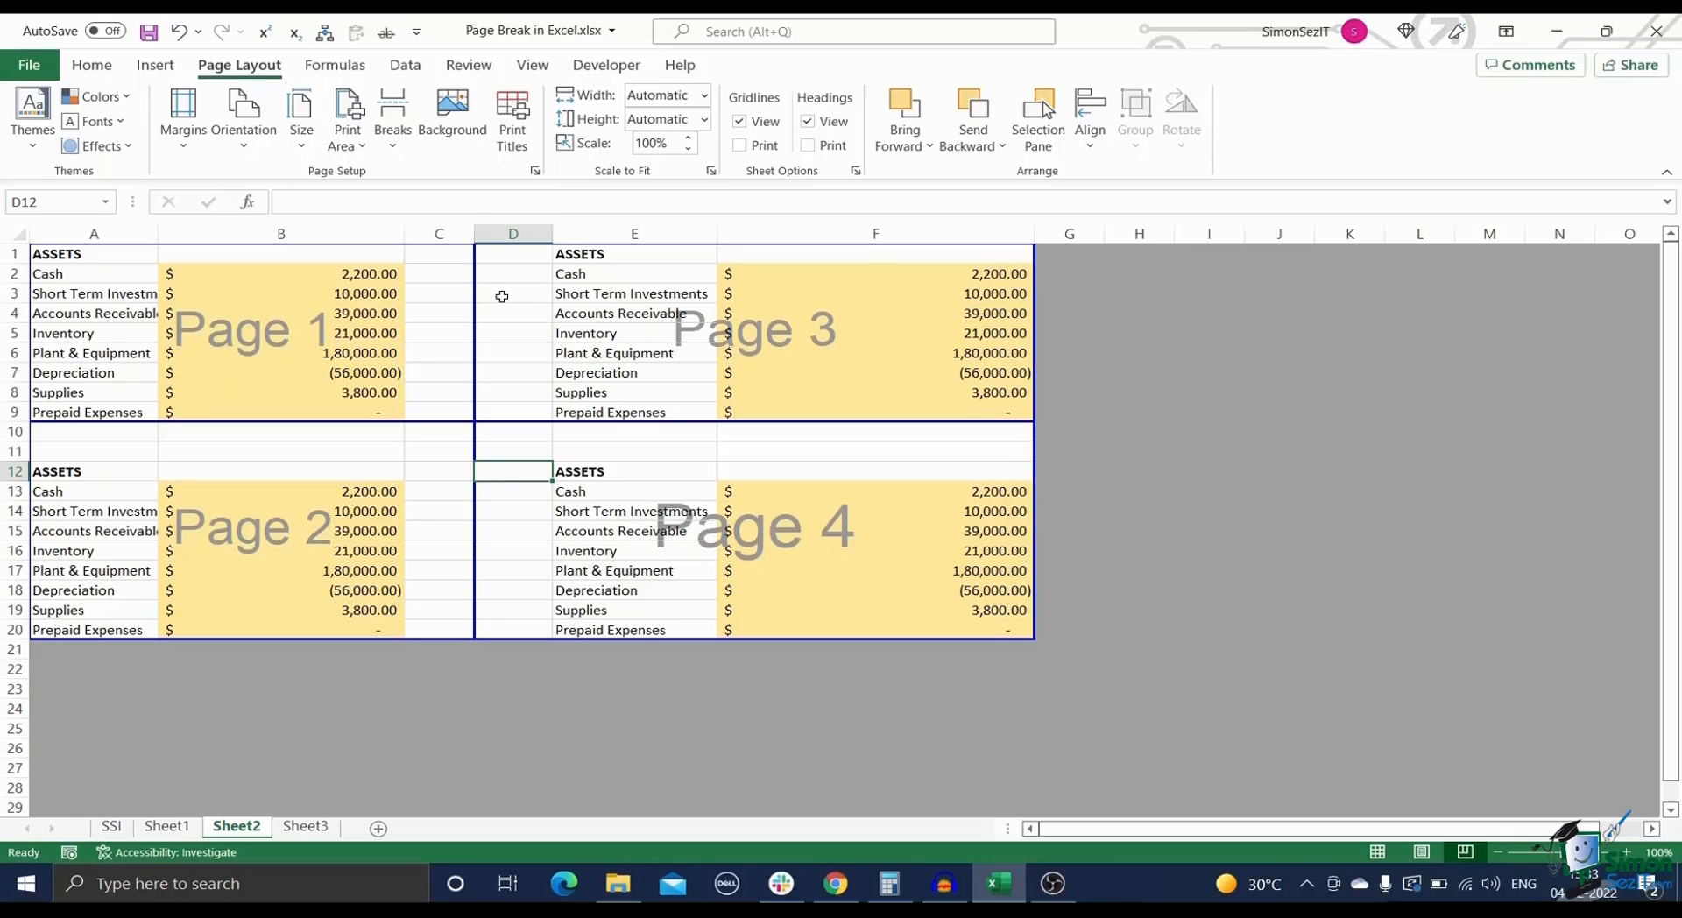
mouse_move(466, 286)
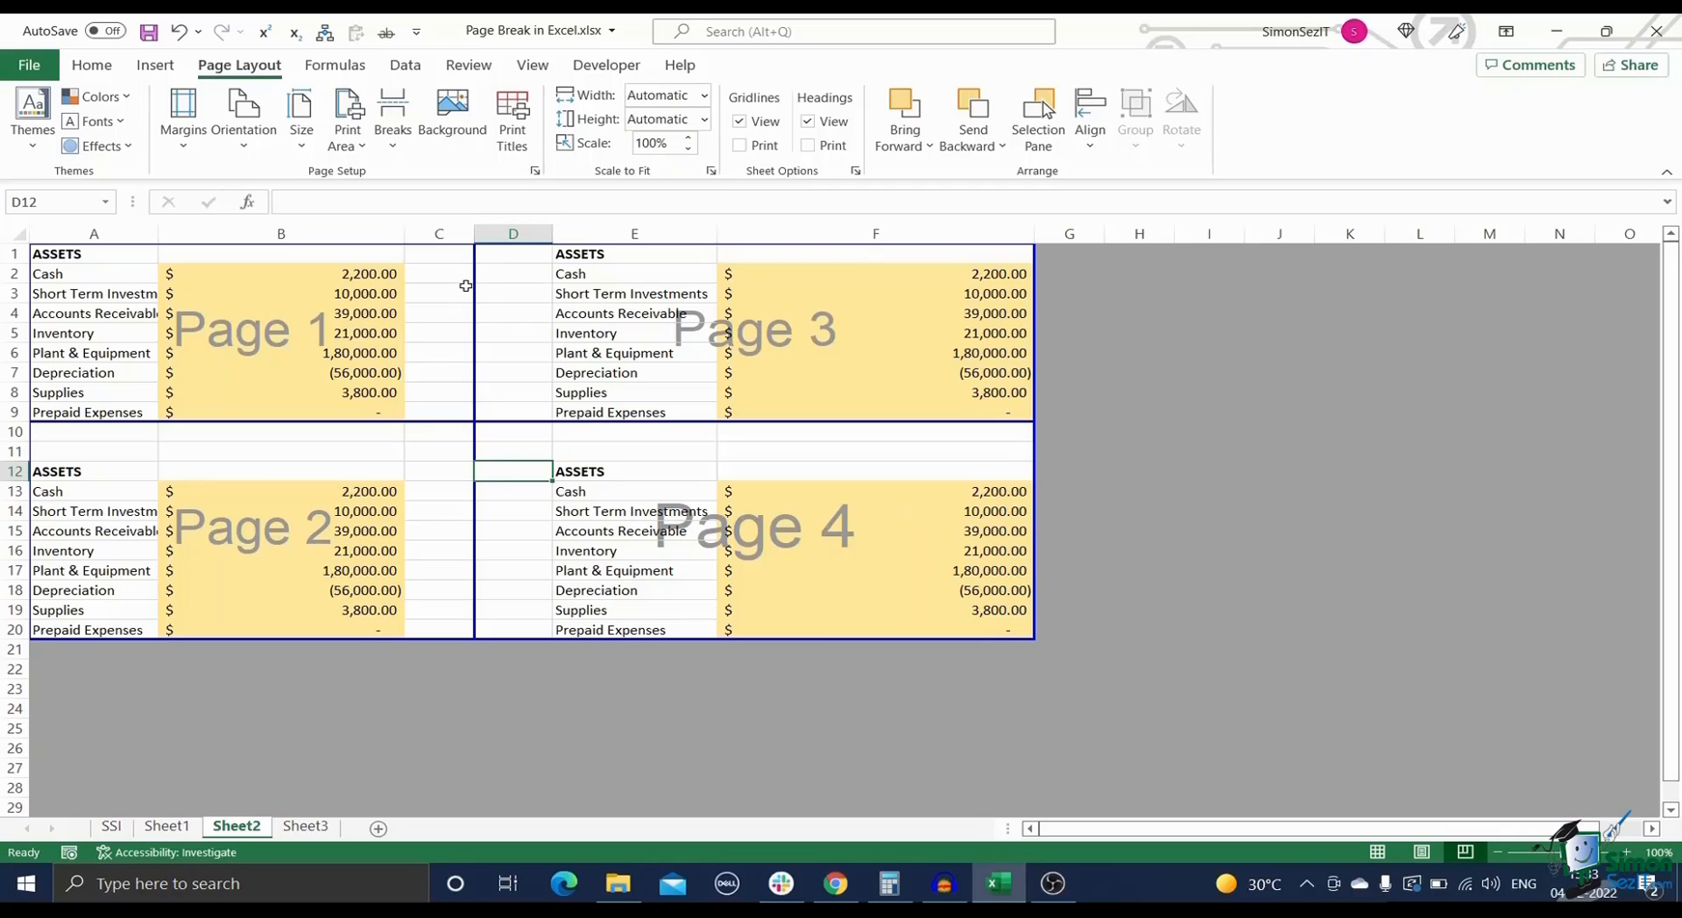
Step: Shift Sheet2's vertical page break right so it sits before column E
click(438, 292)
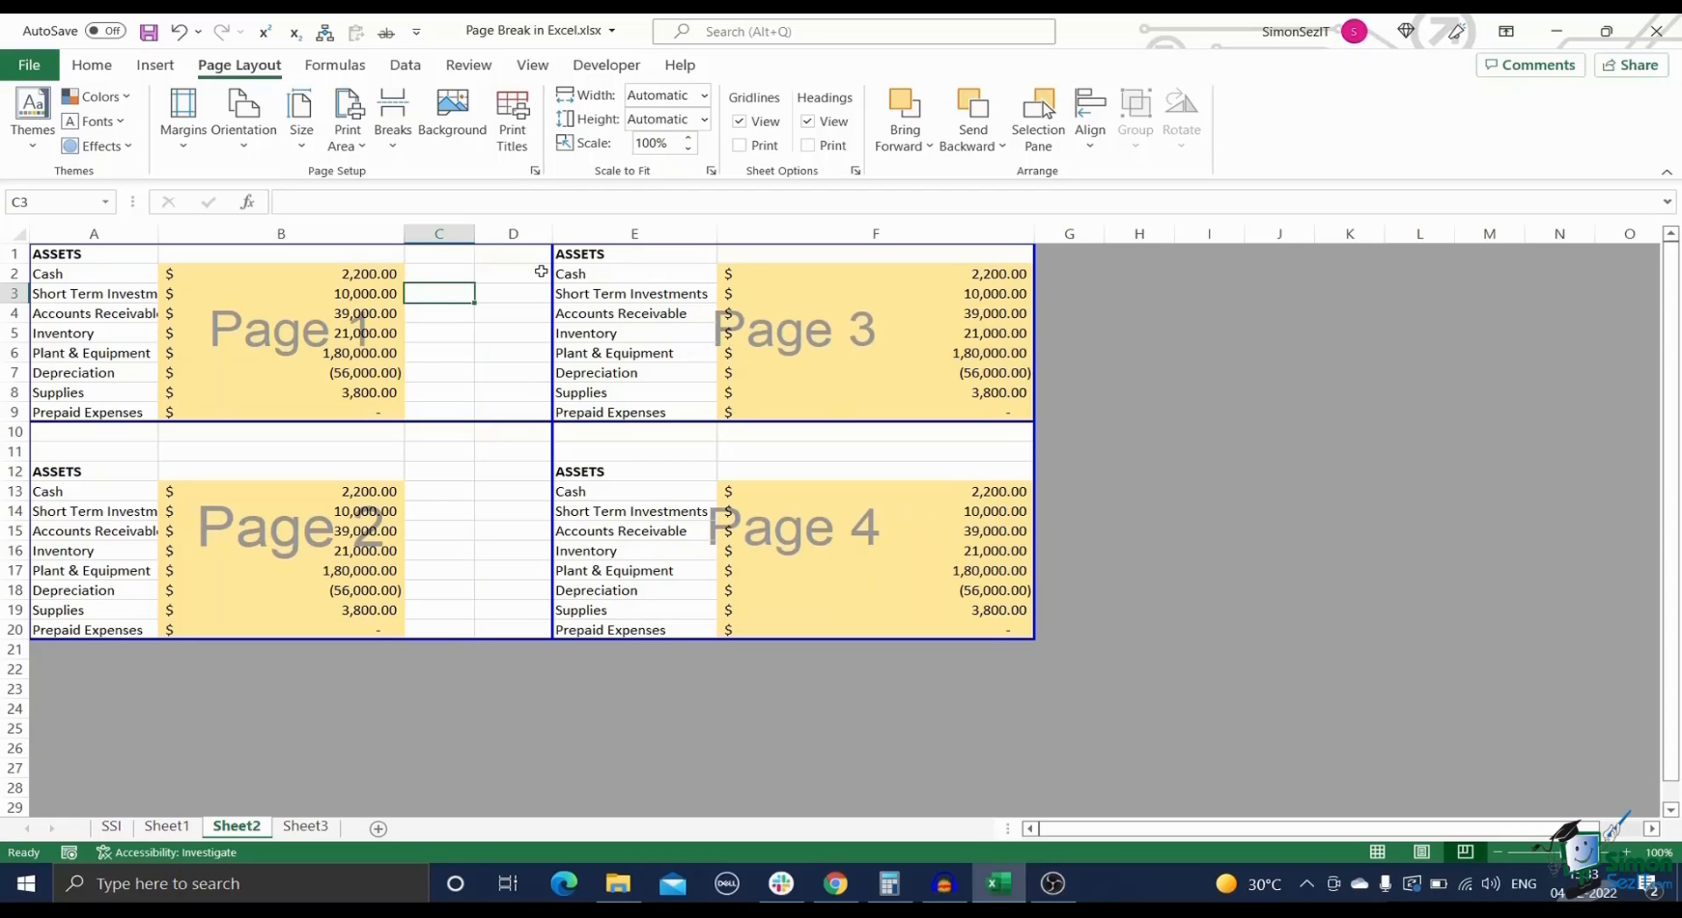
mouse_move(485, 294)
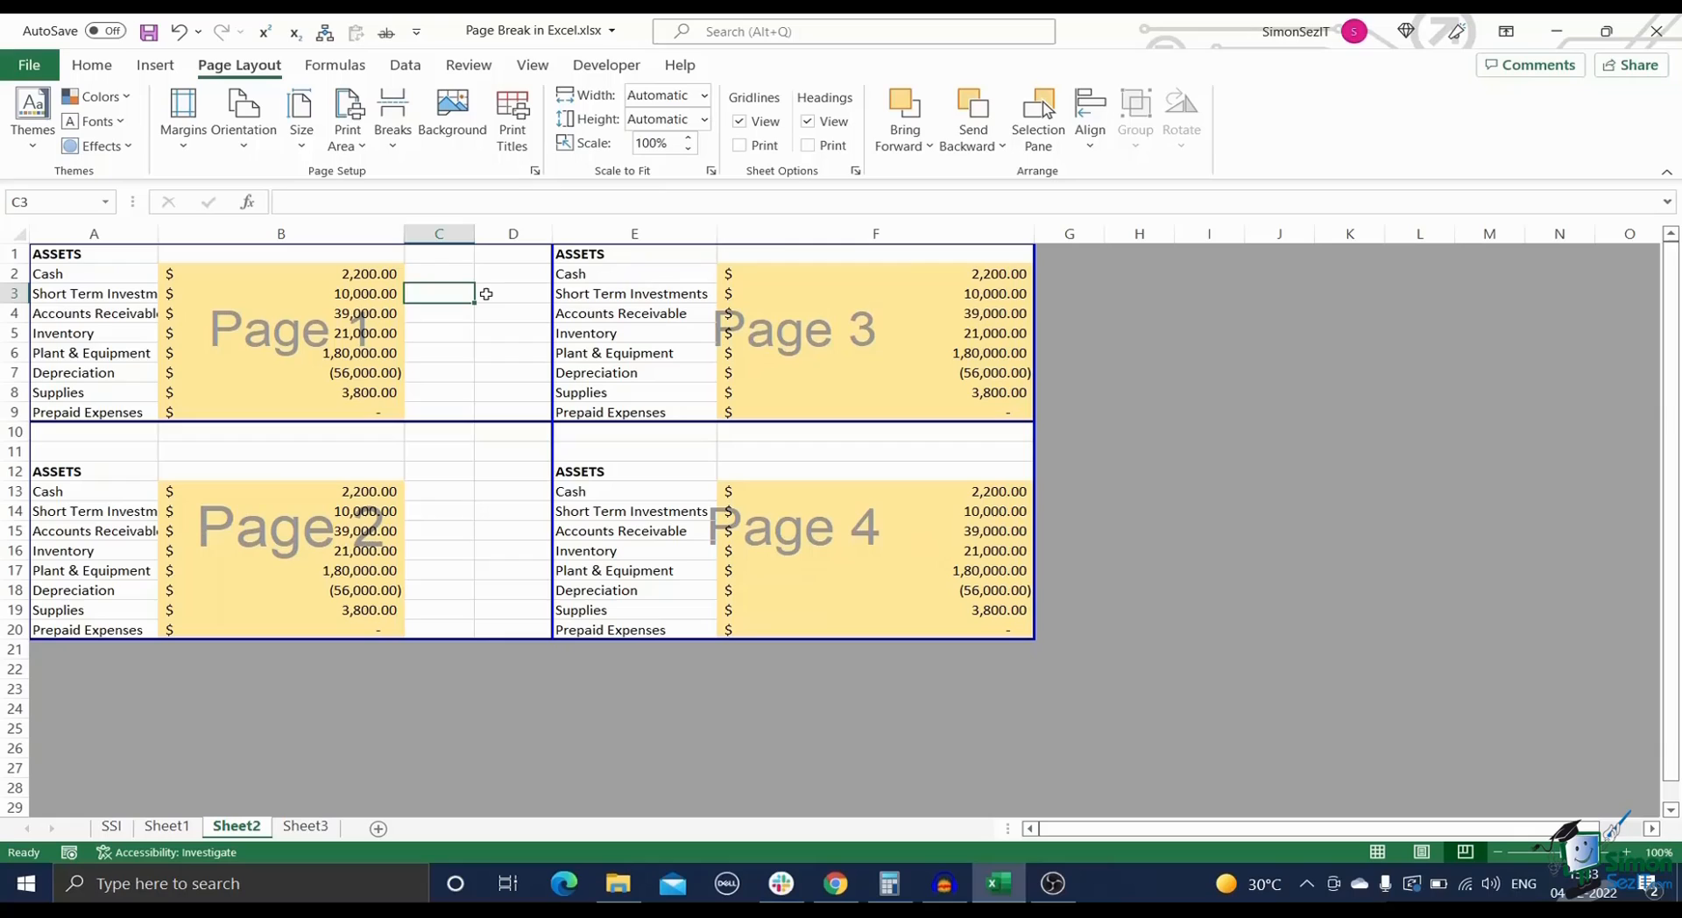
mouse_move(492, 350)
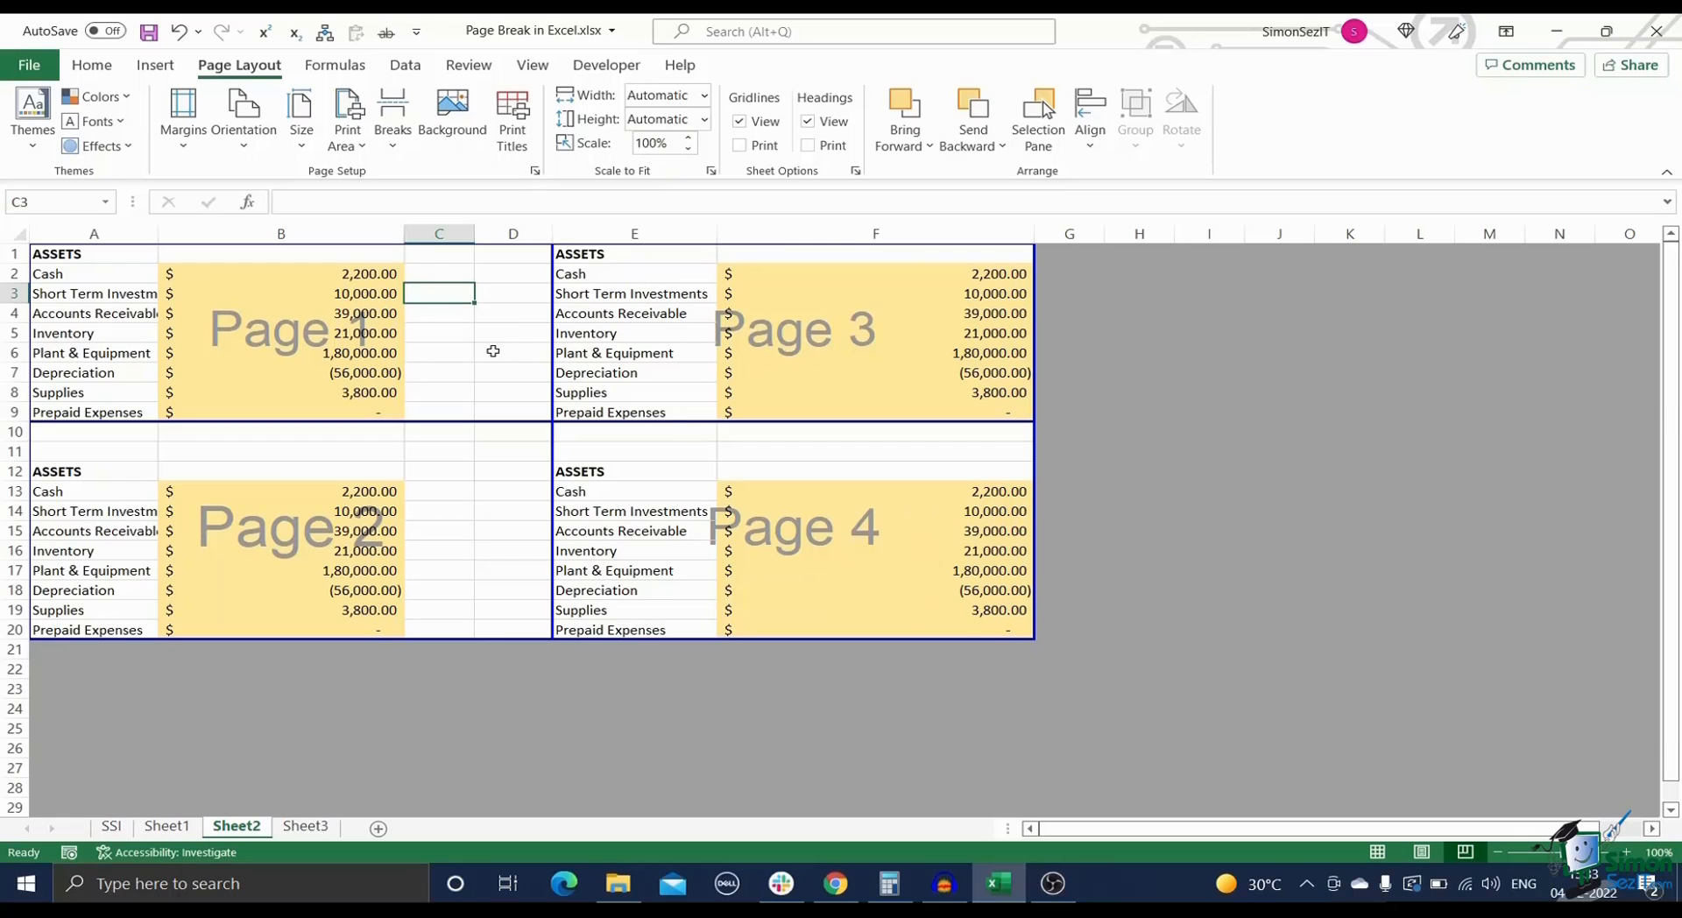
mouse_move(436, 492)
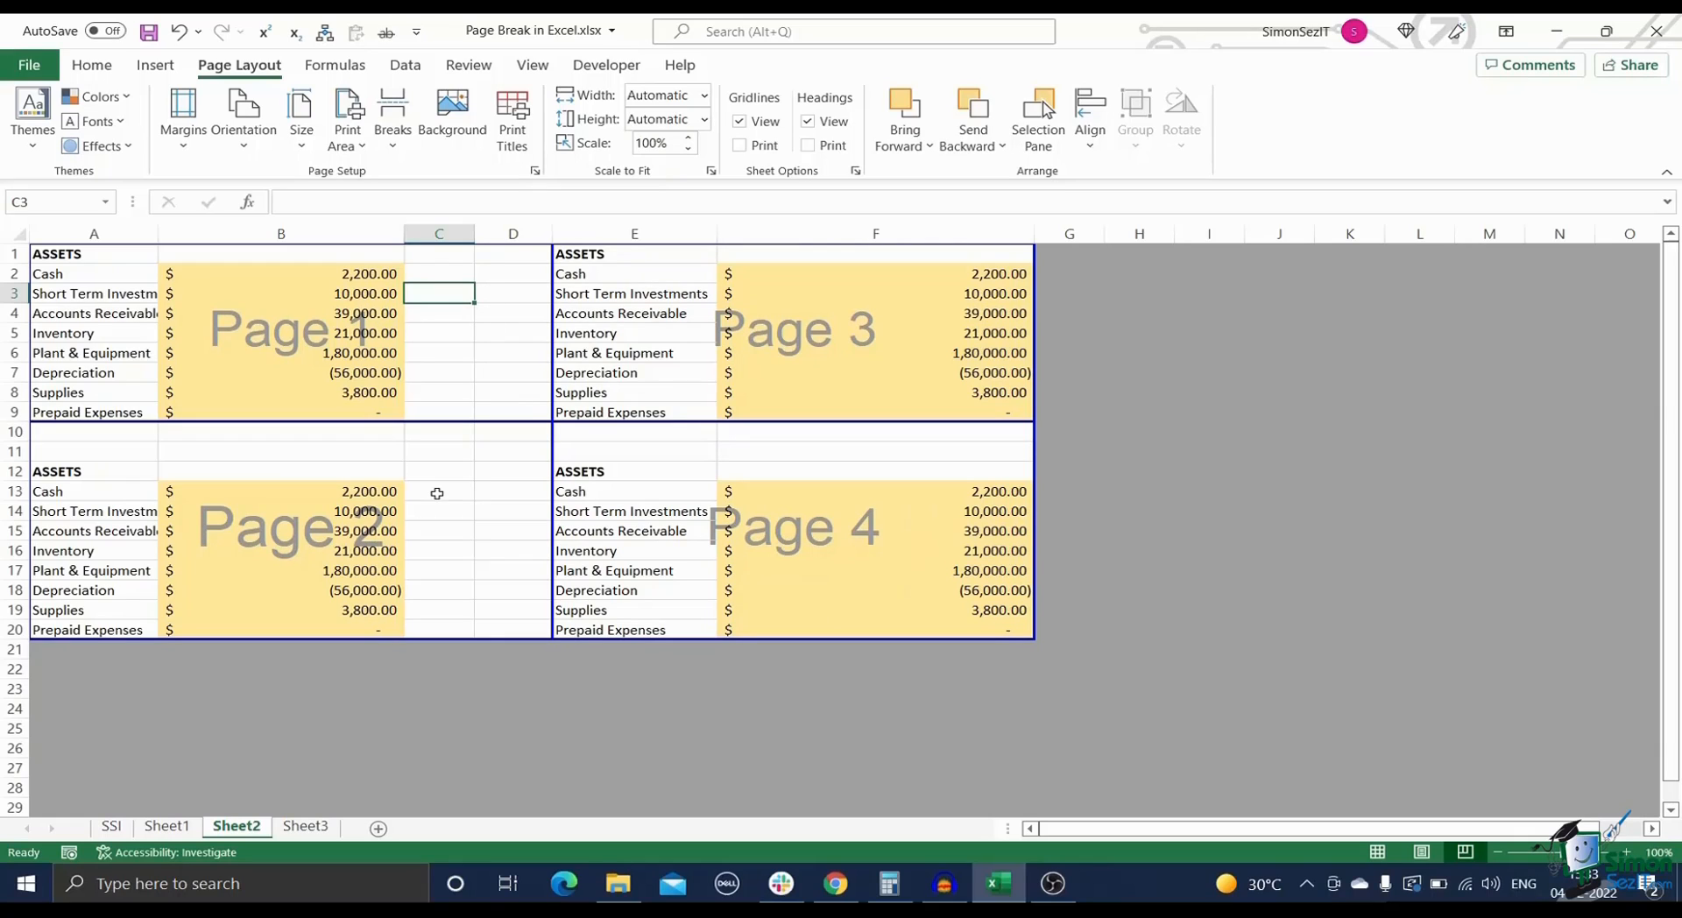
mouse_move(543, 442)
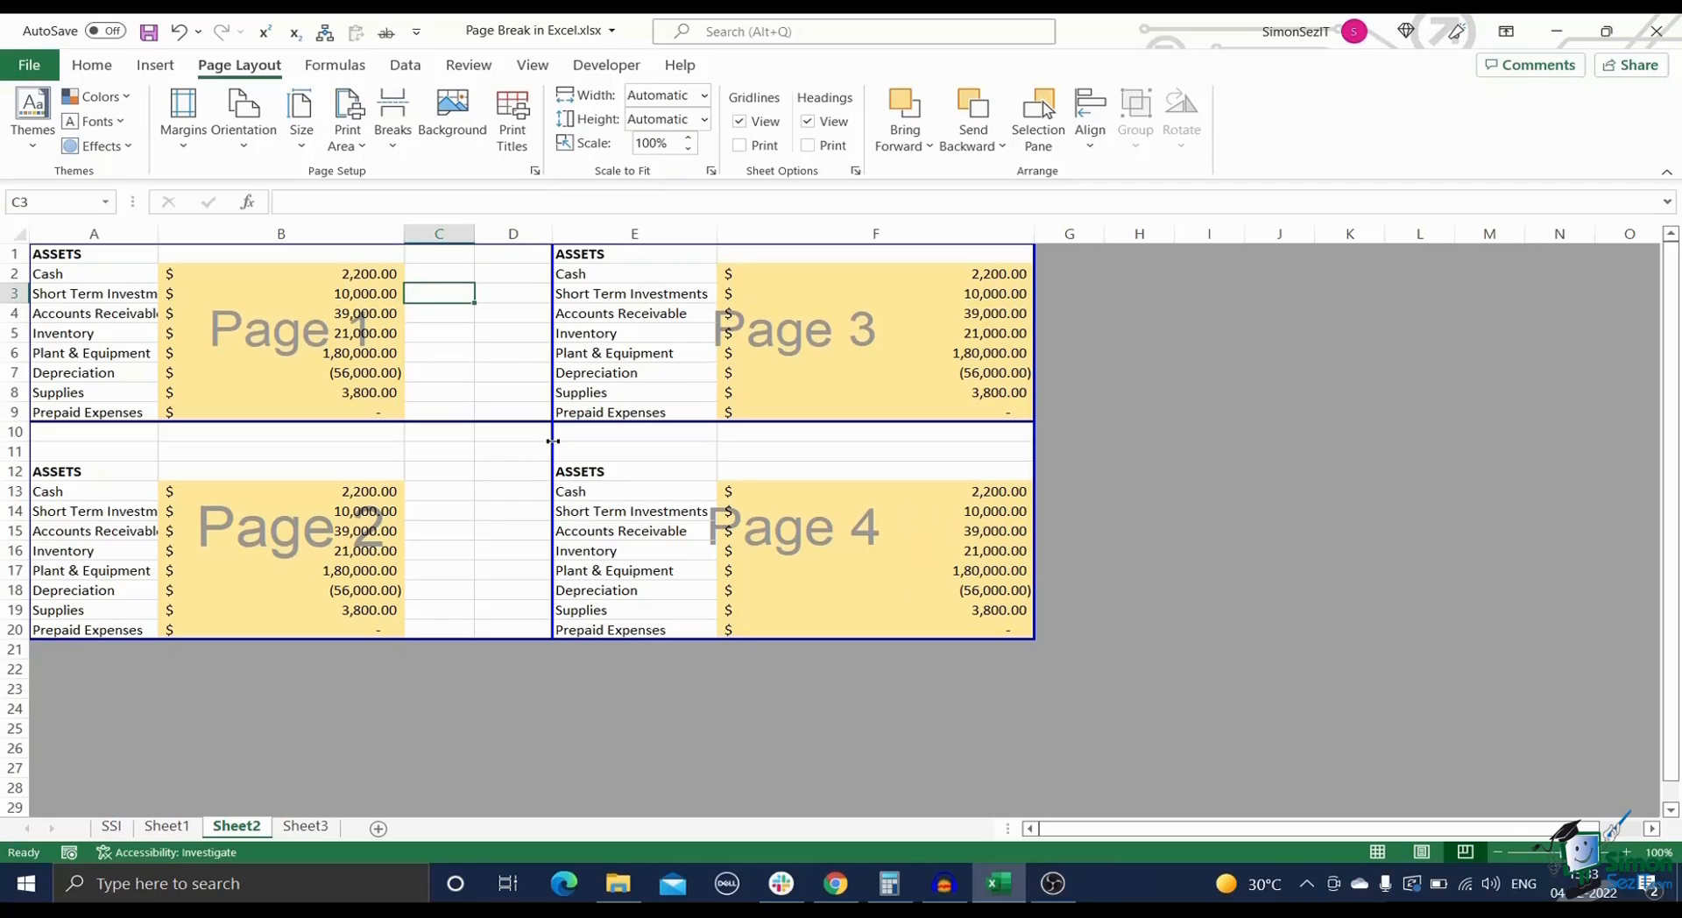
mouse_move(562, 434)
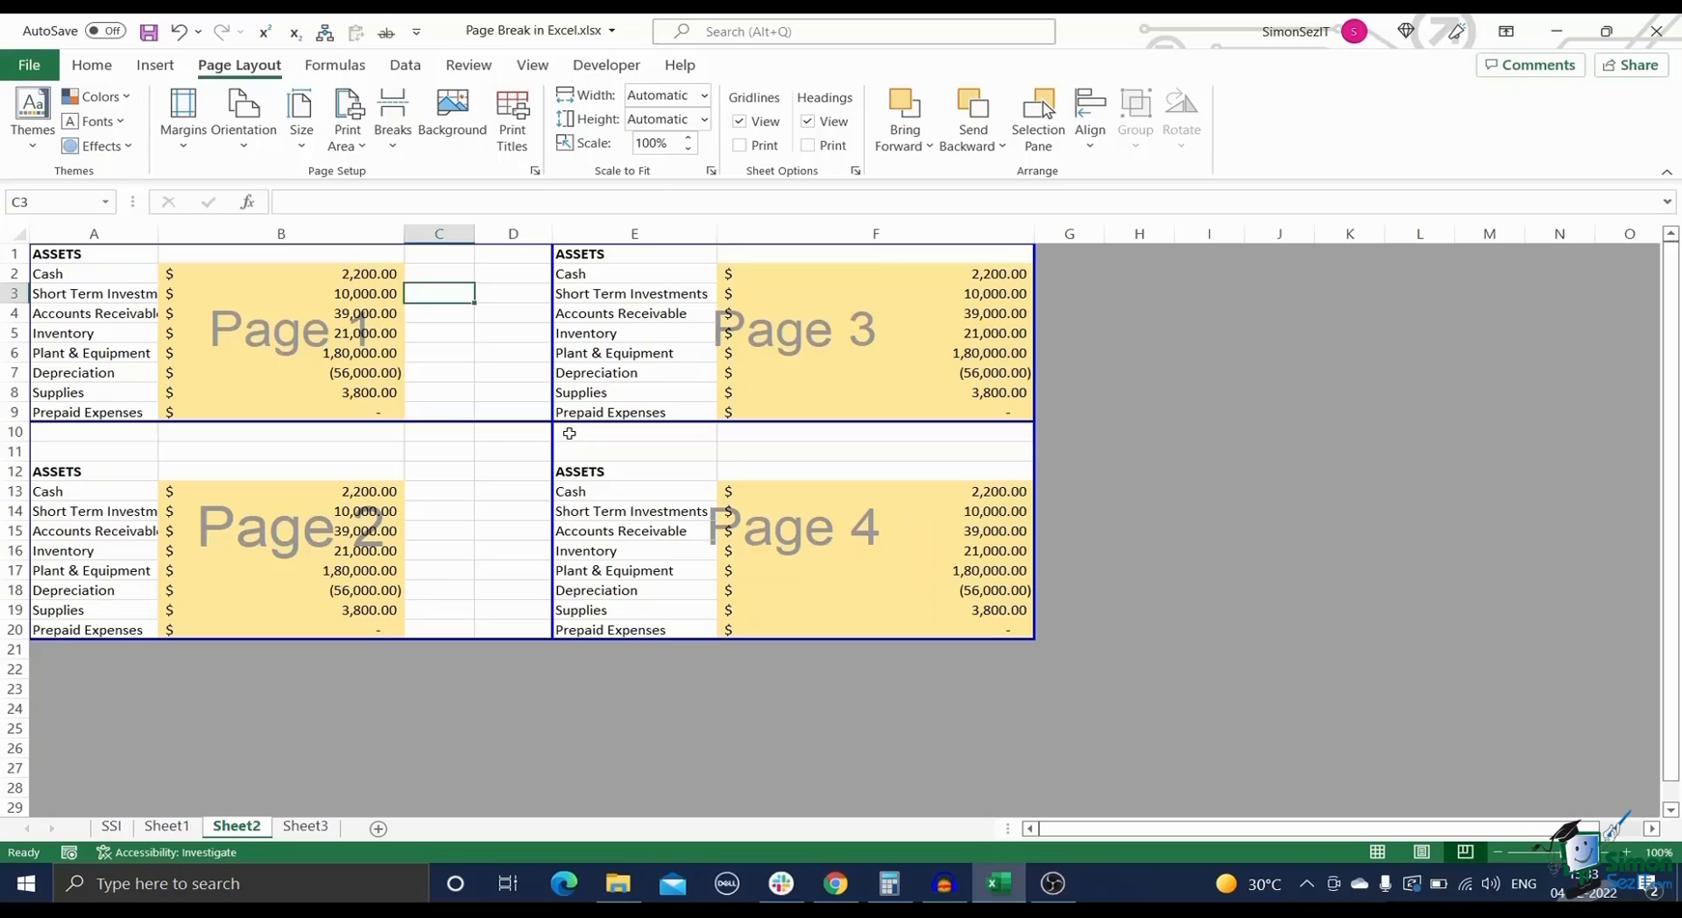
Step: Remove Sheet2's manual page breaks from E10, leaving two automatic pages
click(634, 433)
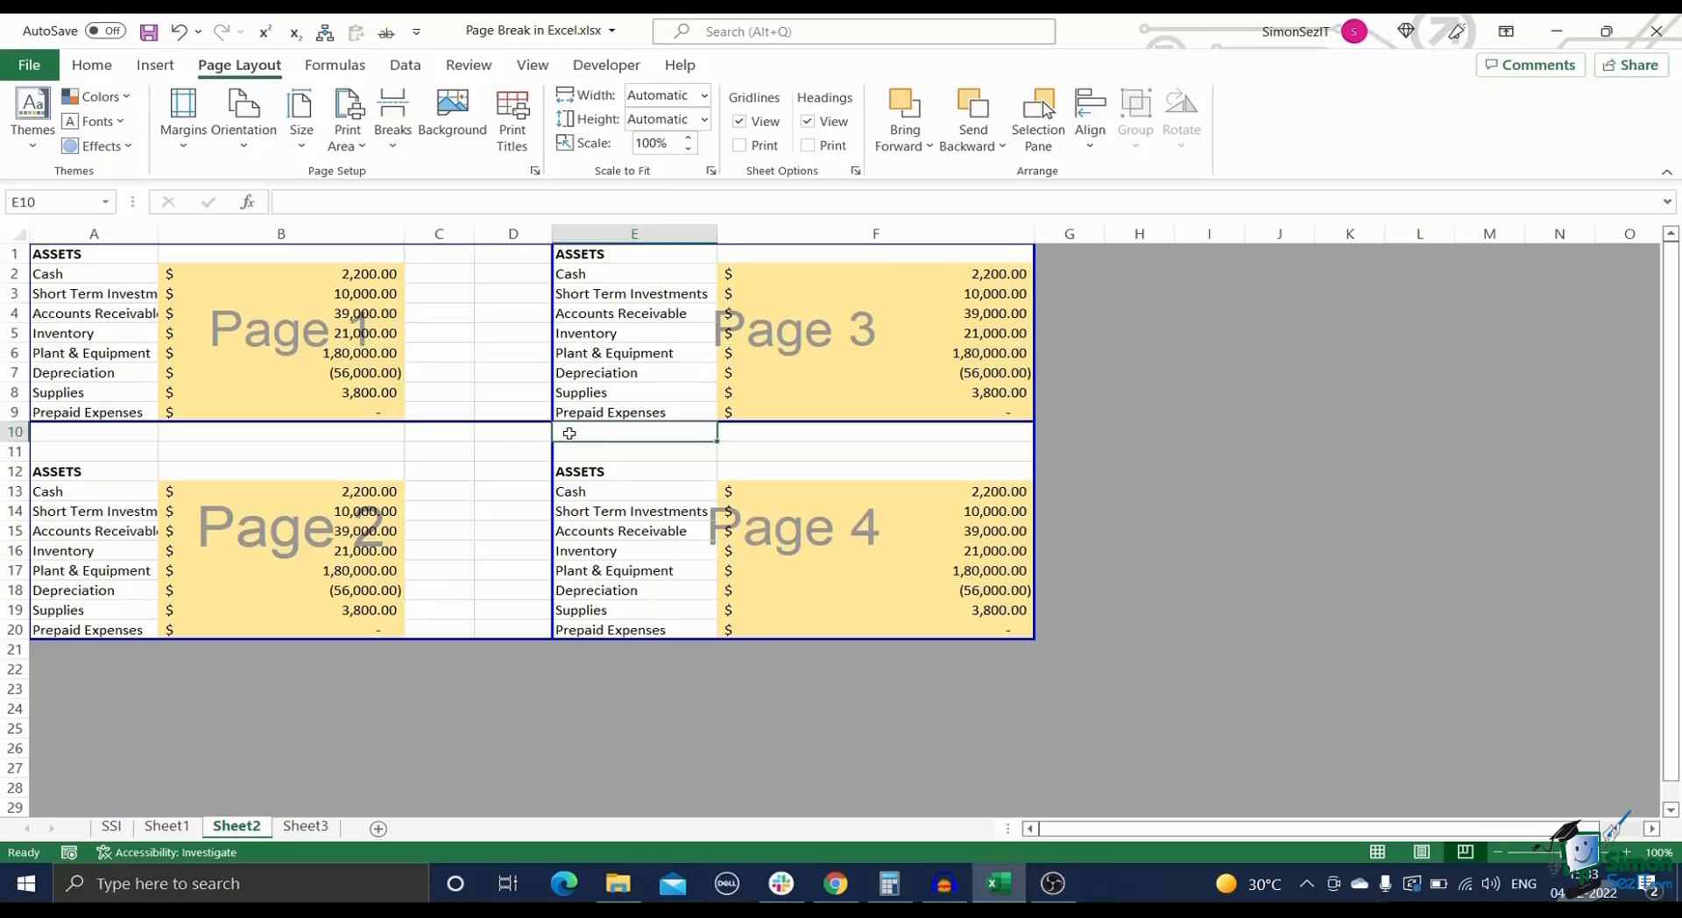
mouse_move(398, 209)
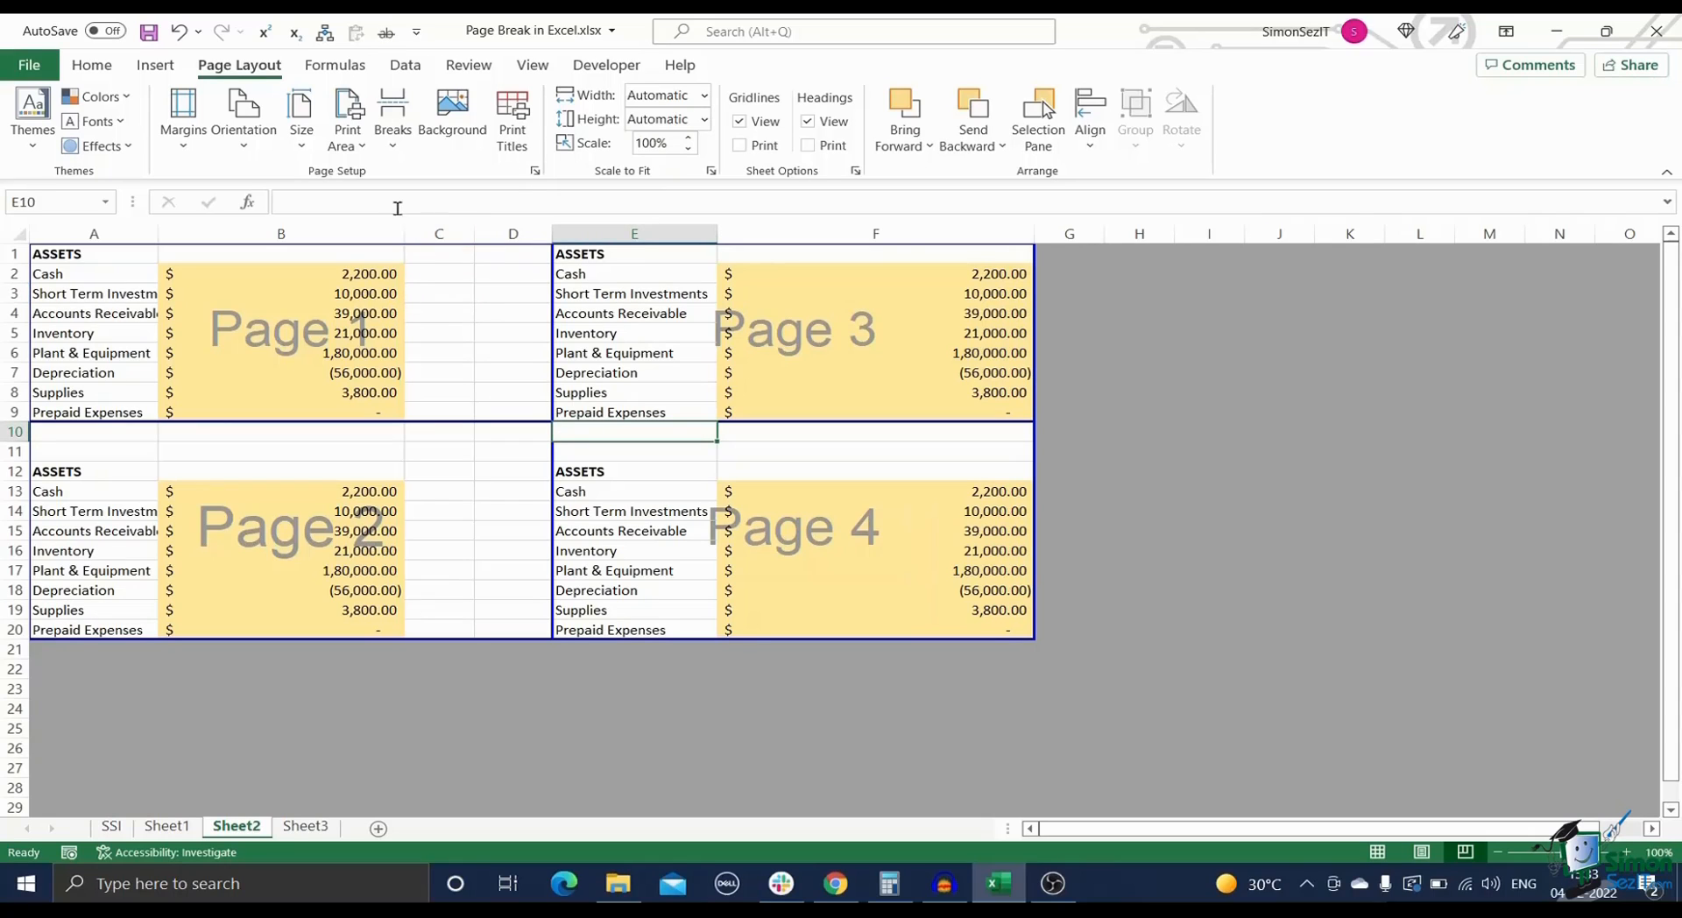
mouse_move(239, 64)
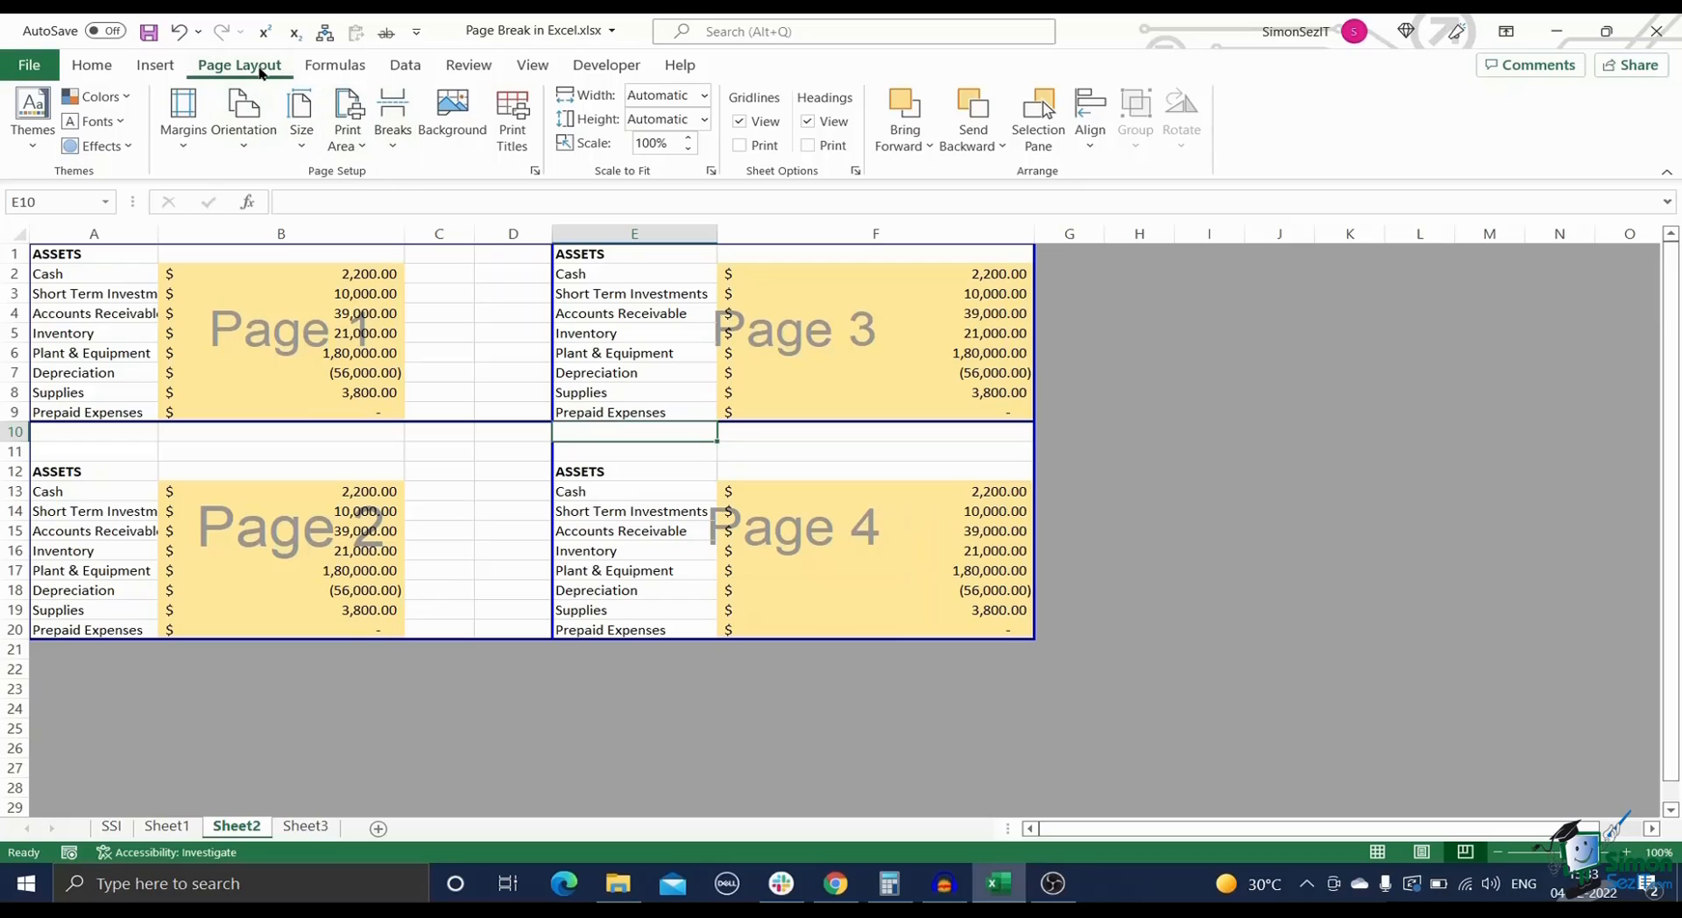
click(391, 118)
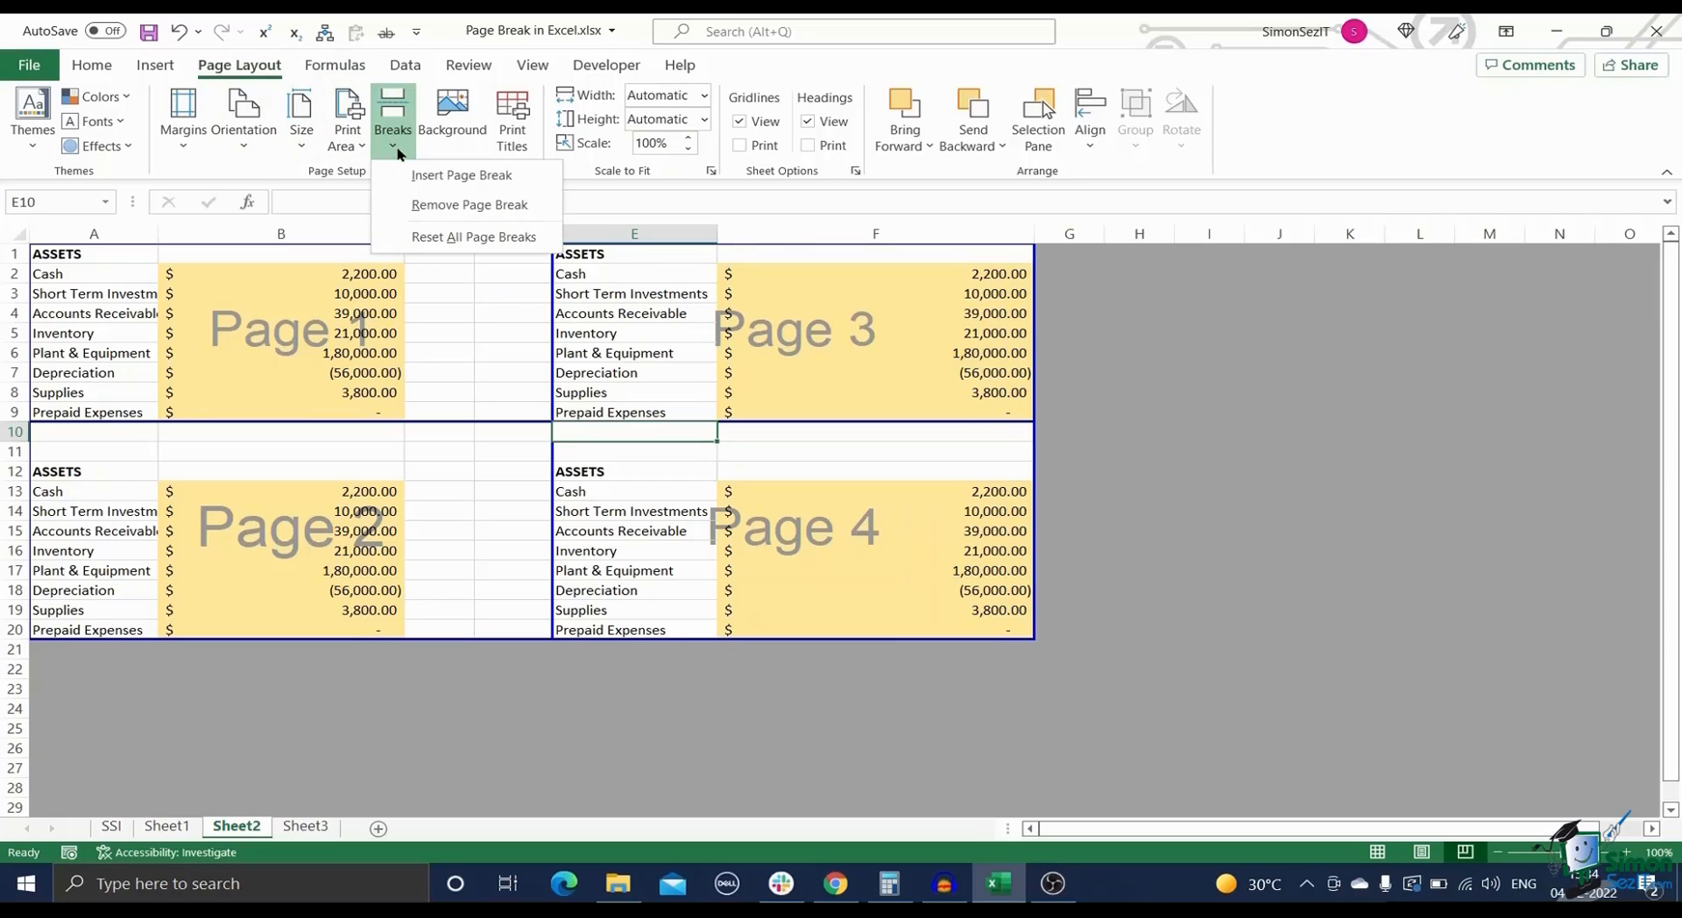
click(473, 237)
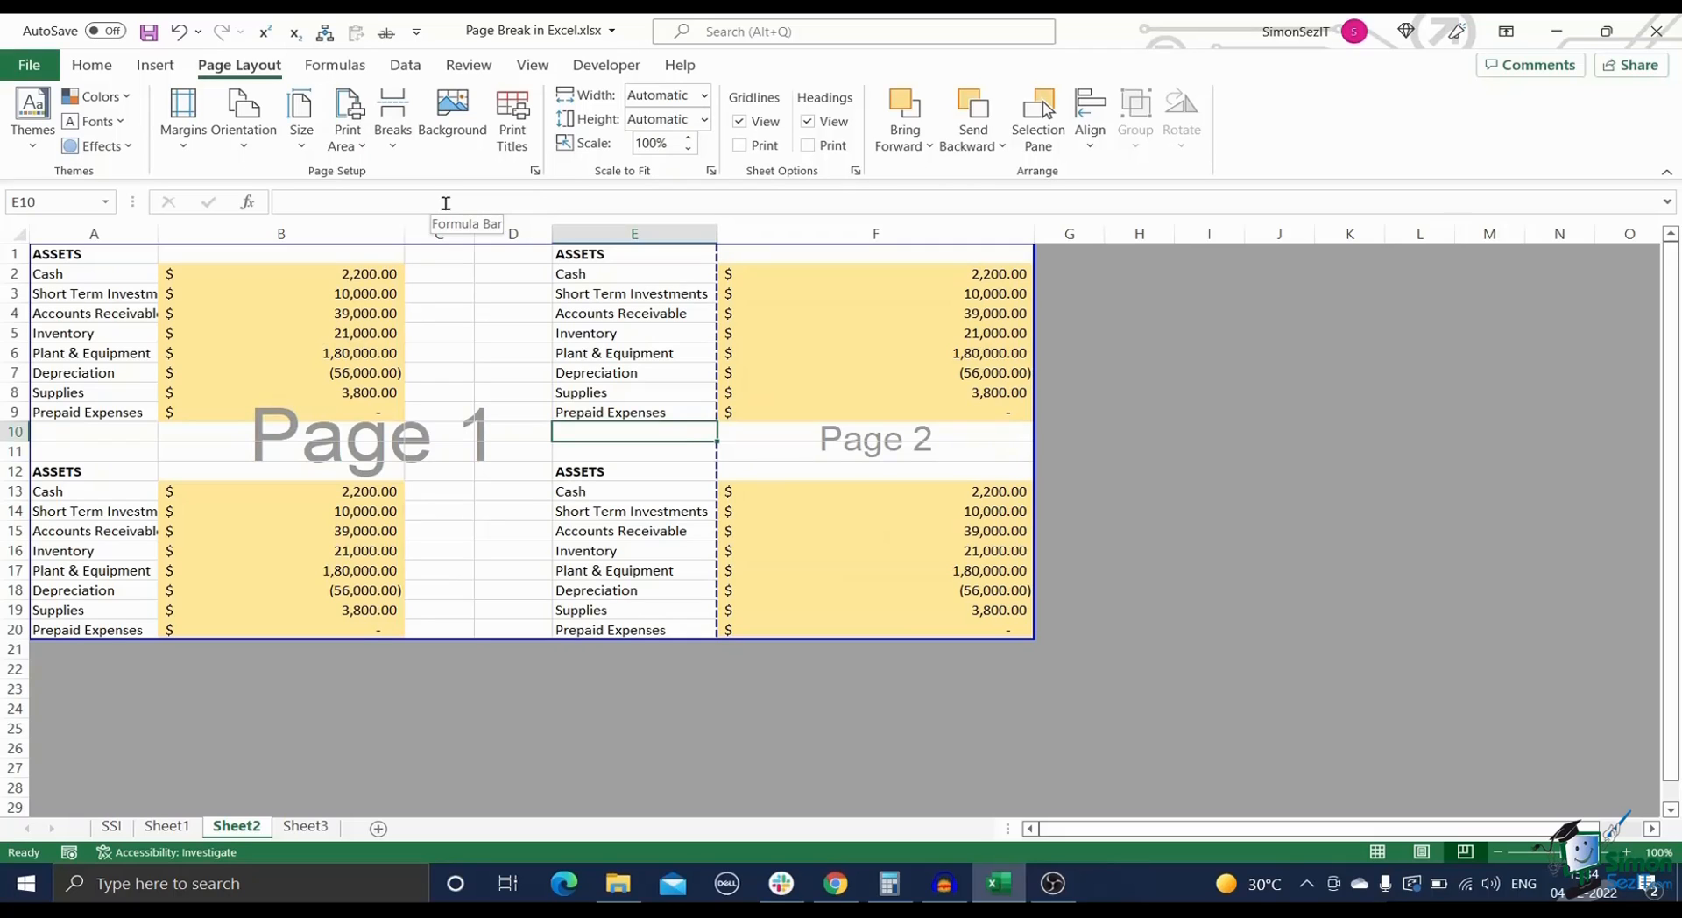
mouse_move(436, 417)
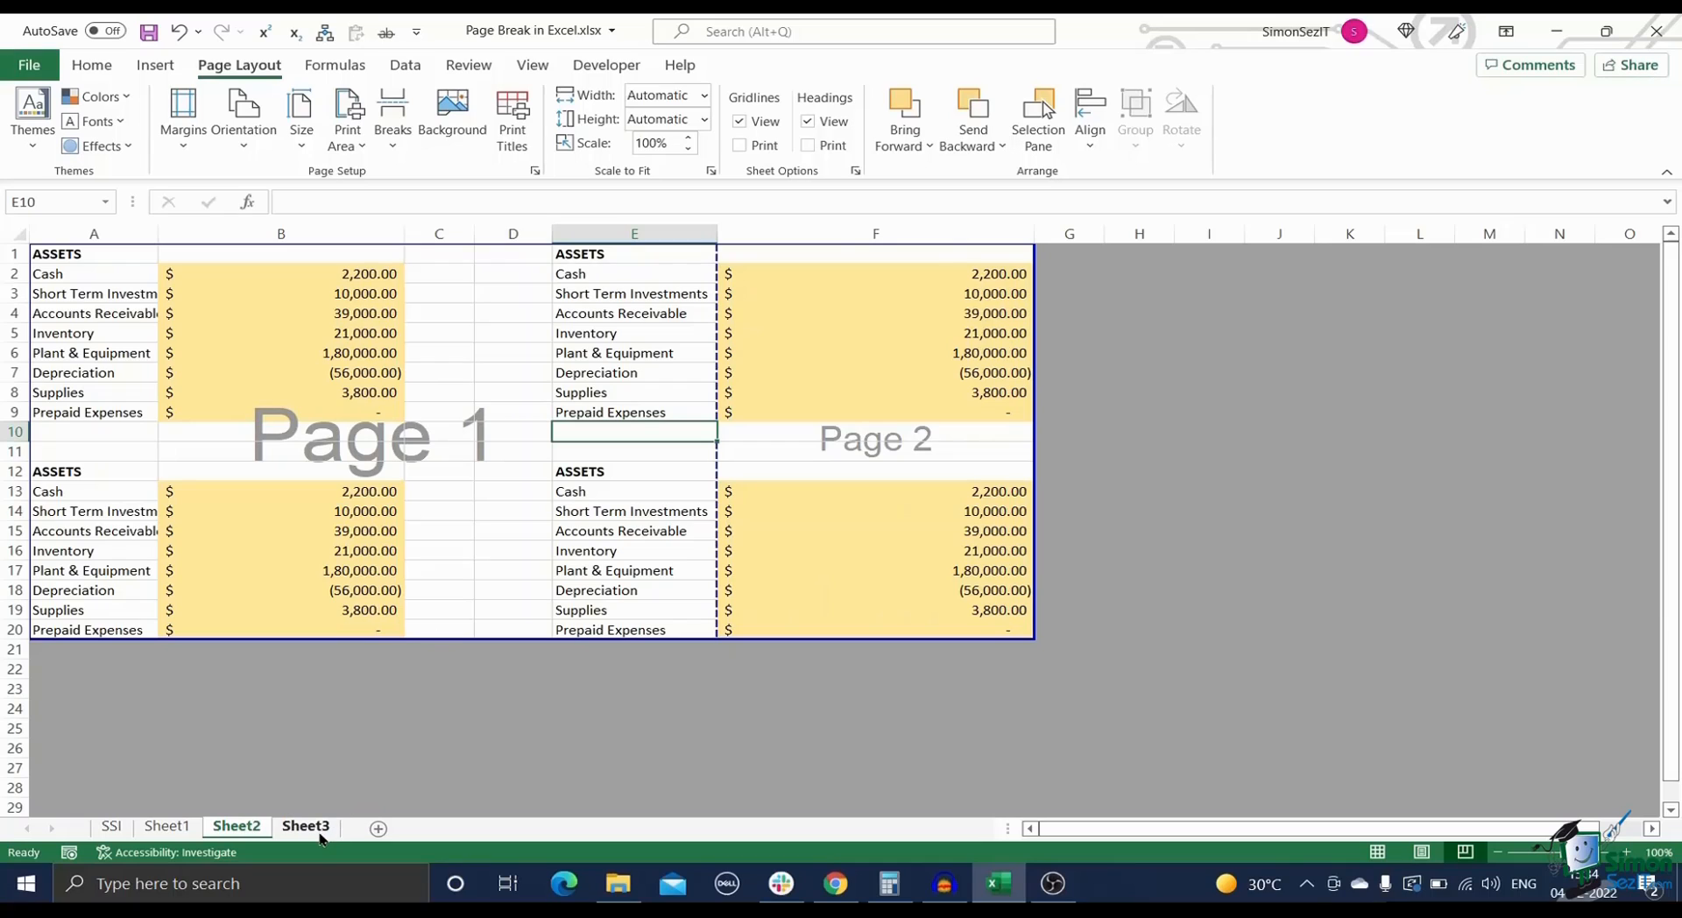
Step: Switch to Sheet3 and widen column F so the dollar amounts are readable
click(393, 116)
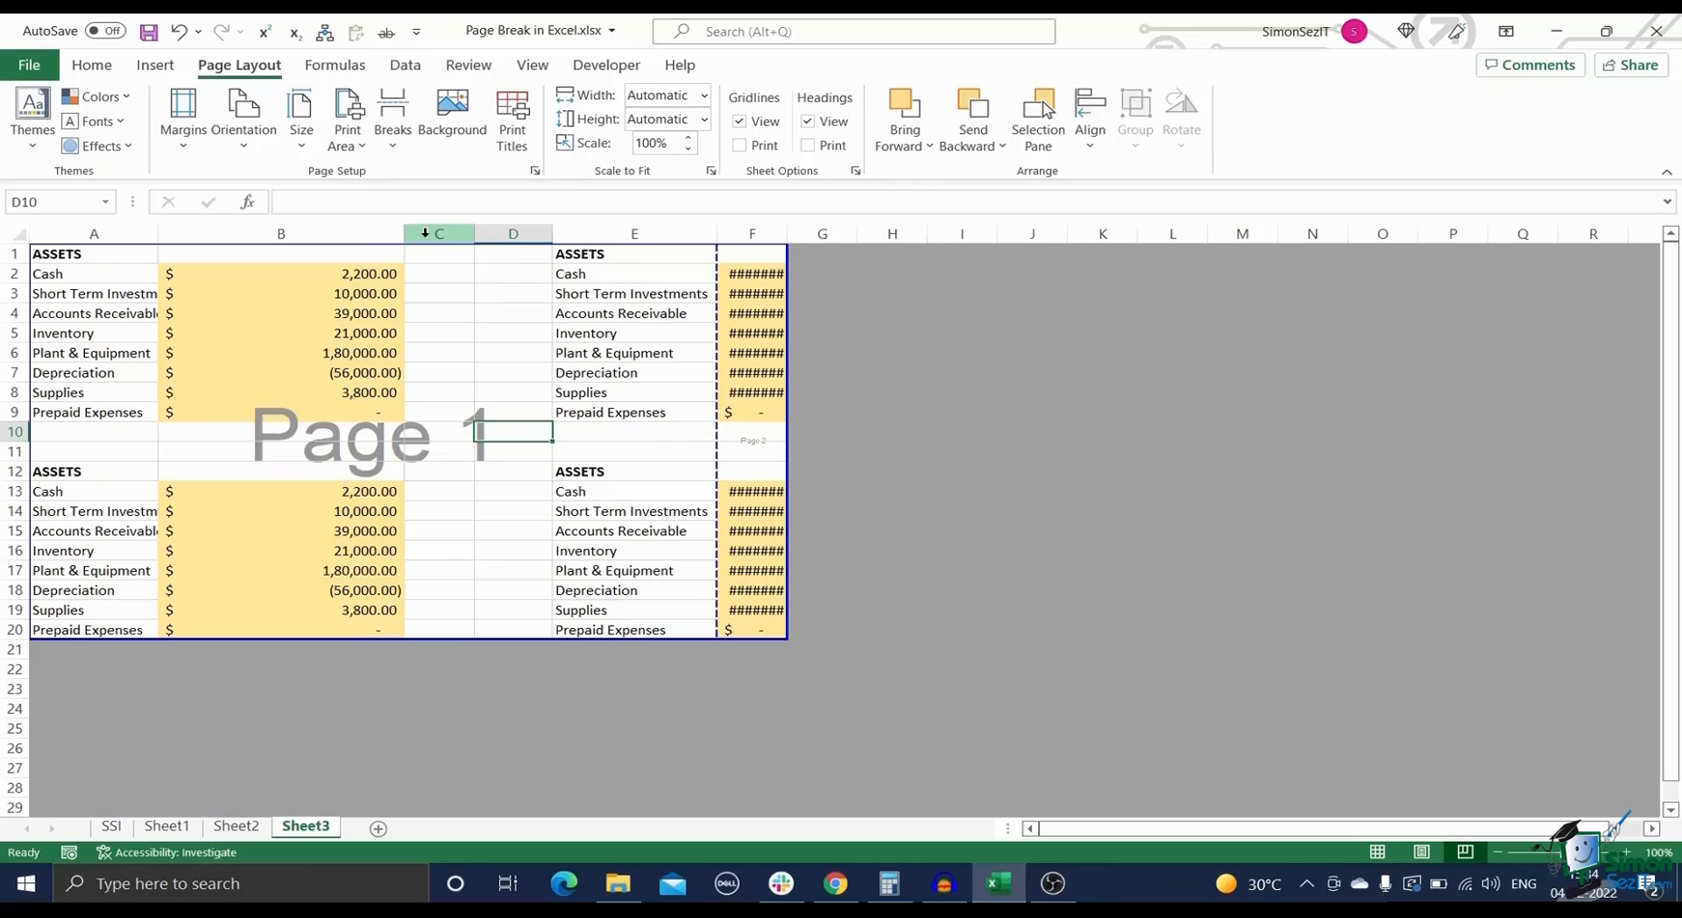
mouse_move(805, 245)
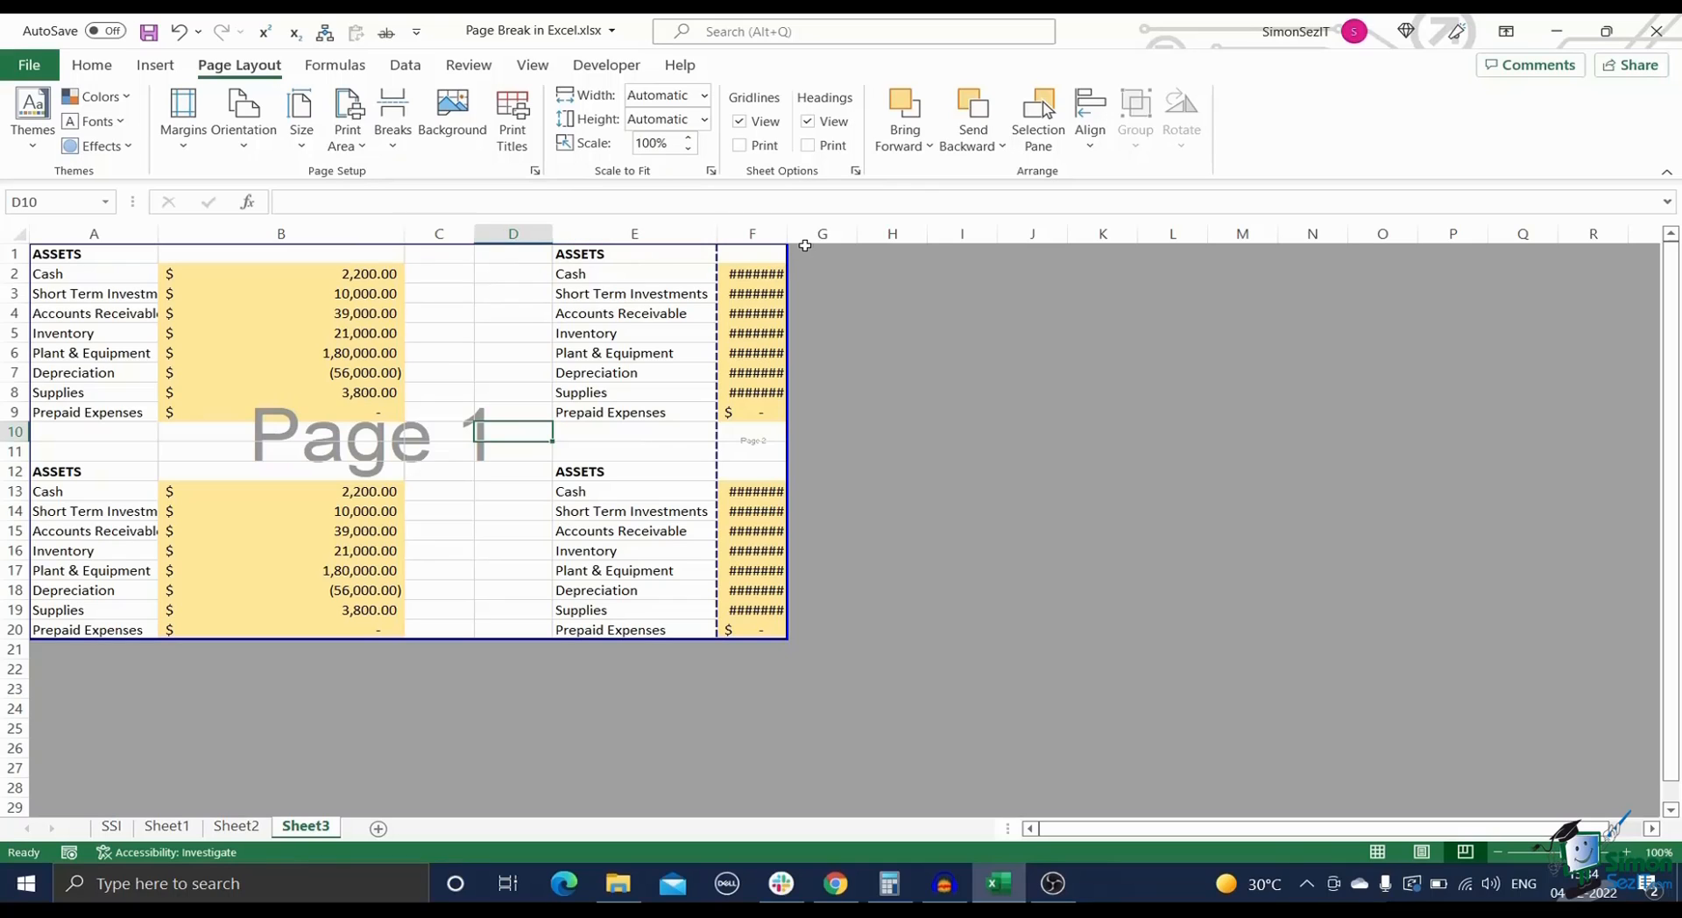
drag(788, 233, 907, 233)
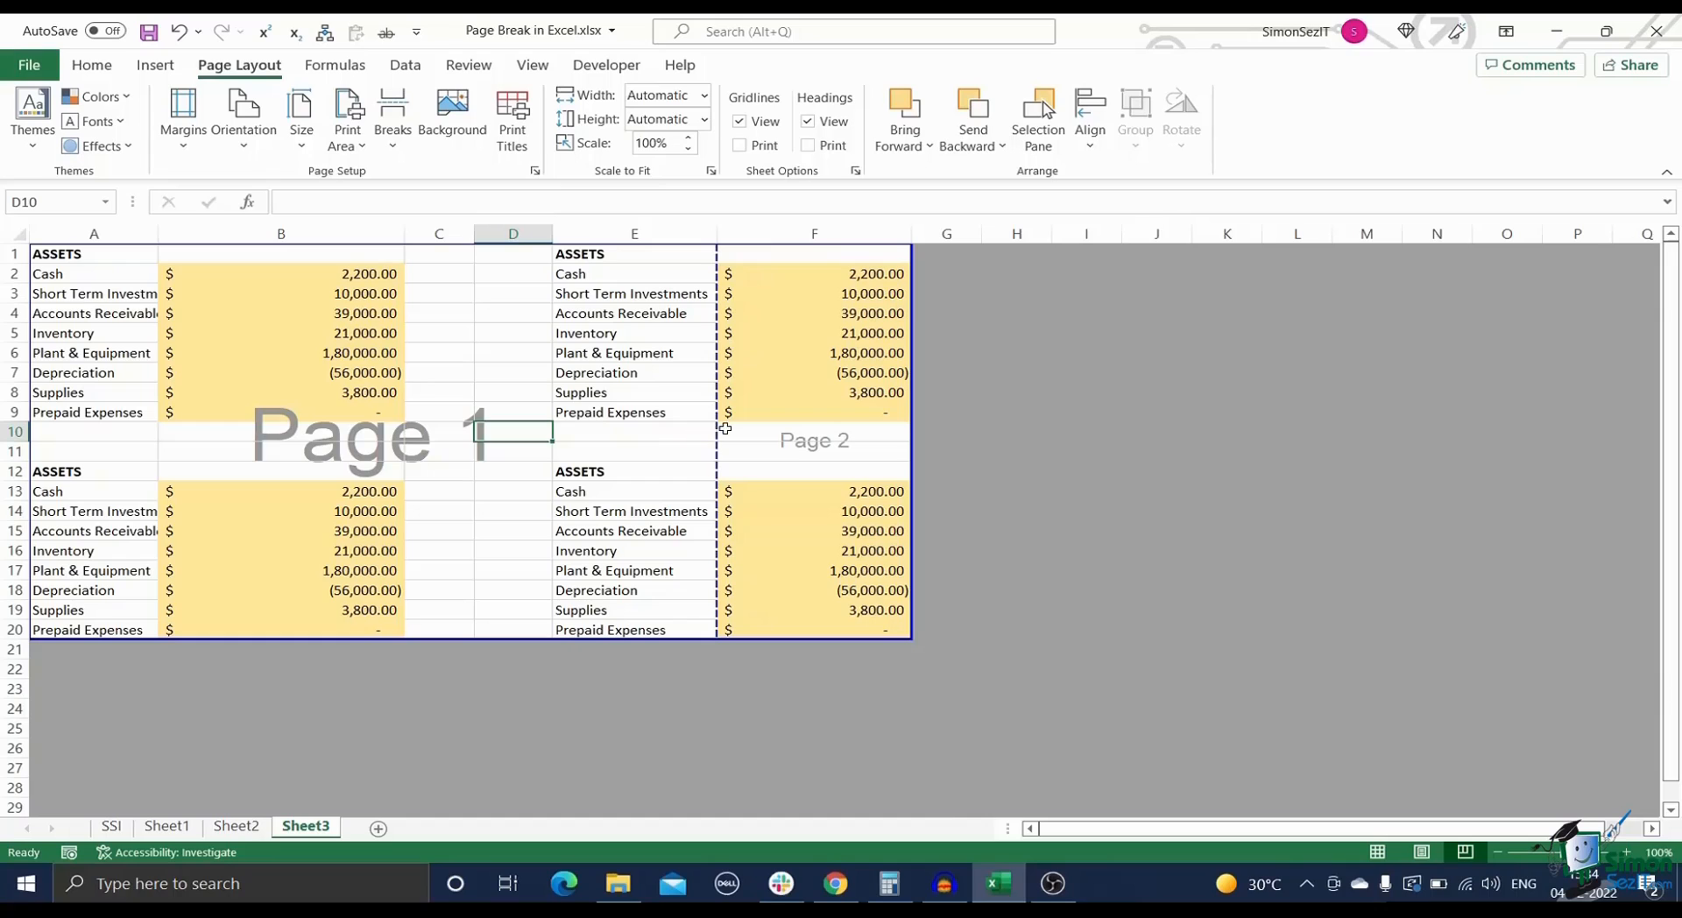
mouse_move(713, 439)
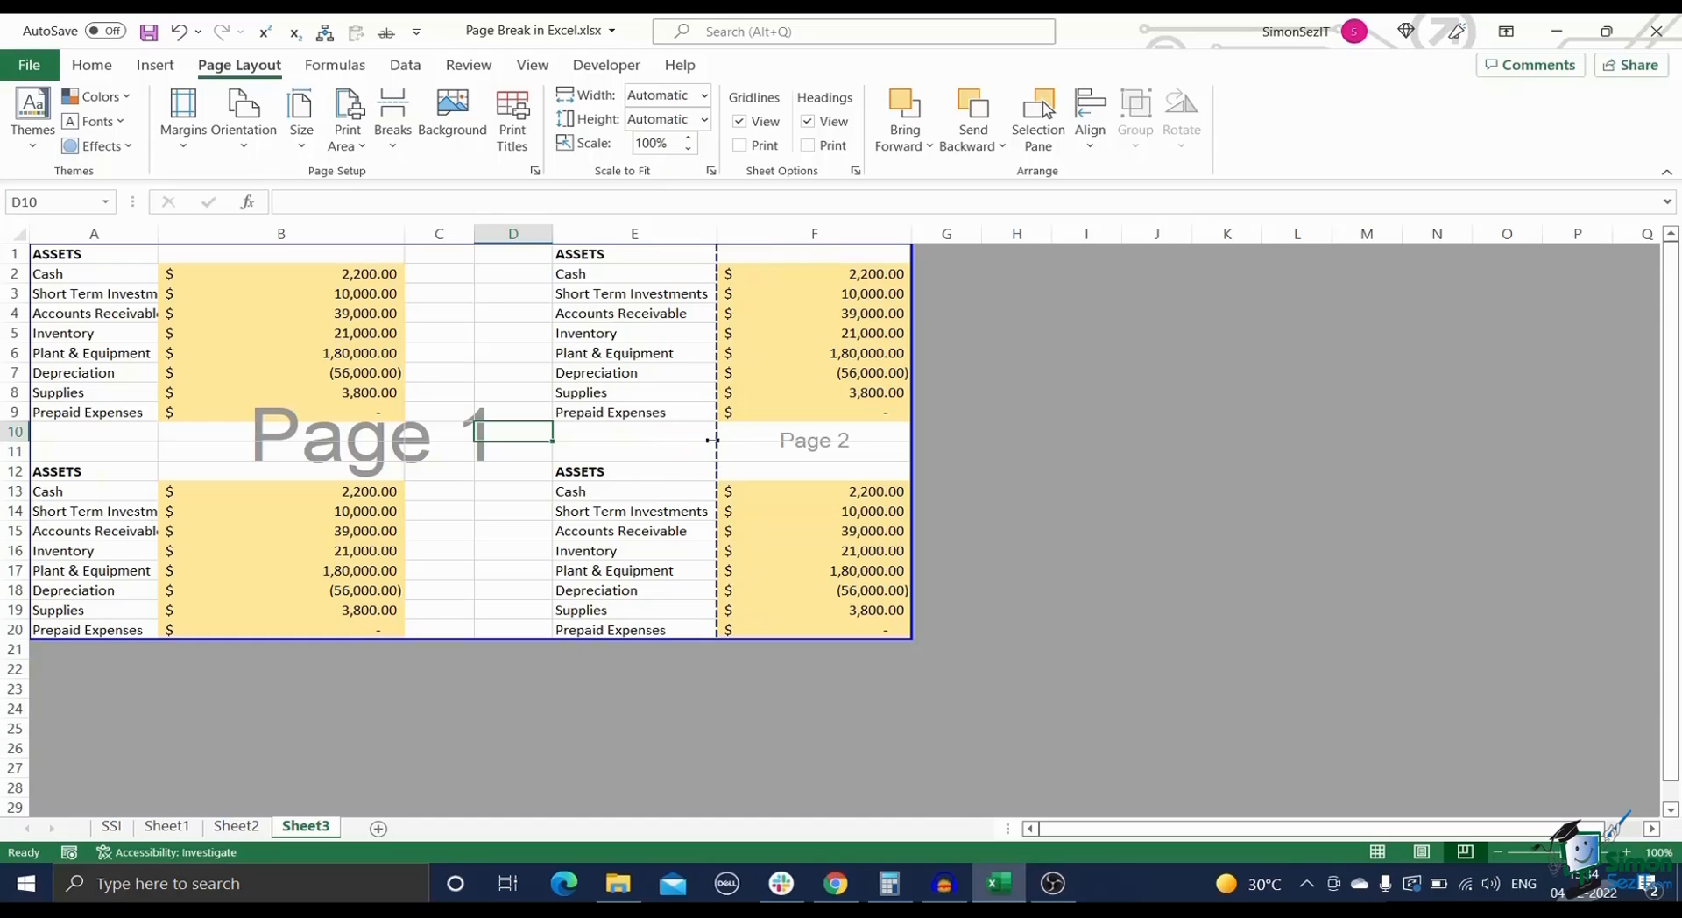
Step: Switch to the SSI title sheet
click(109, 825)
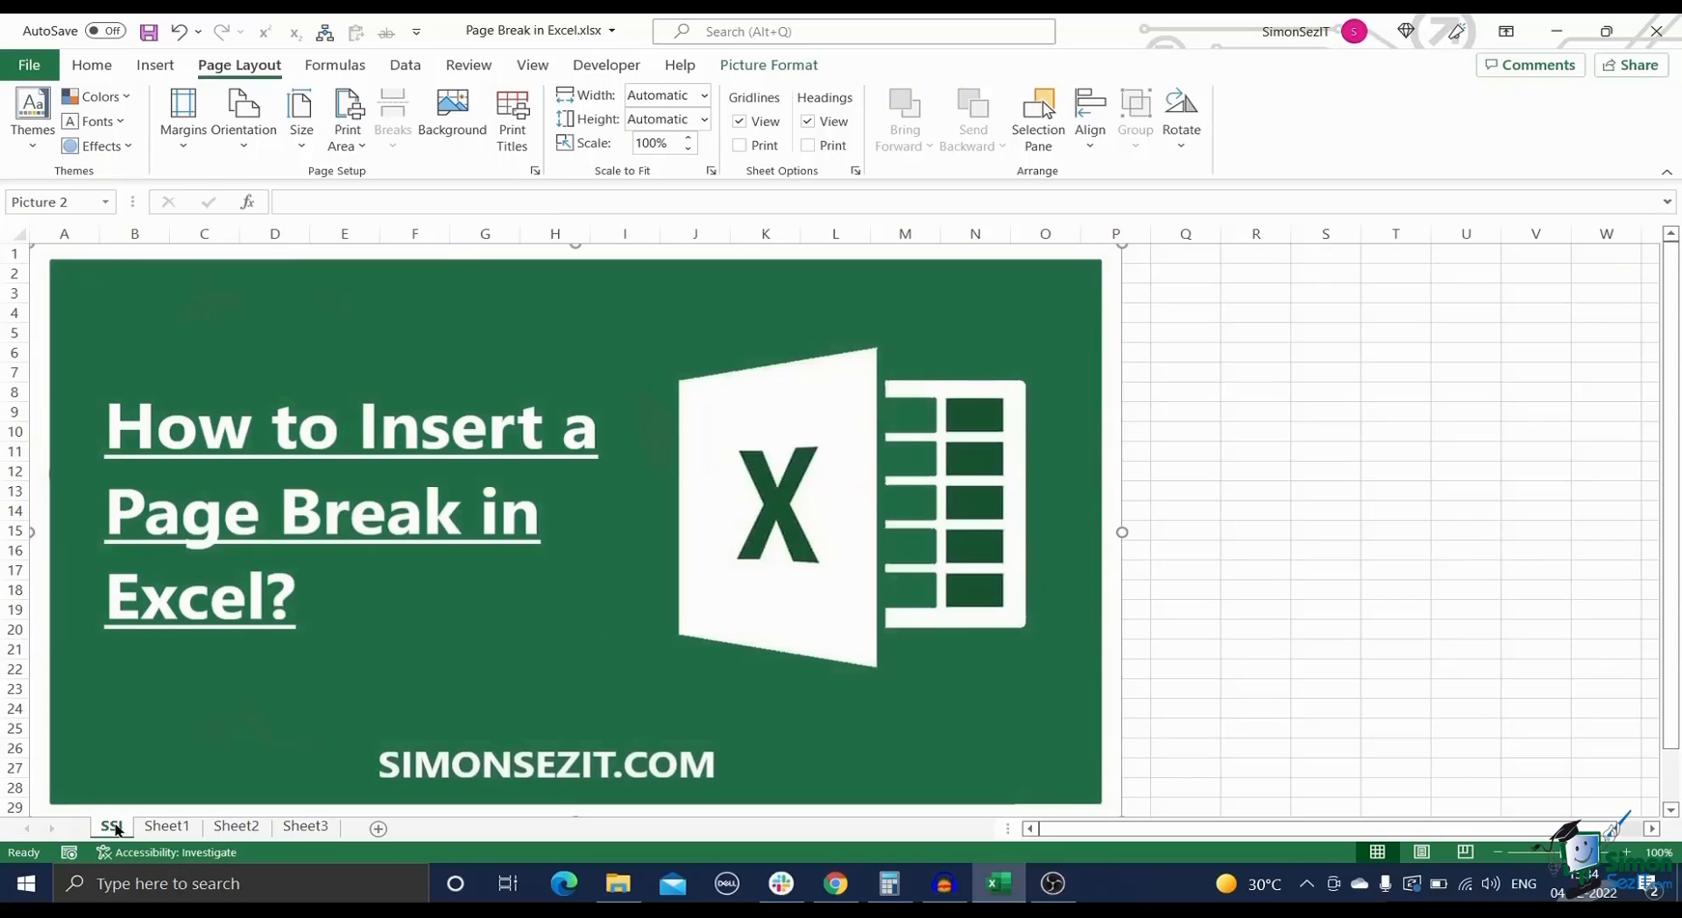
mouse_move(401, 655)
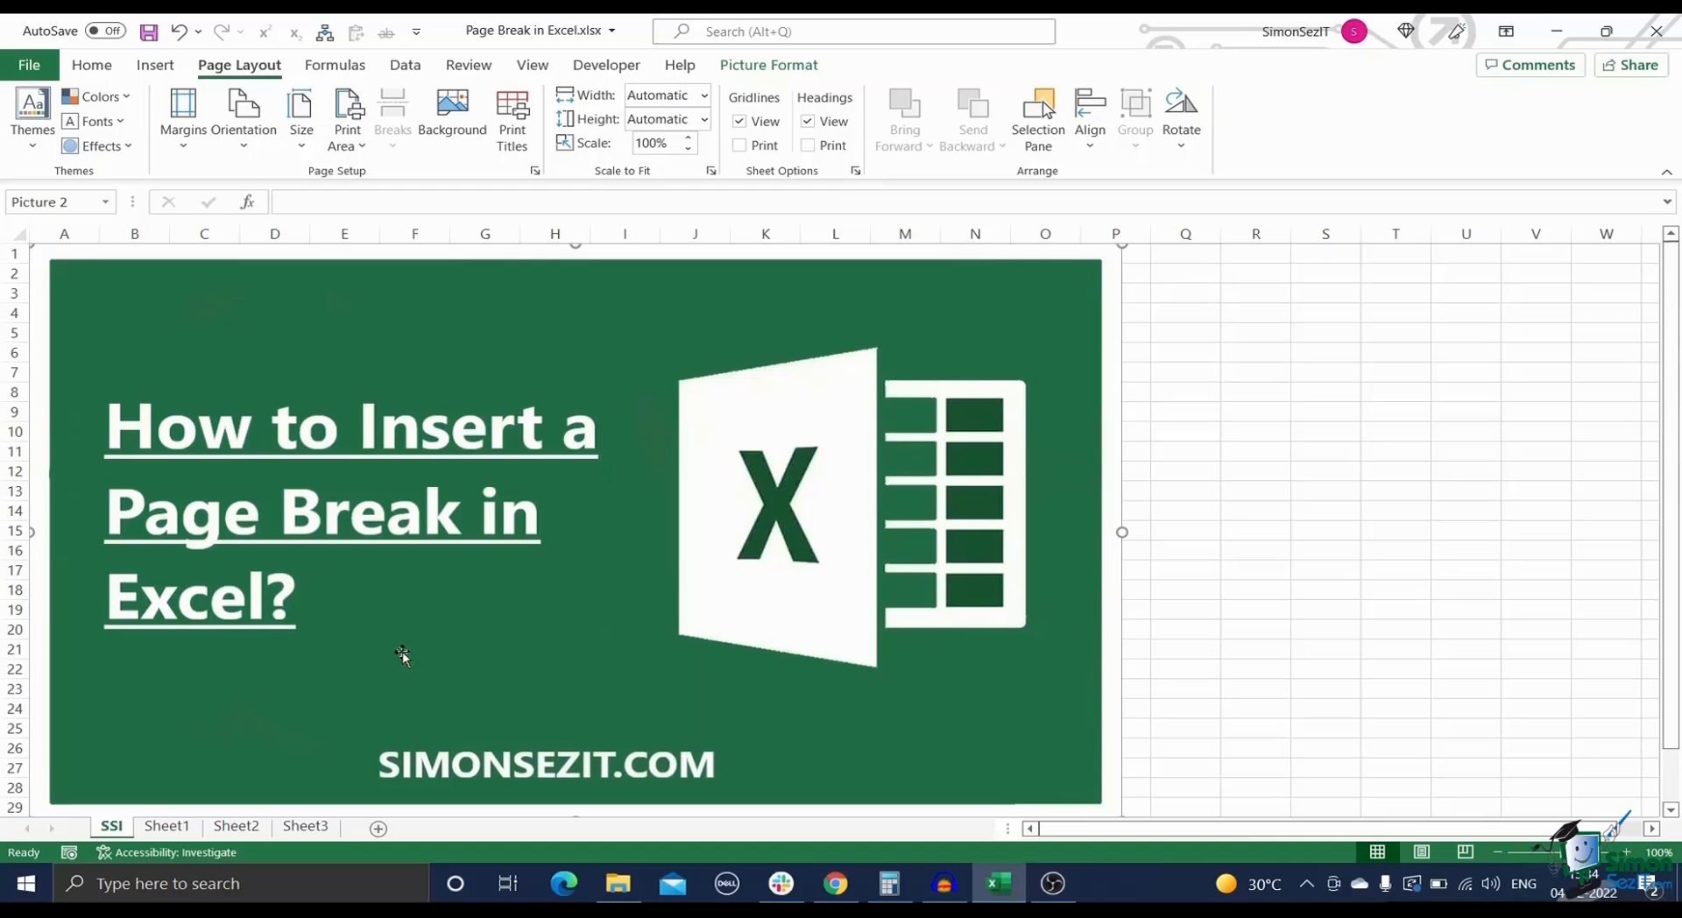
mouse_move(466, 678)
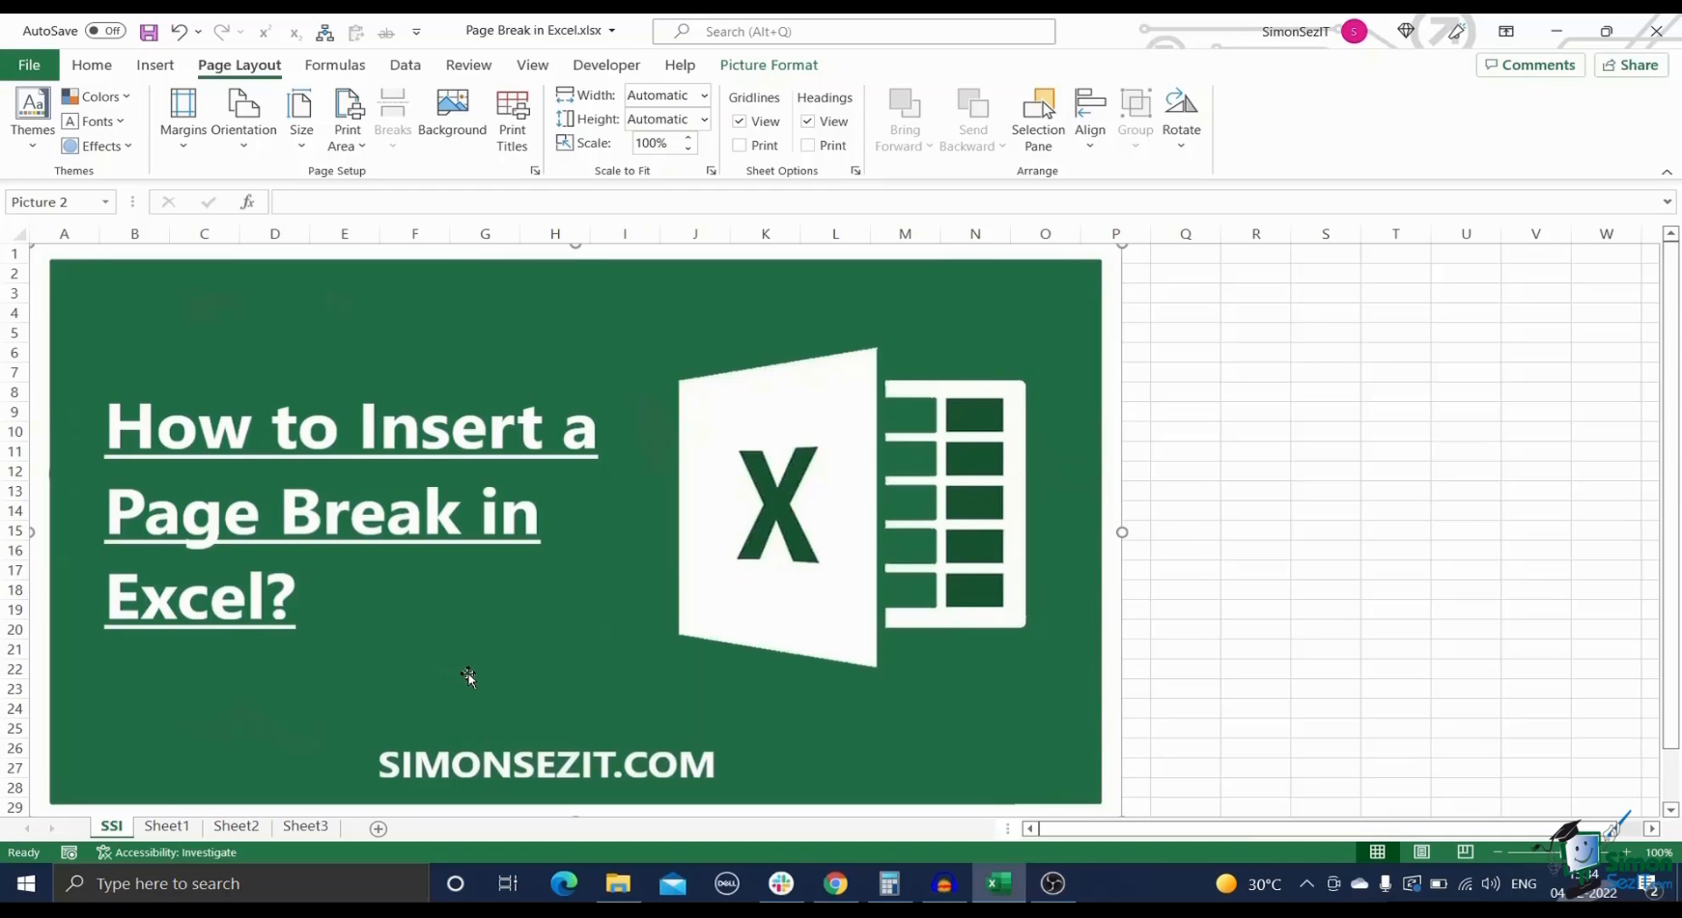